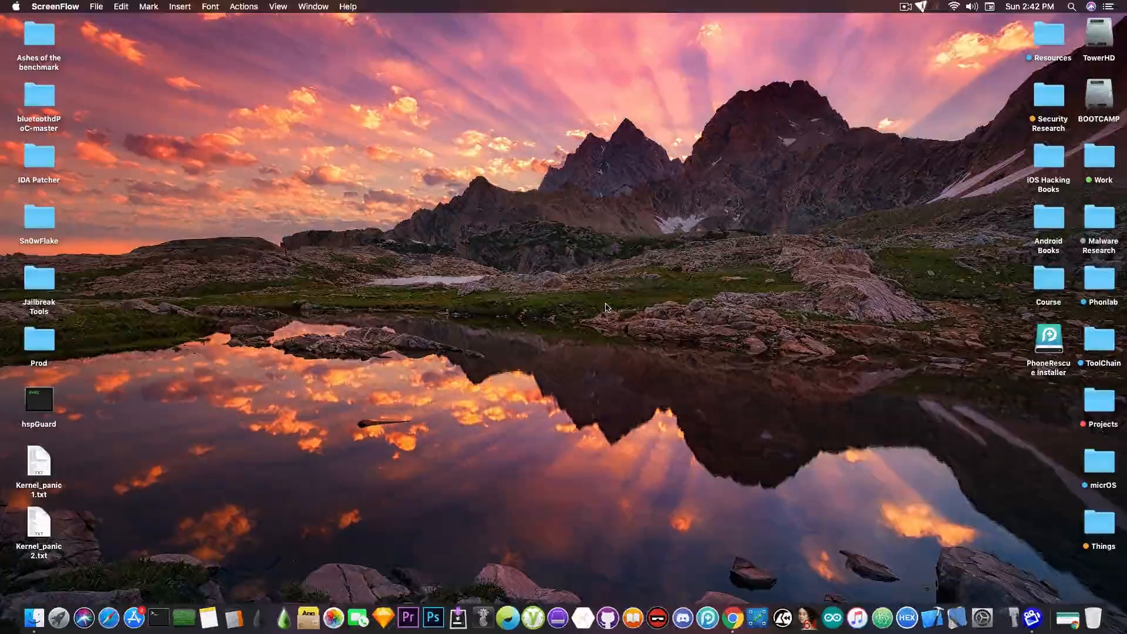
{"action": "mouse_move", "coordinate": [707, 617]}
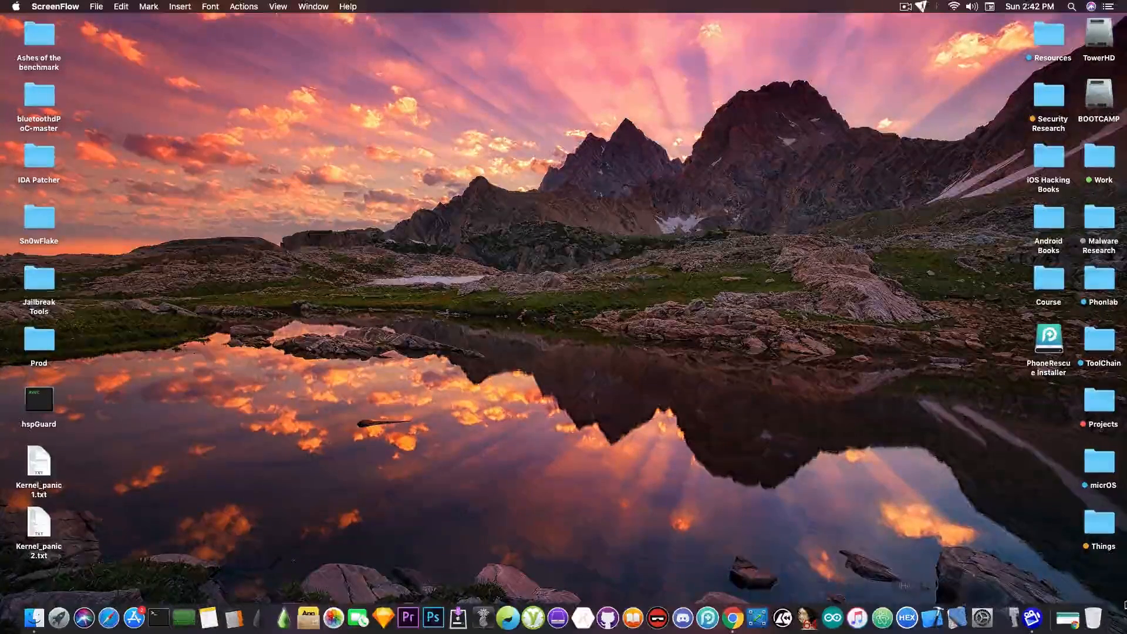
Show the PhoneRescue Online Guide page scrolled down to the iOS and Android tutorial lists
{"action": "left_click", "coordinate": [748, 618]}
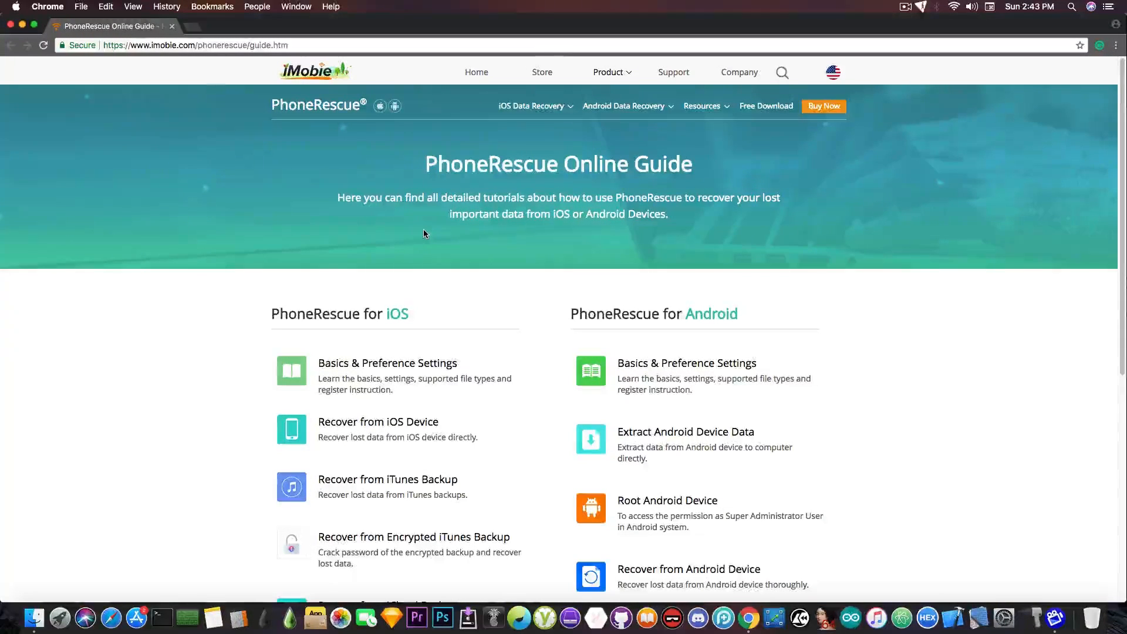
{"action": "mouse_move", "coordinate": [409, 274]}
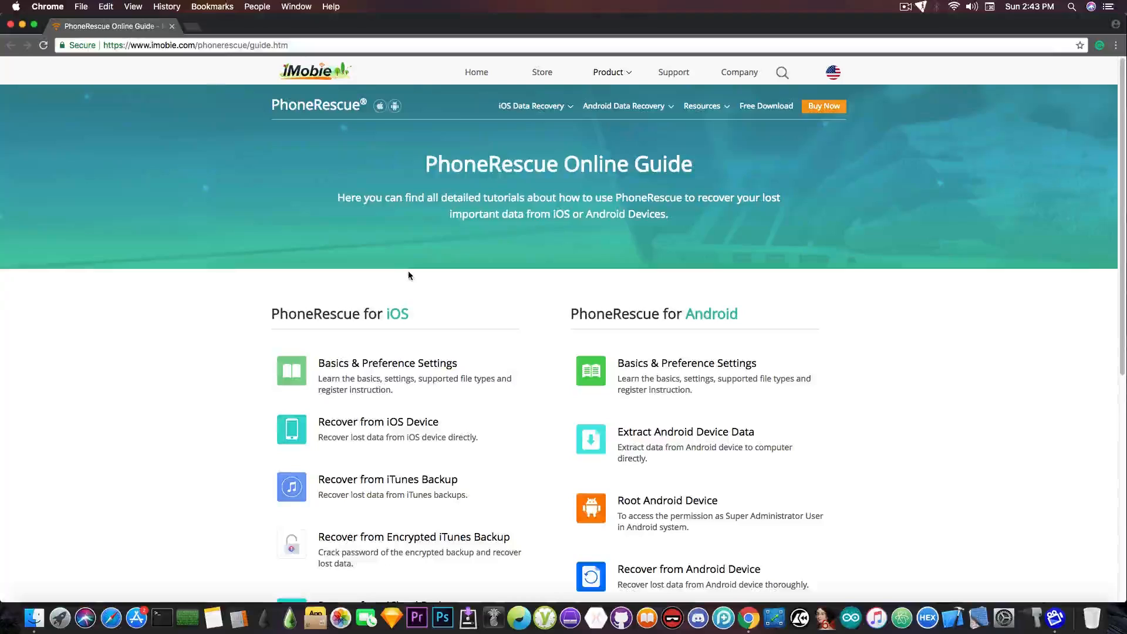
{"action": "mouse_move", "coordinate": [412, 304]}
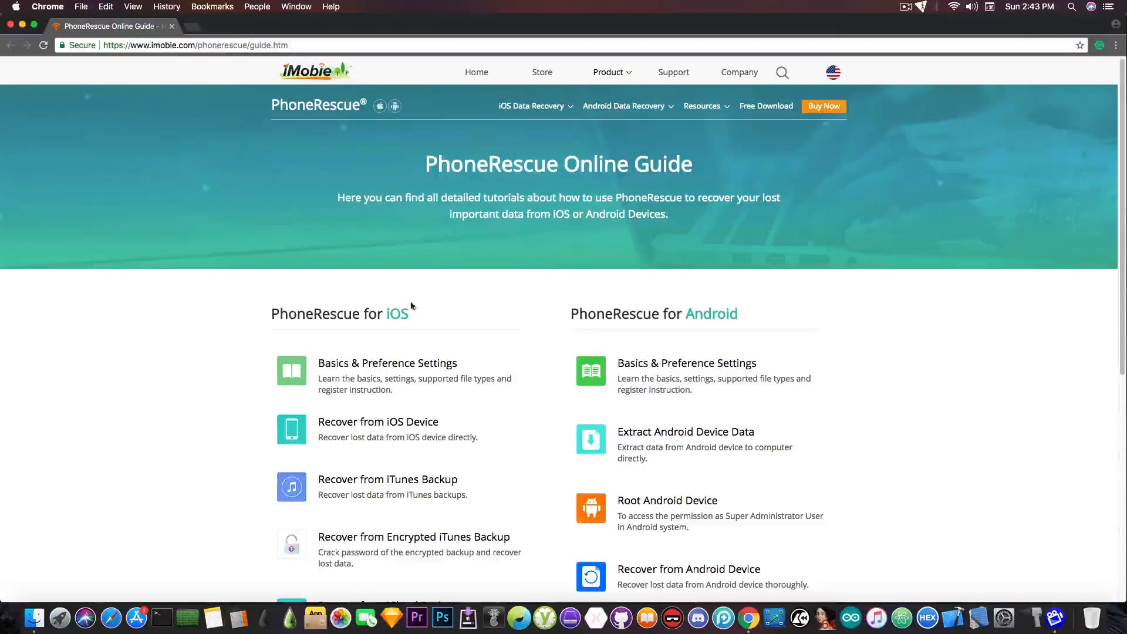
{"action": "mouse_move", "coordinate": [646, 288]}
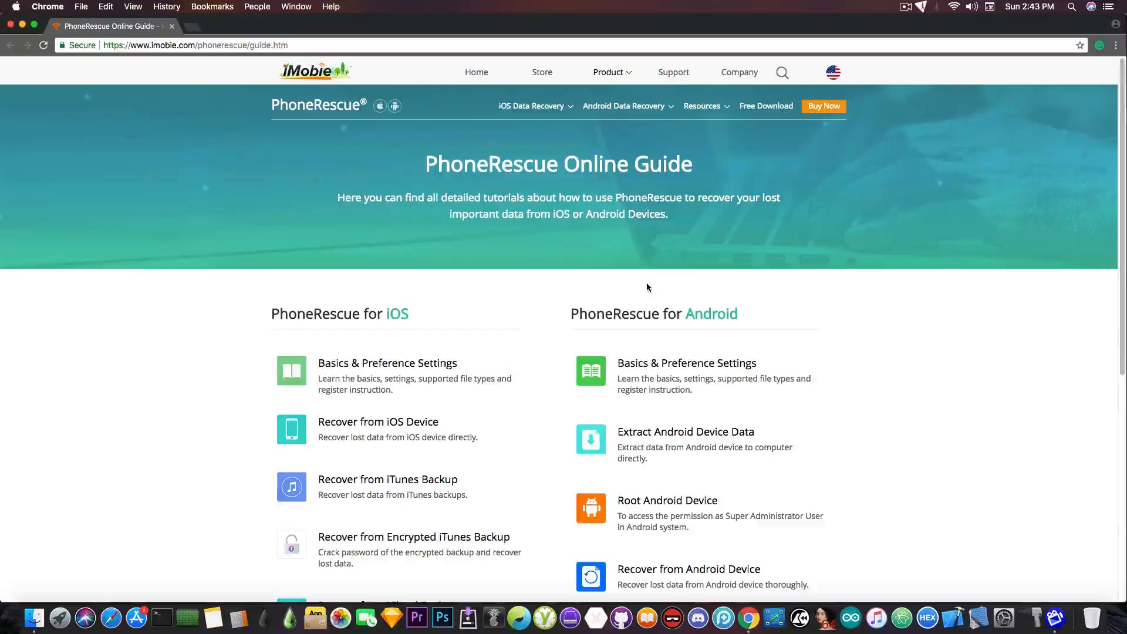
{"action": "scroll", "scroll_direction": "down", "scroll_amount": 3}
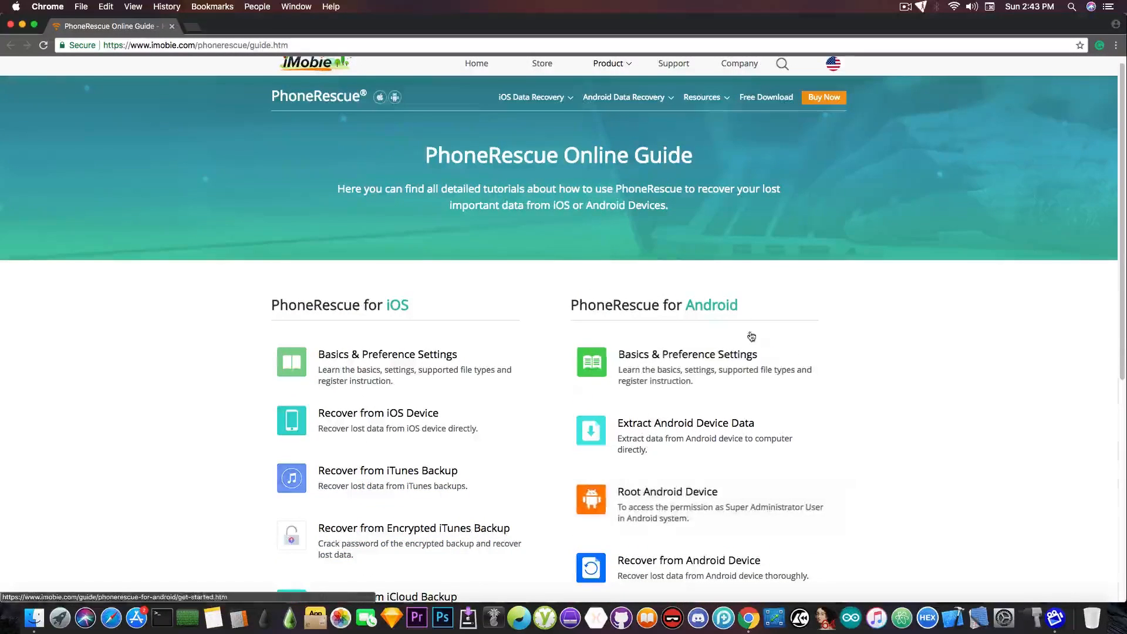
{"action": "scroll", "scroll_direction": "down", "scroll_amount": 3}
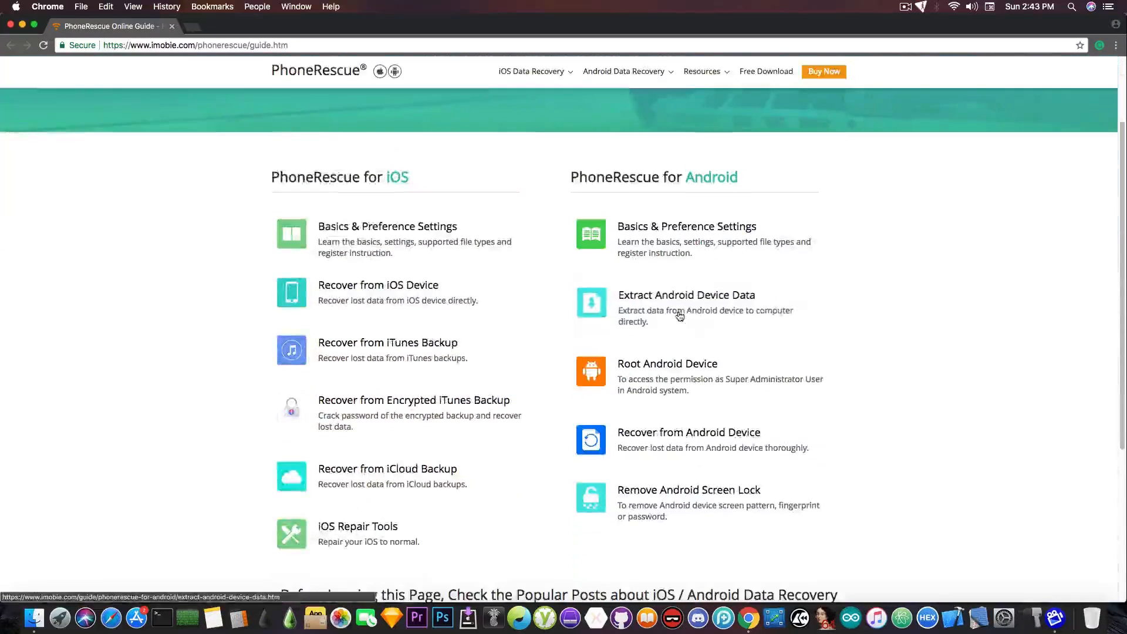
{"action": "mouse_move", "coordinate": [672, 376]}
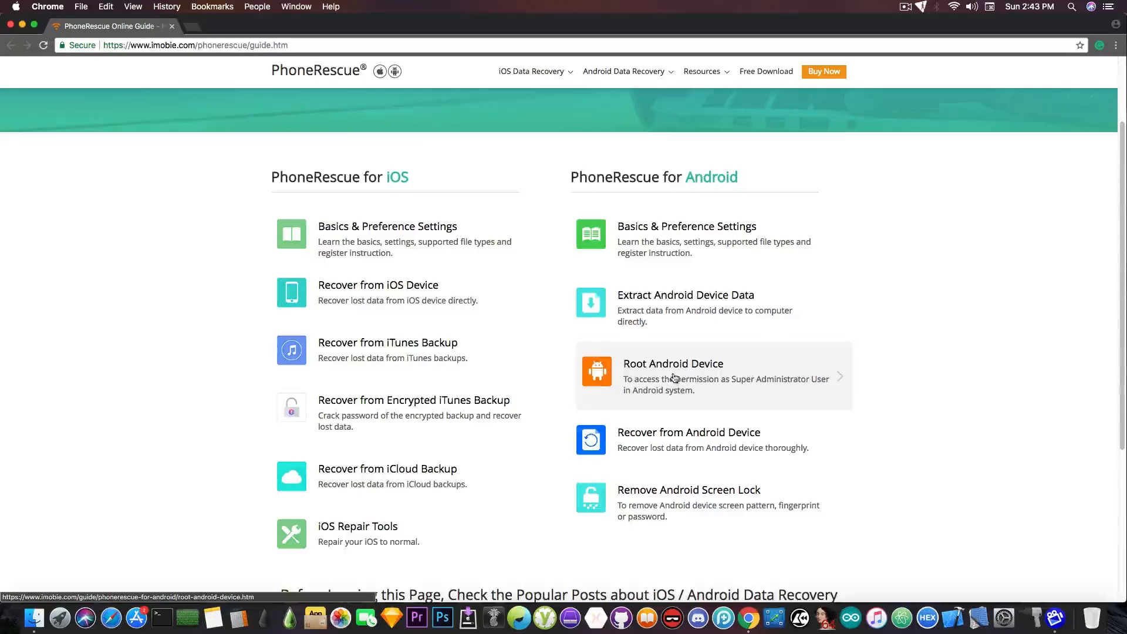
{"action": "mouse_move", "coordinate": [502, 449]}
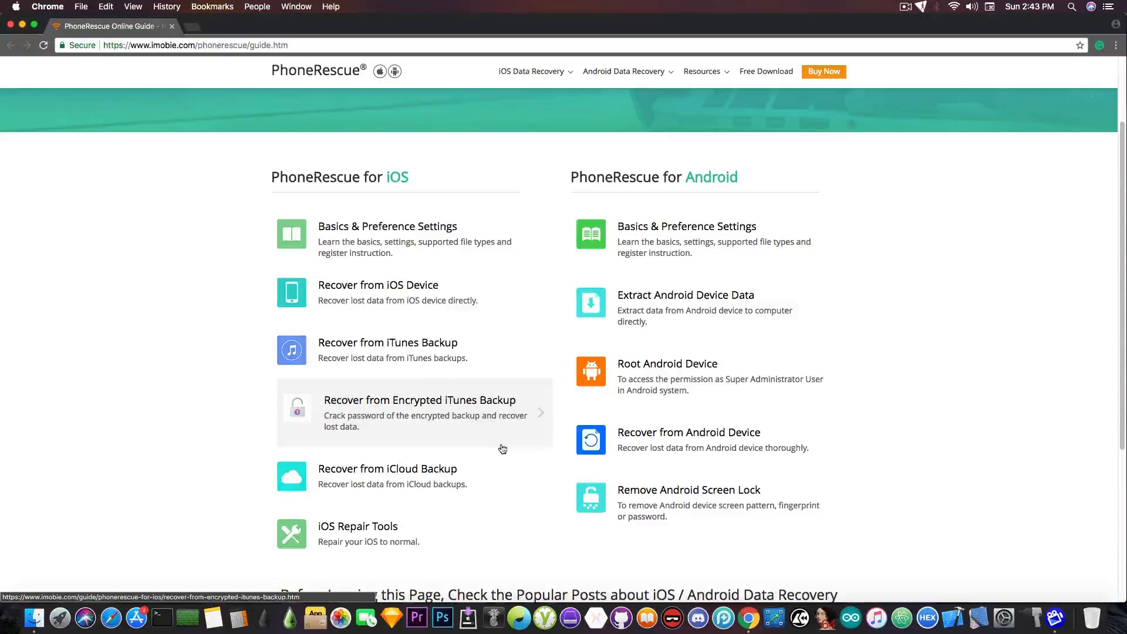
{"action": "mouse_move", "coordinate": [441, 532]}
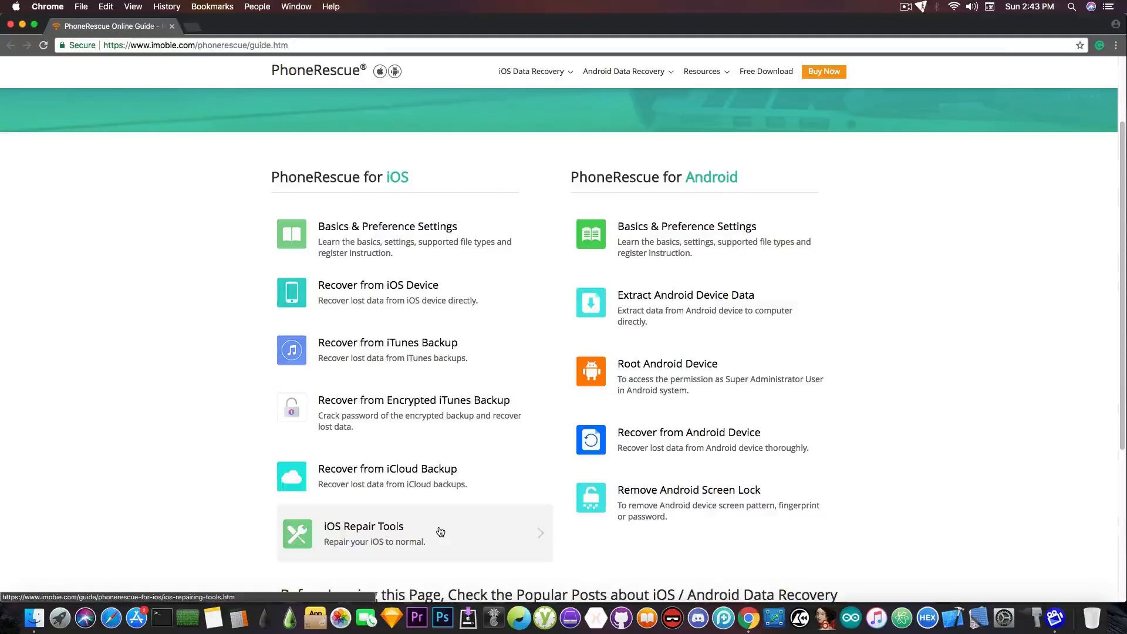
{"action": "mouse_move", "coordinate": [429, 513]}
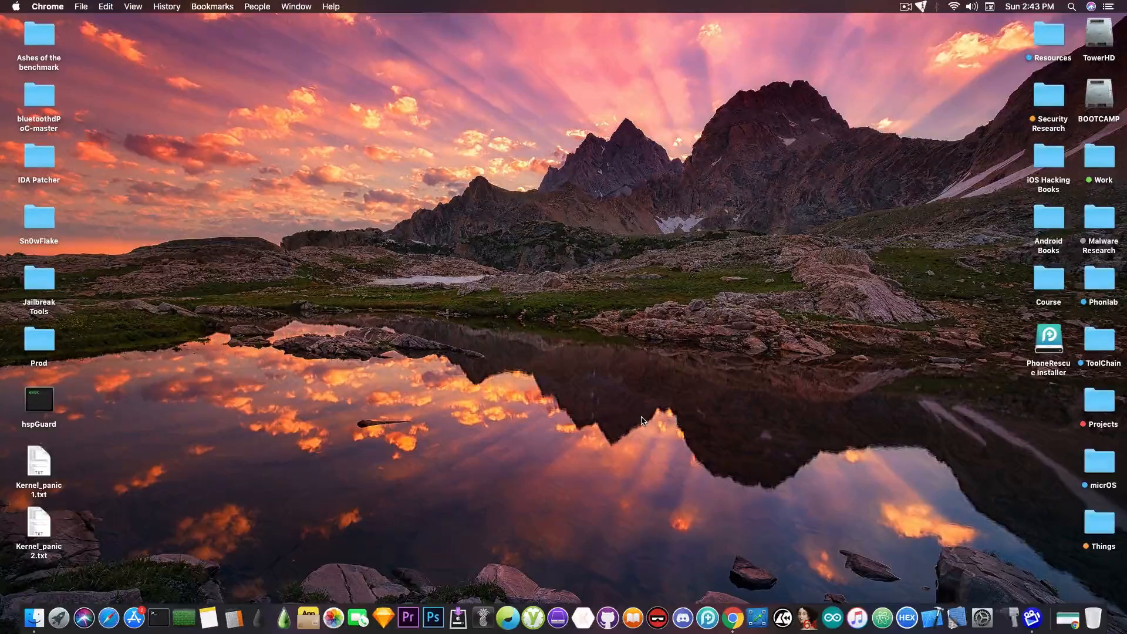
{"action": "mouse_move", "coordinate": [785, 370]}
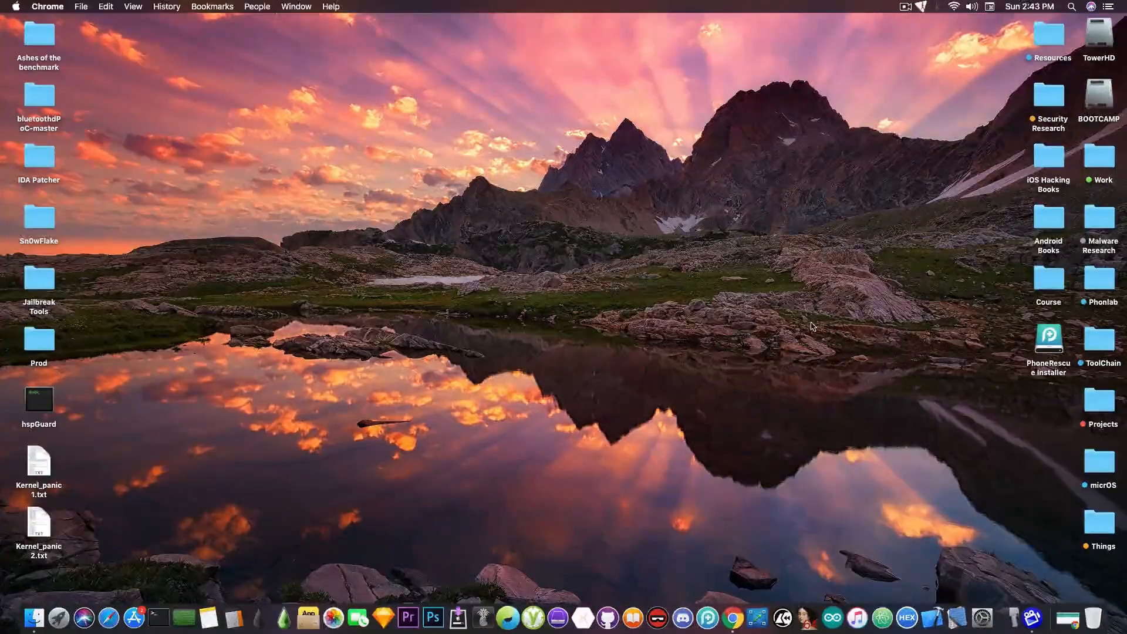
{"action": "double_click", "coordinate": [1048, 338]}
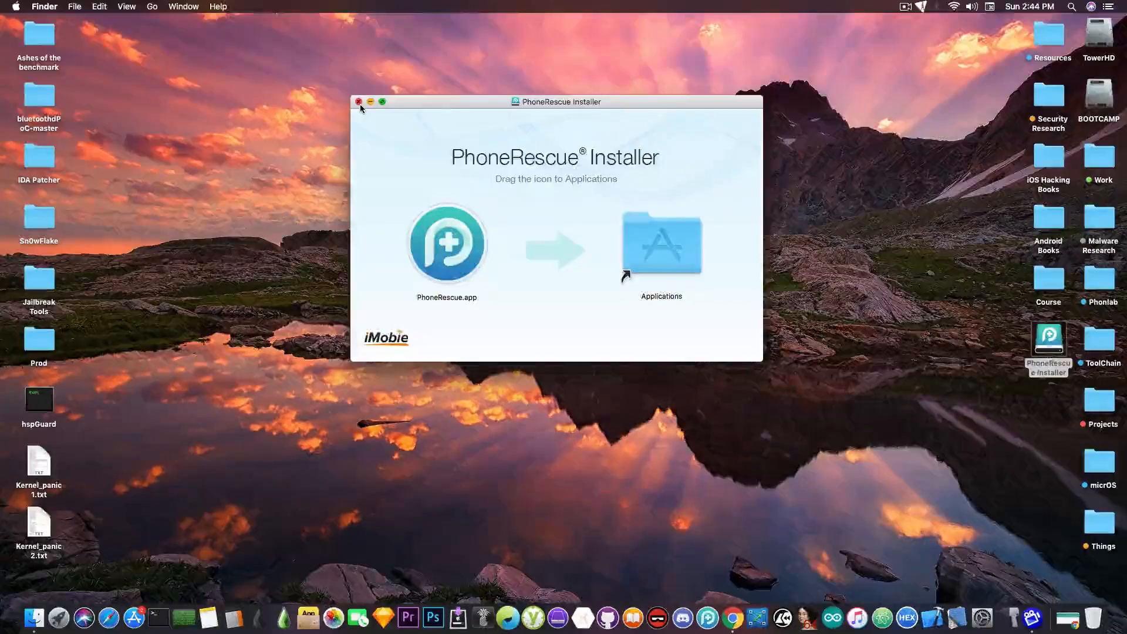
{"action": "left_click", "coordinate": [360, 100]}
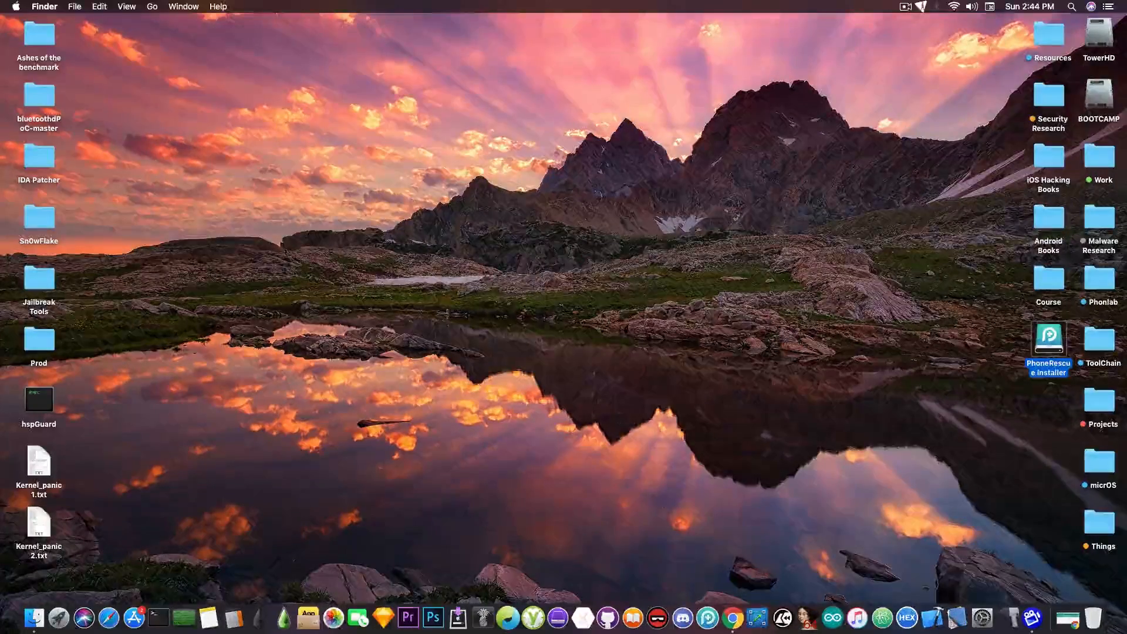
Launch PhoneRescue.app so its welcome screen with five quick tips appears
{"action": "double_click", "coordinate": [1048, 339]}
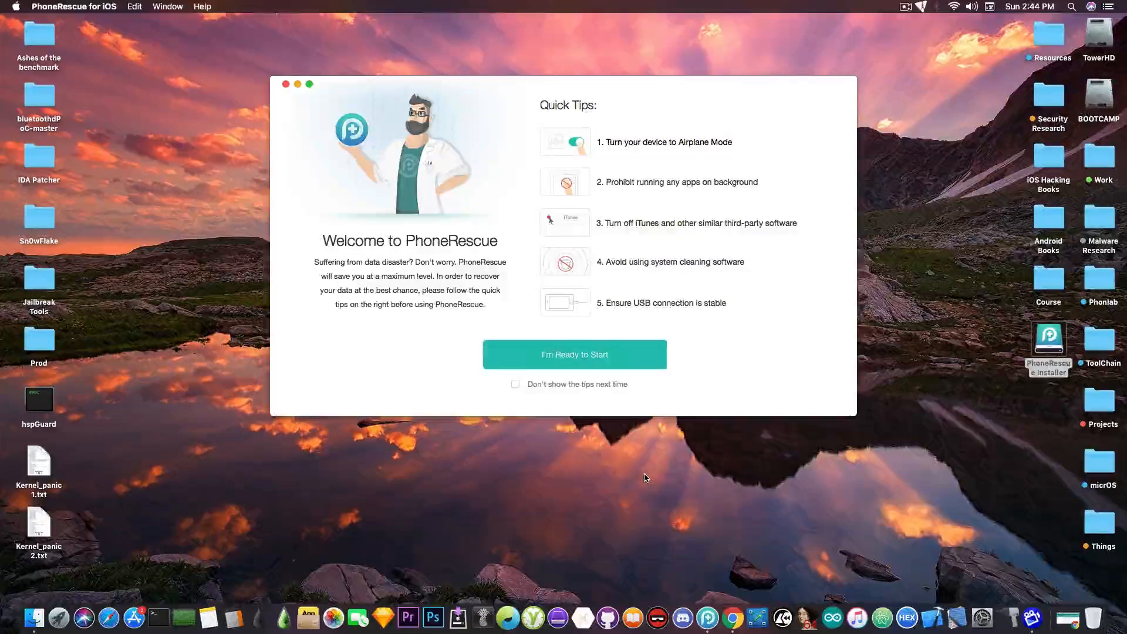
{"action": "mouse_move", "coordinate": [733, 388]}
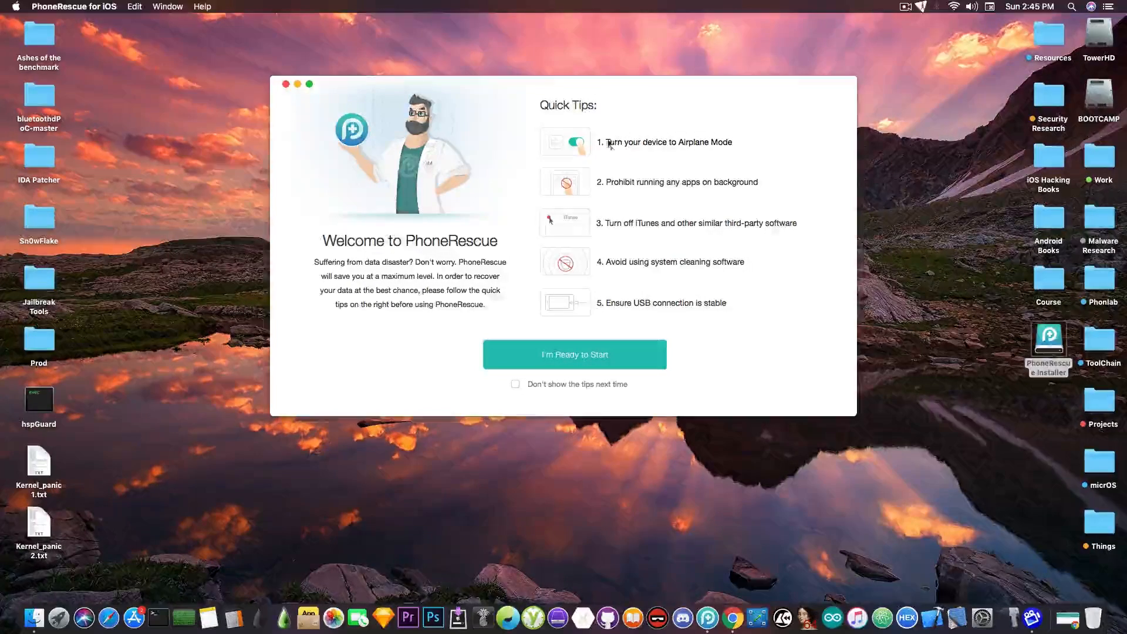
{"action": "mouse_move", "coordinate": [612, 159]}
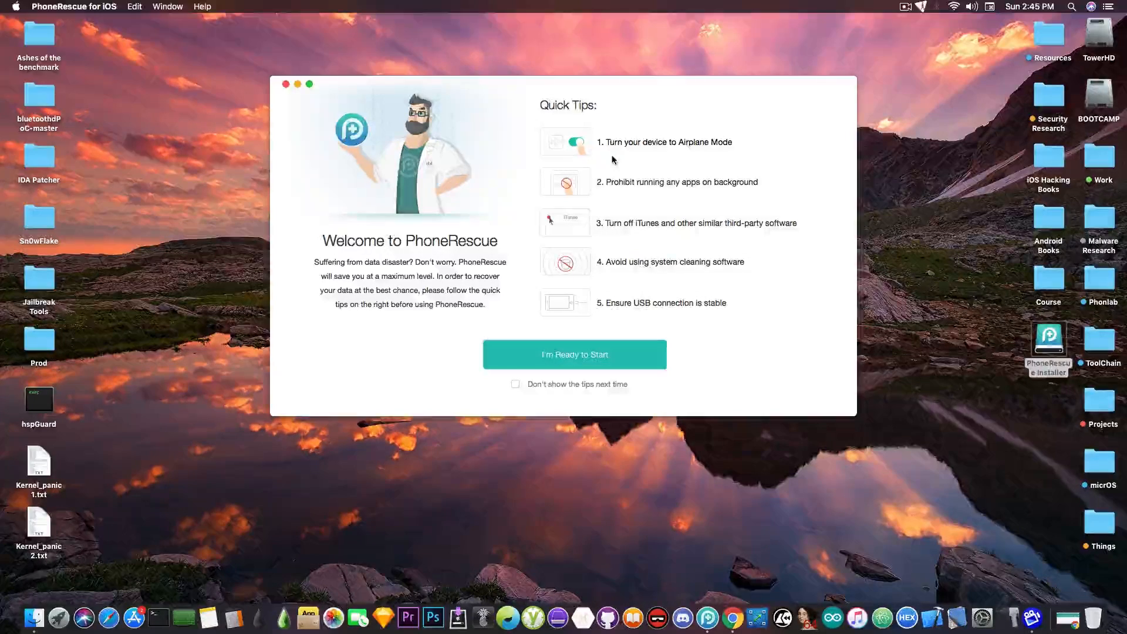
{"action": "mouse_move", "coordinate": [645, 236]}
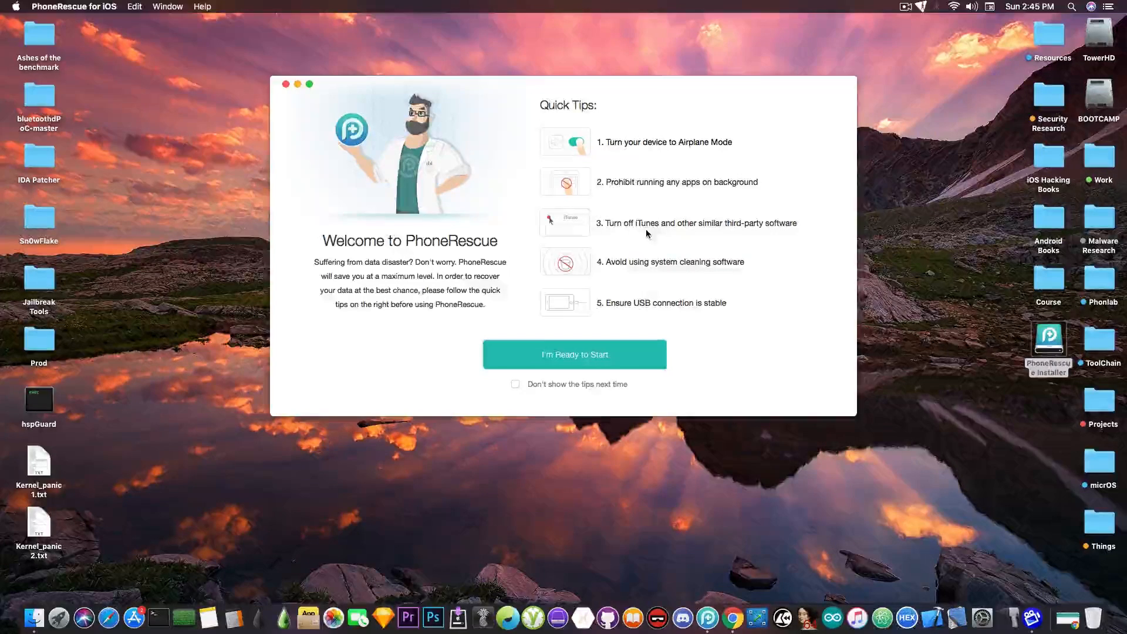
{"action": "mouse_move", "coordinate": [602, 219]}
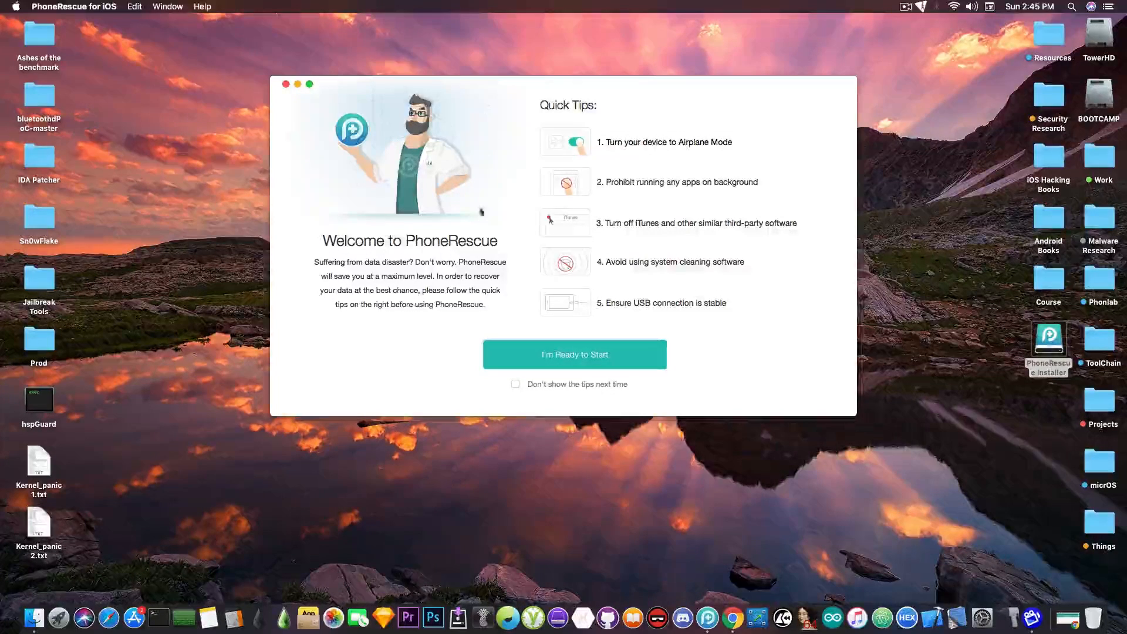
{"action": "mouse_move", "coordinate": [426, 241]}
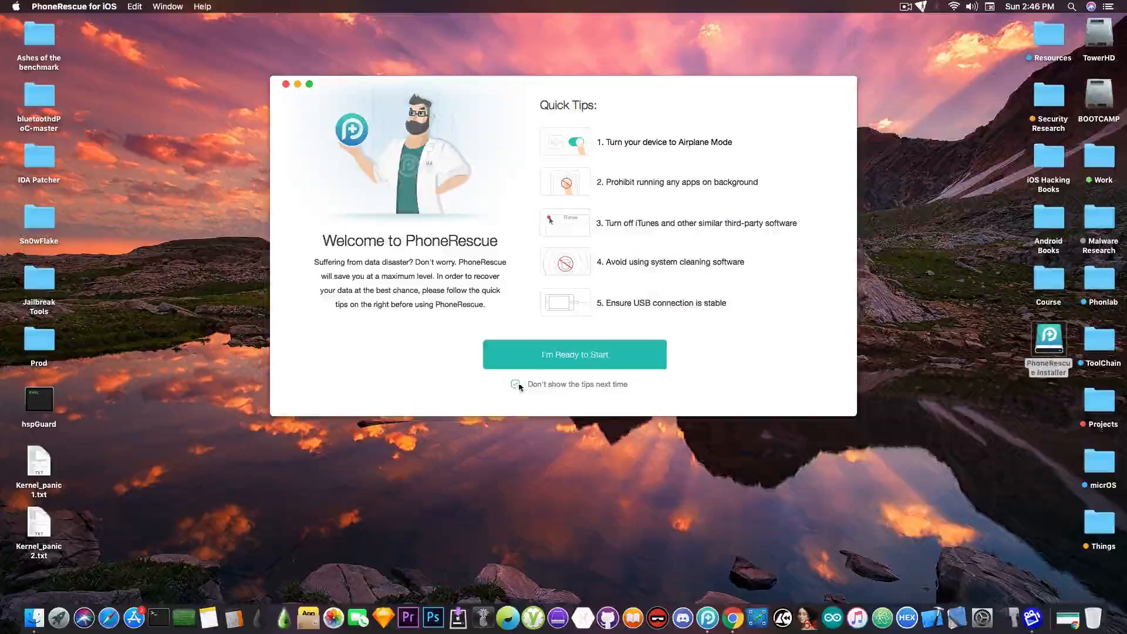
Dismiss the welcome tips with 'I'm Ready to Start' and select iOS Repair Tools
{"action": "left_click", "coordinate": [574, 353]}
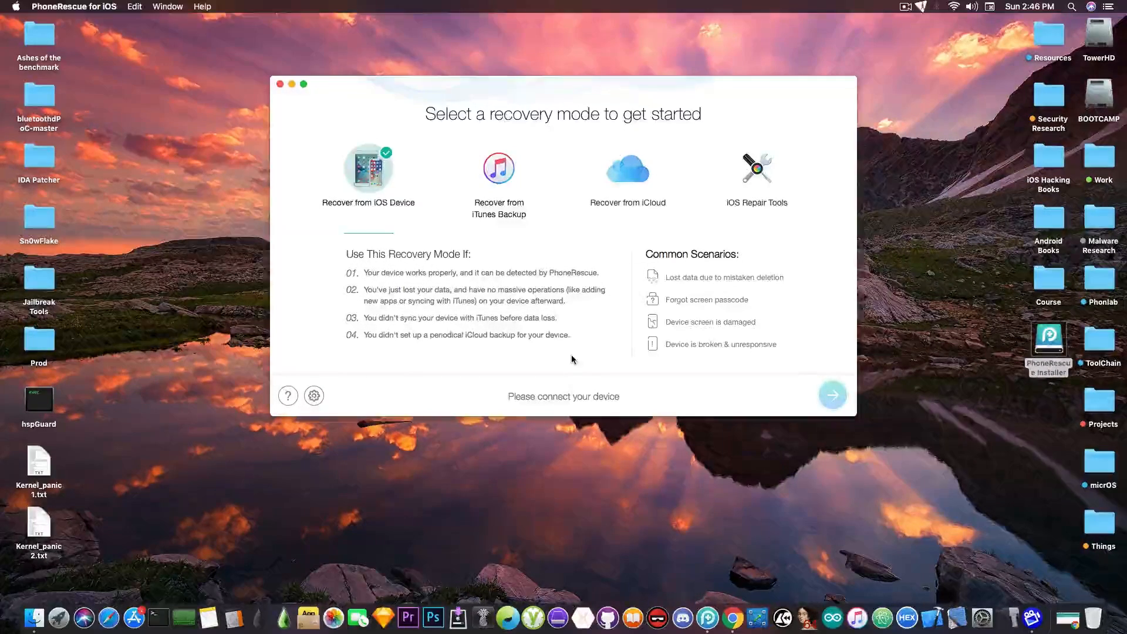
{"action": "mouse_move", "coordinate": [732, 370]}
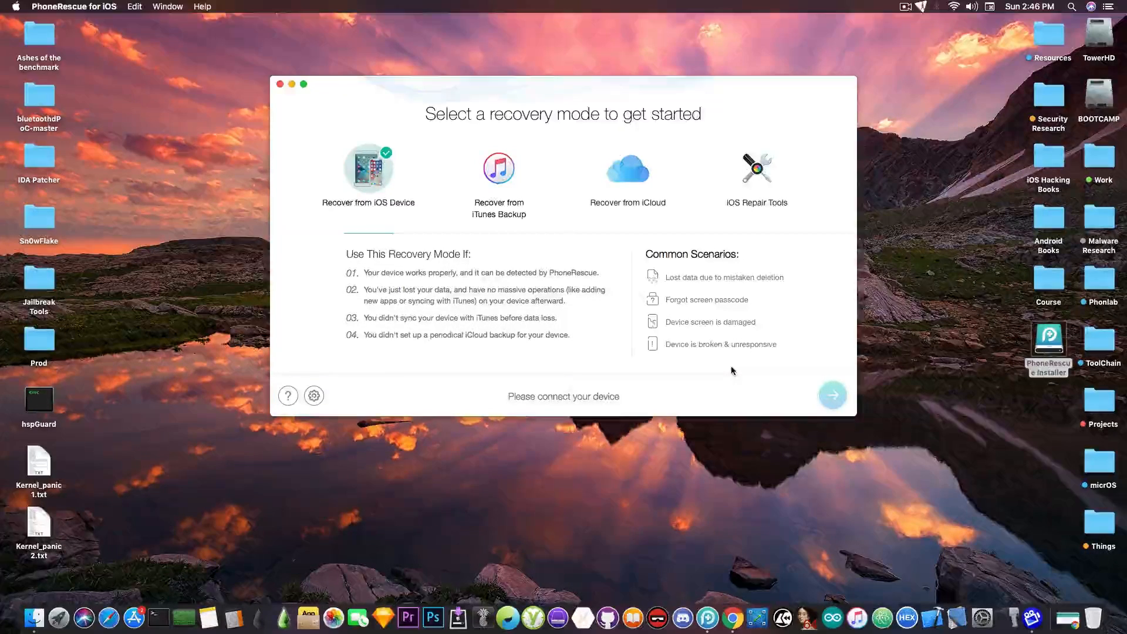
{"action": "mouse_move", "coordinate": [505, 284]}
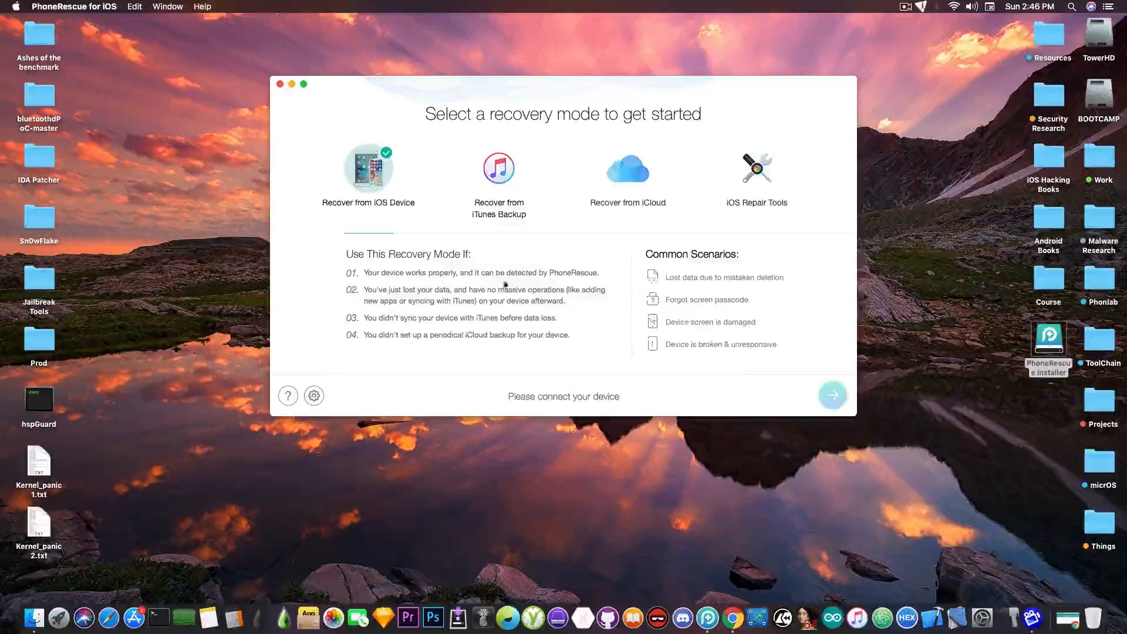
{"action": "mouse_move", "coordinate": [282, 350]}
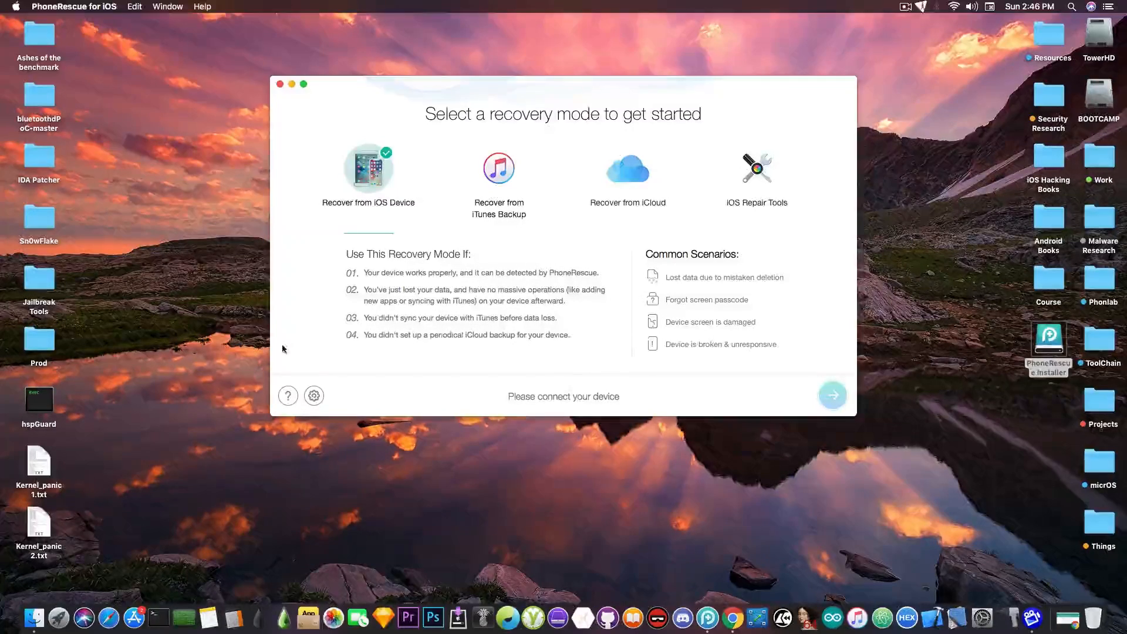
{"action": "left_click", "coordinate": [756, 169]}
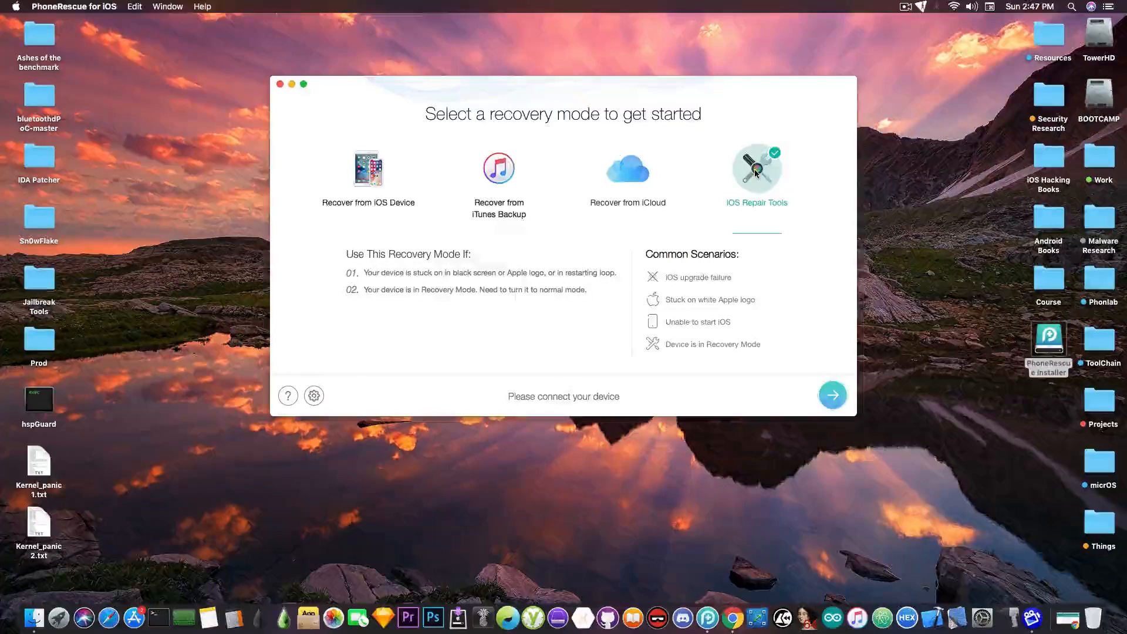
Read the iTunes backup, iCloud and repair tools mode descriptions, then select Recover from iOS Device
{"action": "left_click", "coordinate": [497, 169]}
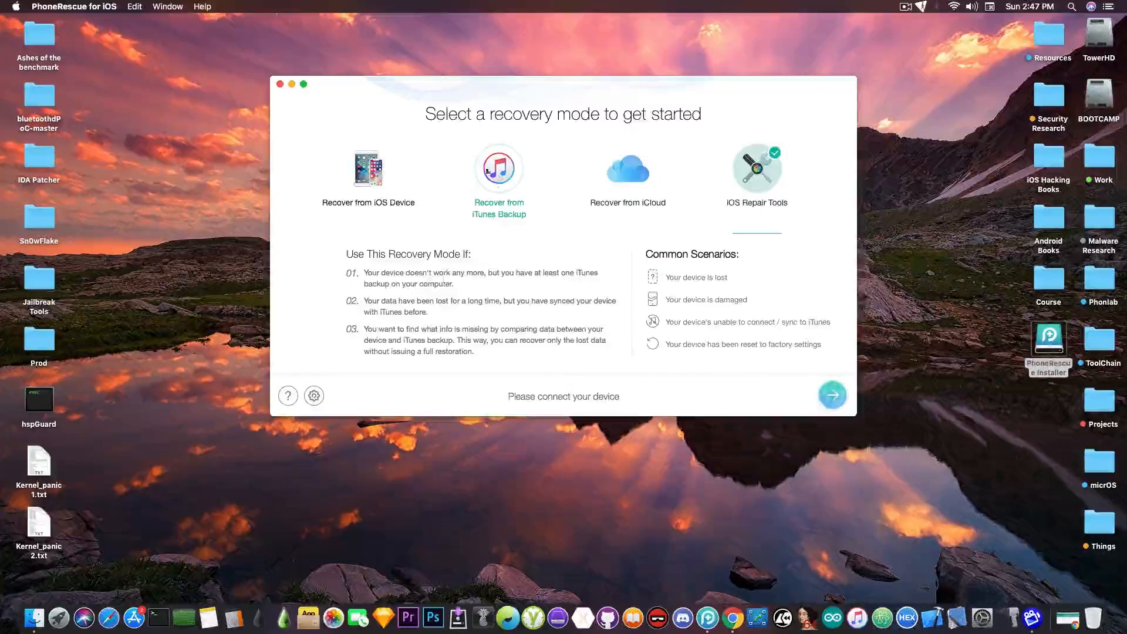
{"action": "mouse_move", "coordinate": [494, 191]}
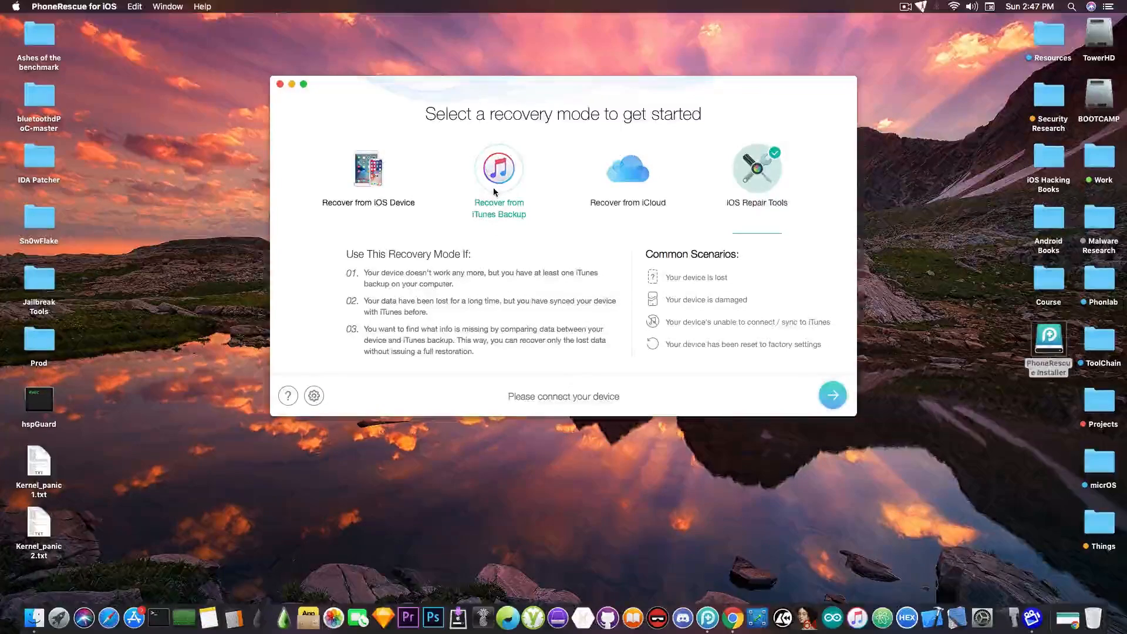
{"action": "left_click", "coordinate": [627, 173]}
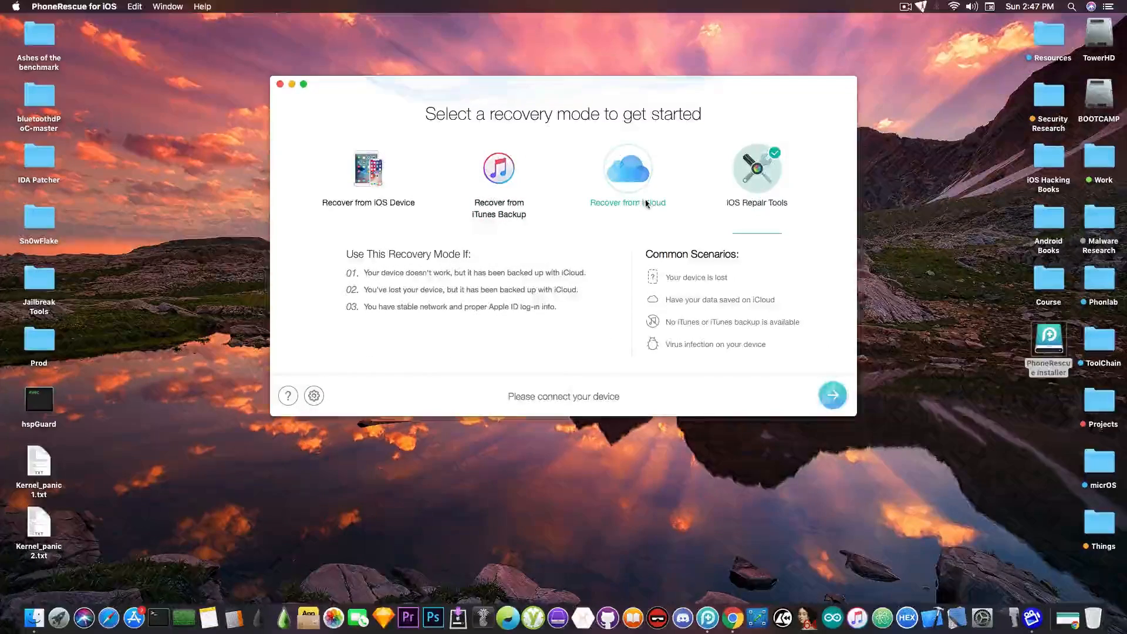
{"action": "left_click", "coordinate": [497, 170]}
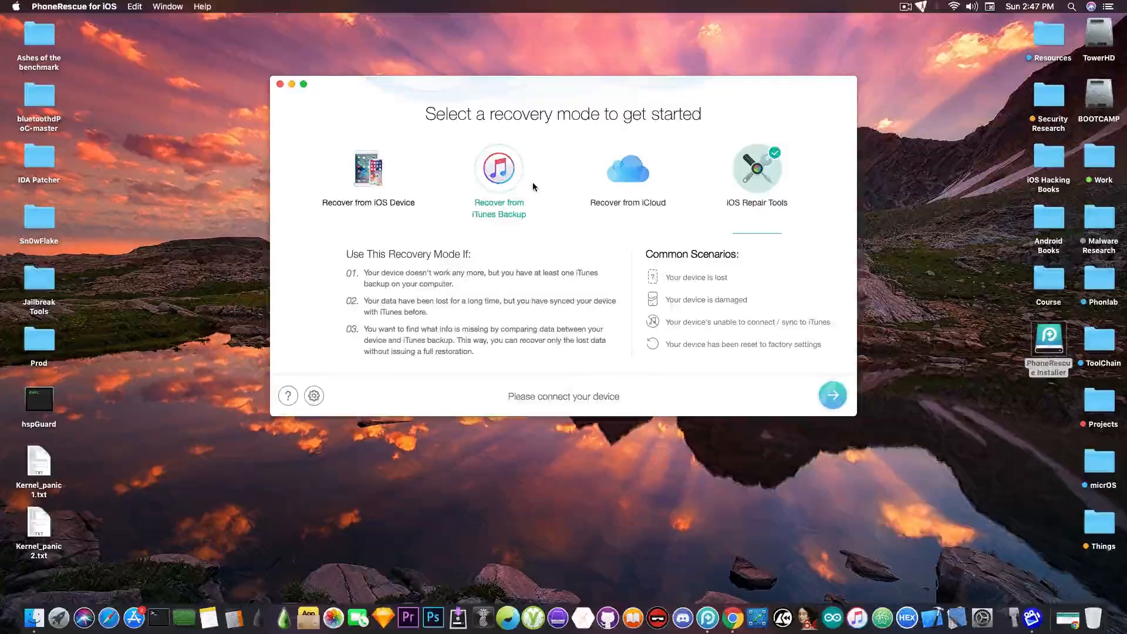
{"action": "mouse_move", "coordinate": [509, 172]}
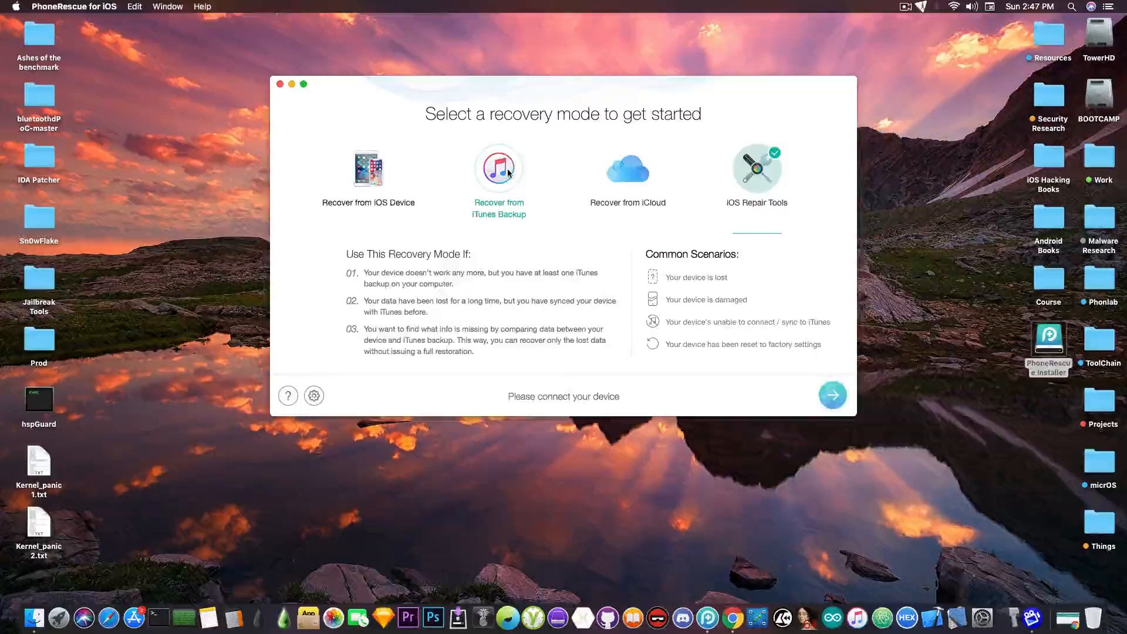
{"action": "left_click", "coordinate": [368, 169]}
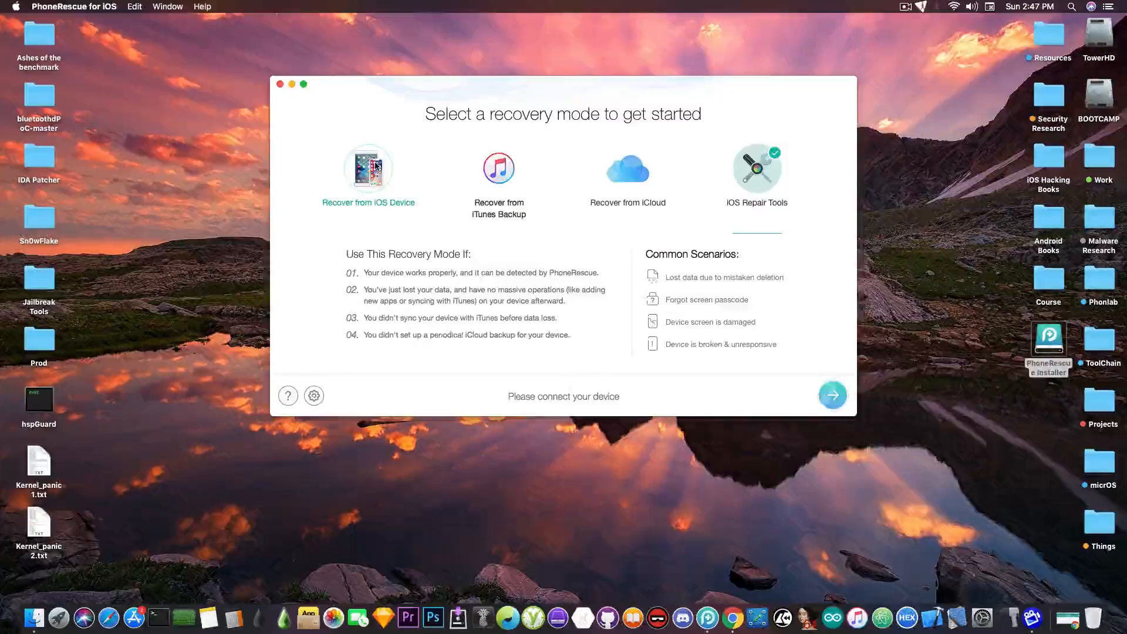
{"action": "left_click", "coordinate": [756, 172]}
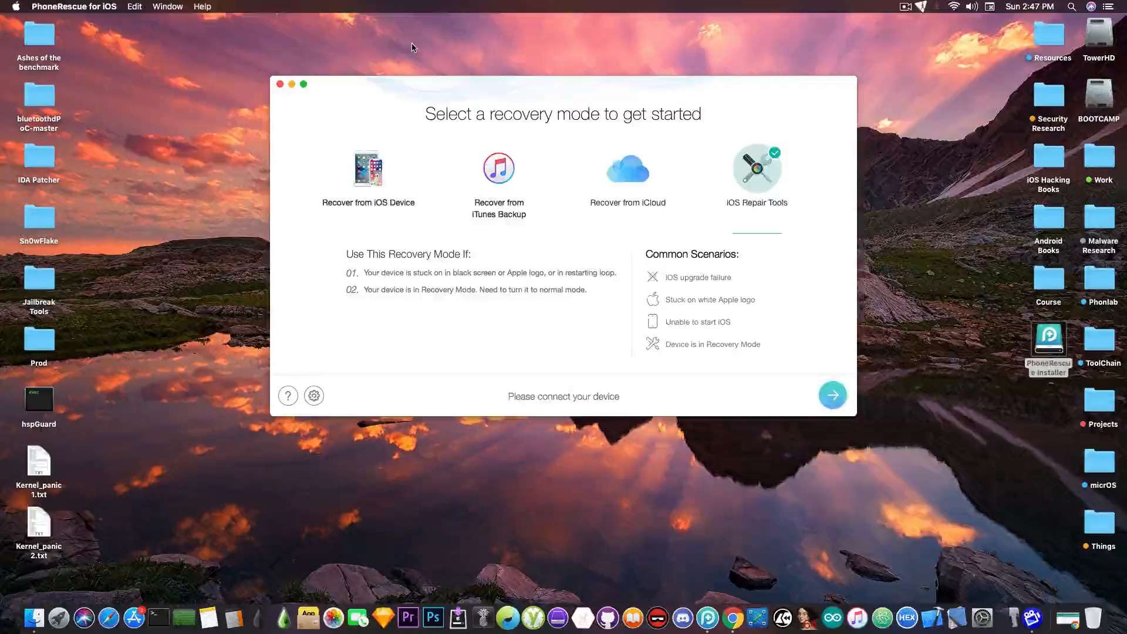
{"action": "left_click", "coordinate": [367, 171]}
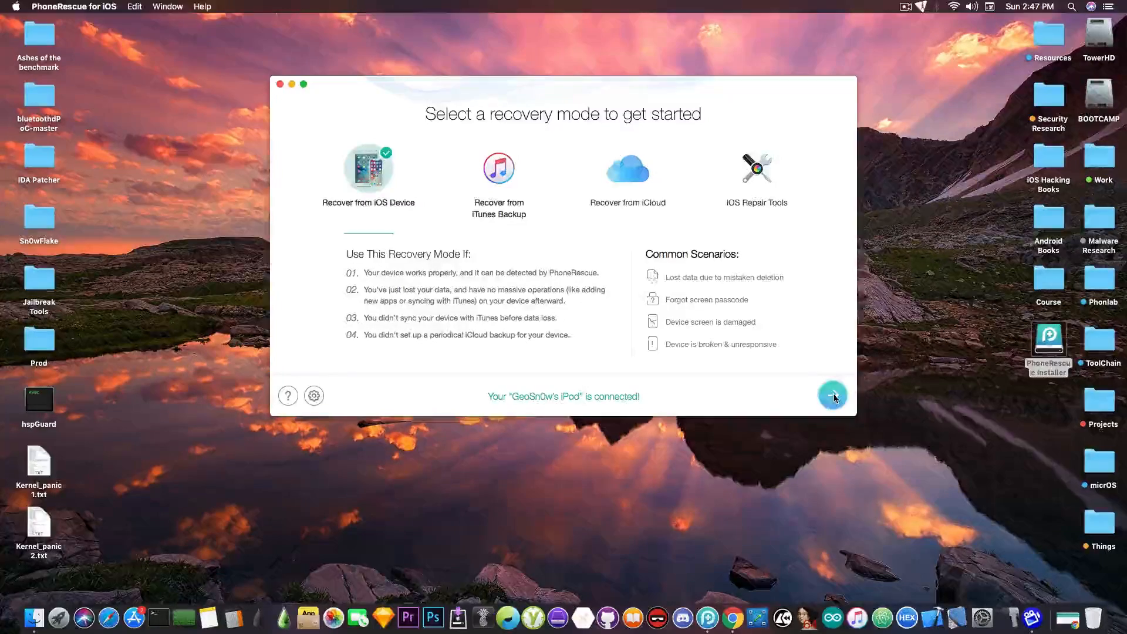
Uncheck Personal Data so only Media Data is scanned, then start the iPod scan
{"action": "left_click", "coordinate": [832, 396]}
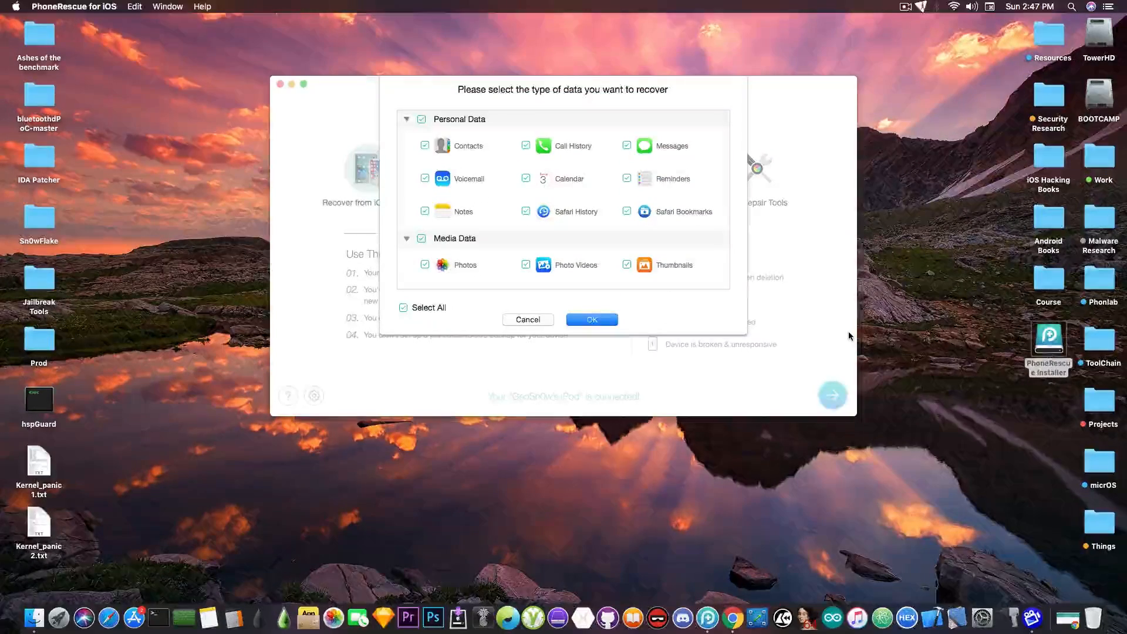
{"action": "mouse_move", "coordinate": [704, 330]}
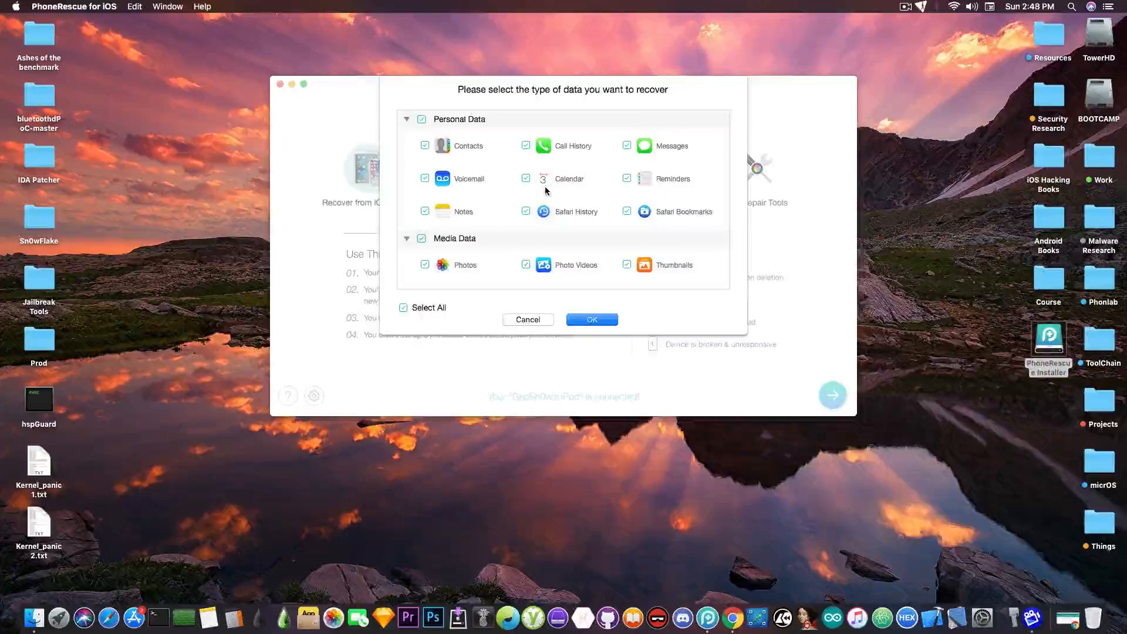
{"action": "left_click", "coordinate": [421, 118]}
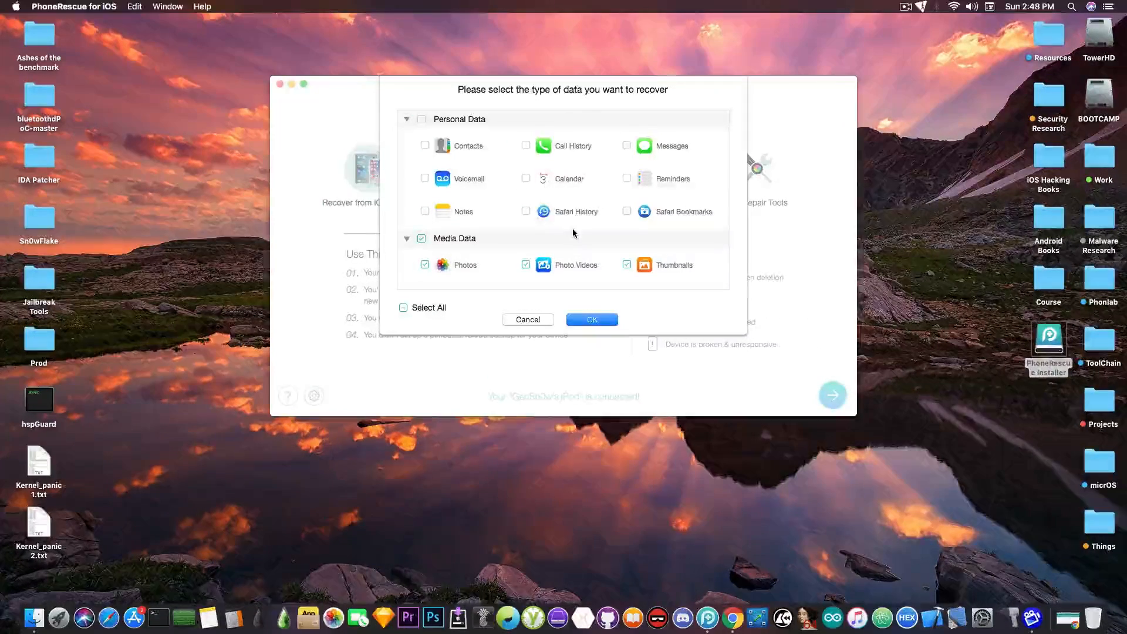
{"action": "mouse_move", "coordinate": [561, 240]}
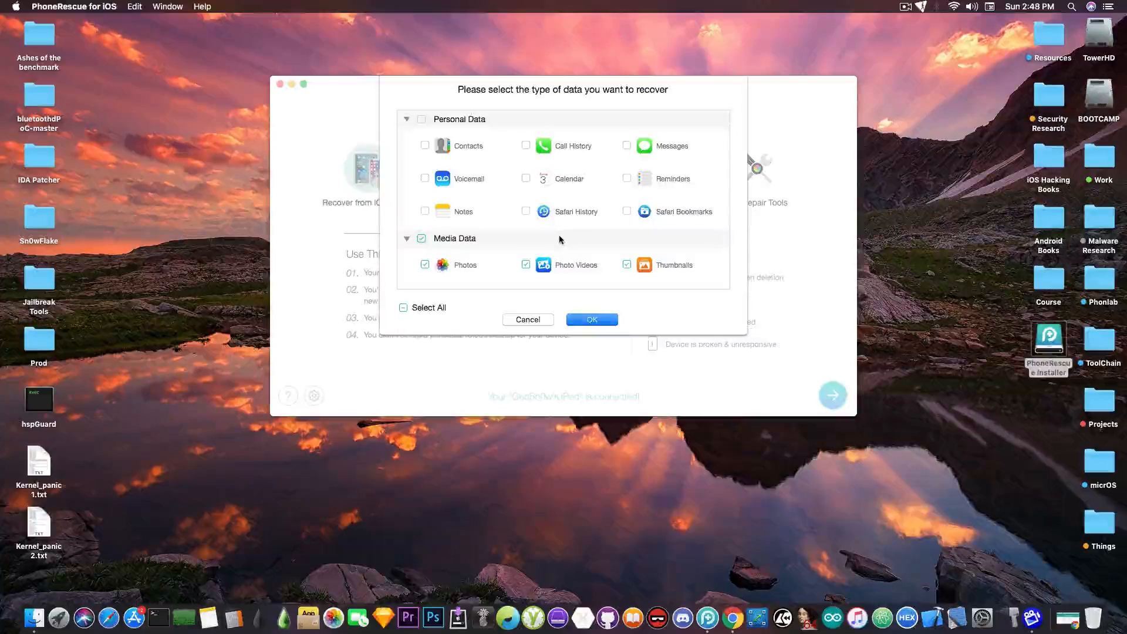
{"action": "mouse_move", "coordinate": [539, 257]}
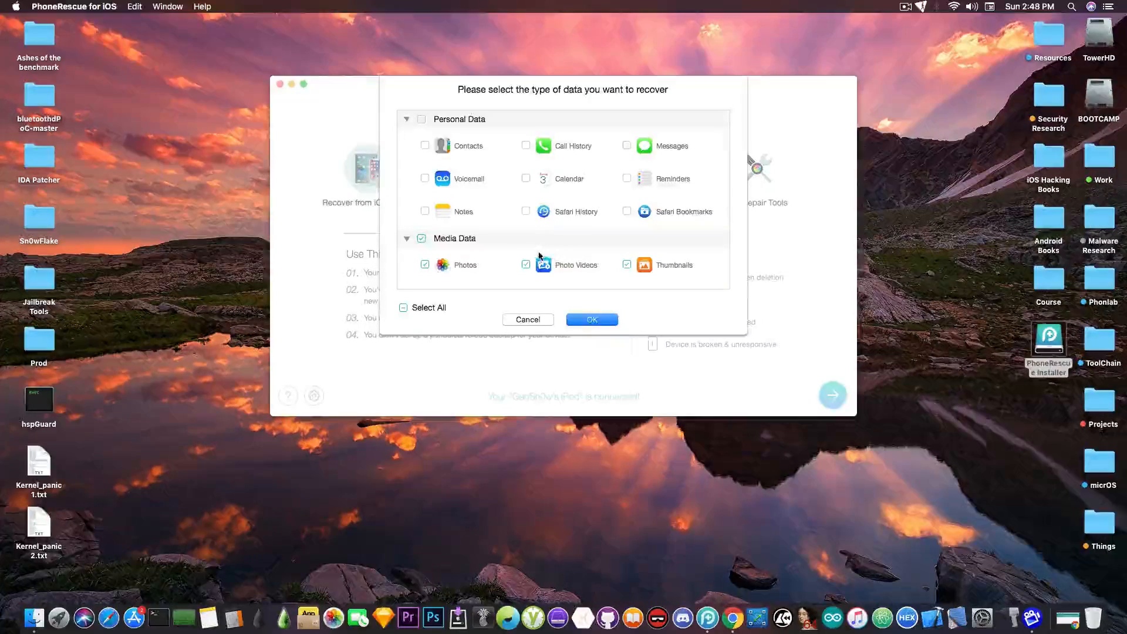
{"action": "mouse_move", "coordinate": [488, 264]}
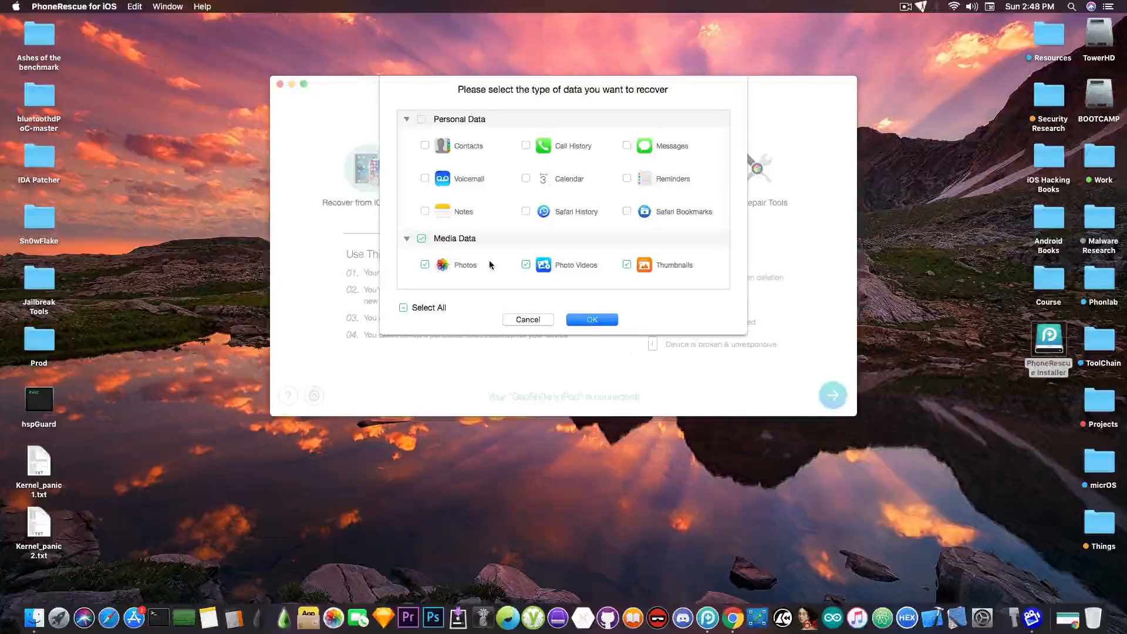
{"action": "mouse_move", "coordinate": [565, 289]}
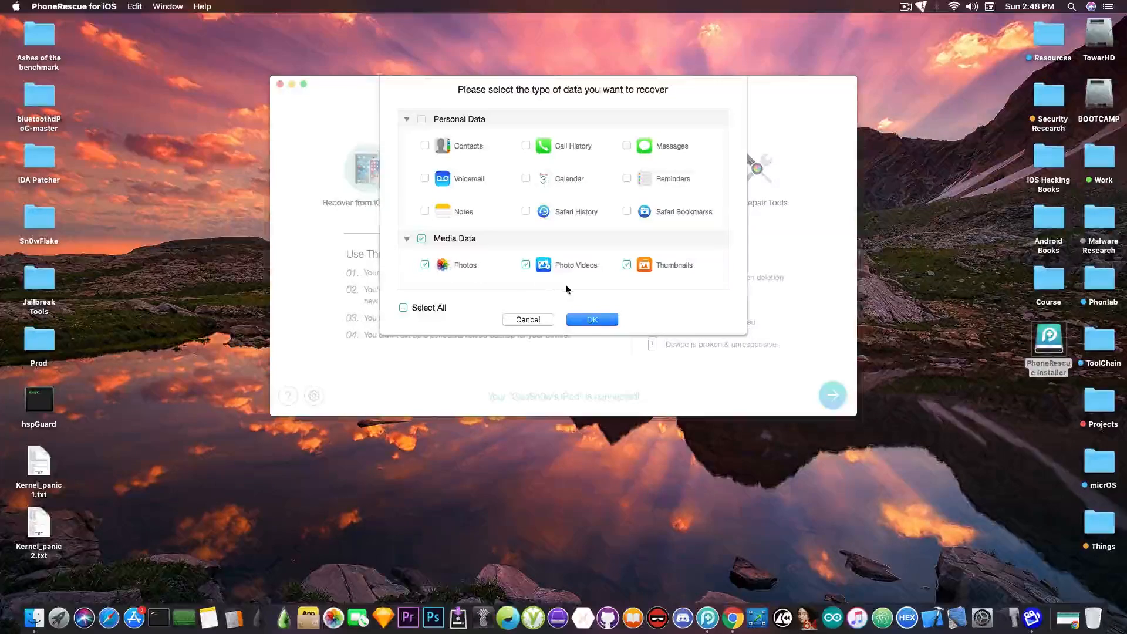
{"action": "left_click", "coordinate": [590, 319]}
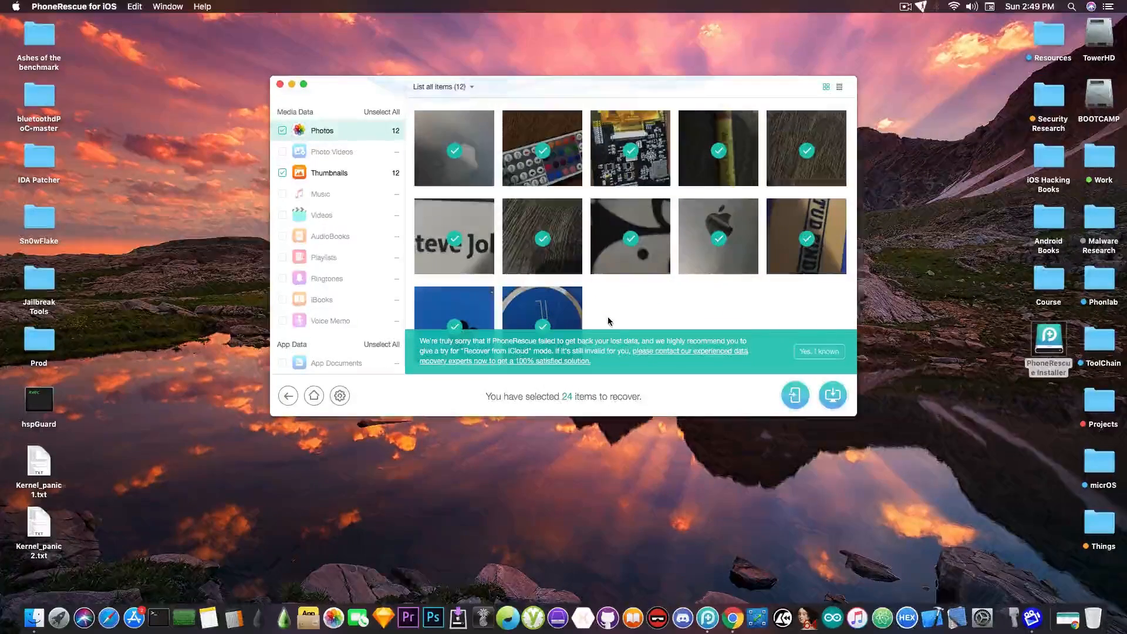
Dismiss the 'Yes, I known' notice and recover the 24 selected items to the computer
{"action": "left_click", "coordinate": [818, 351]}
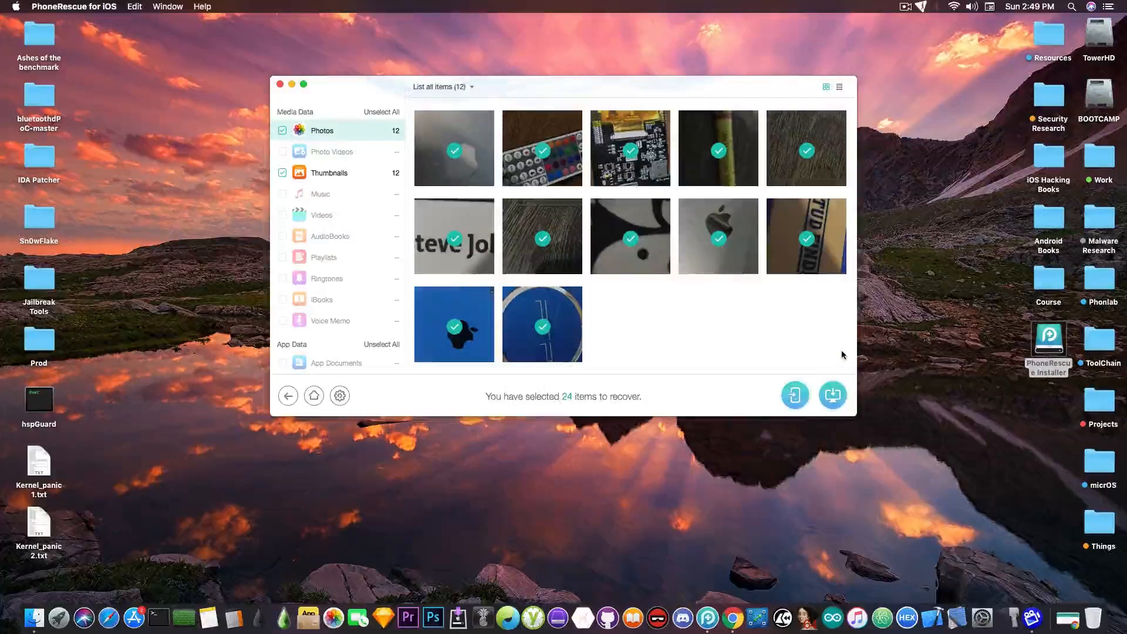
{"action": "mouse_move", "coordinate": [679, 220]}
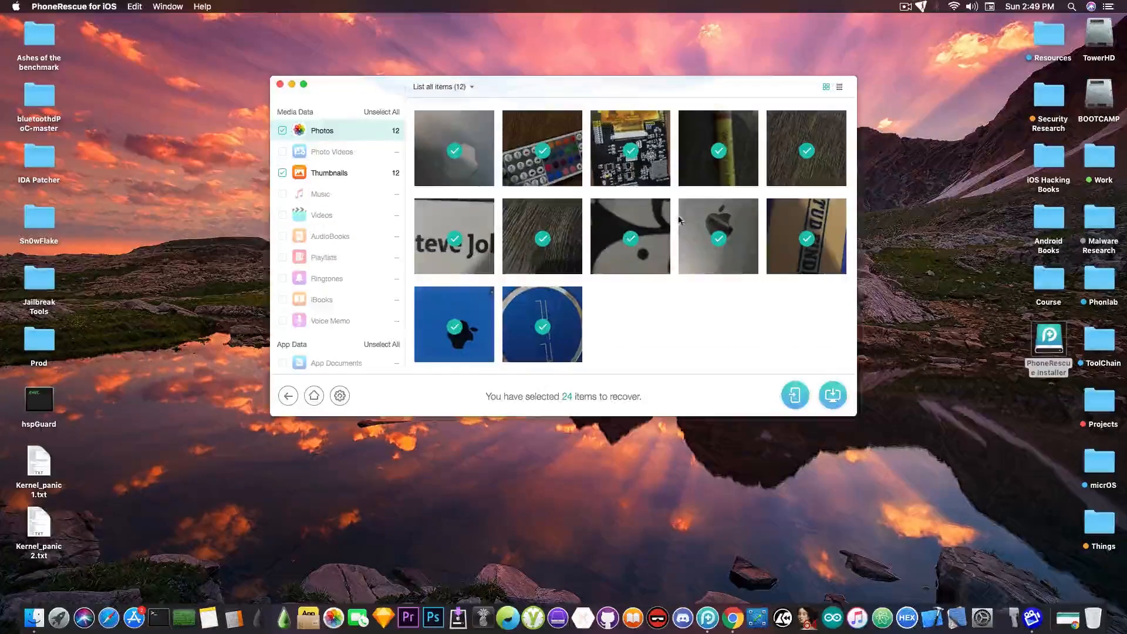
{"action": "mouse_move", "coordinate": [680, 281]}
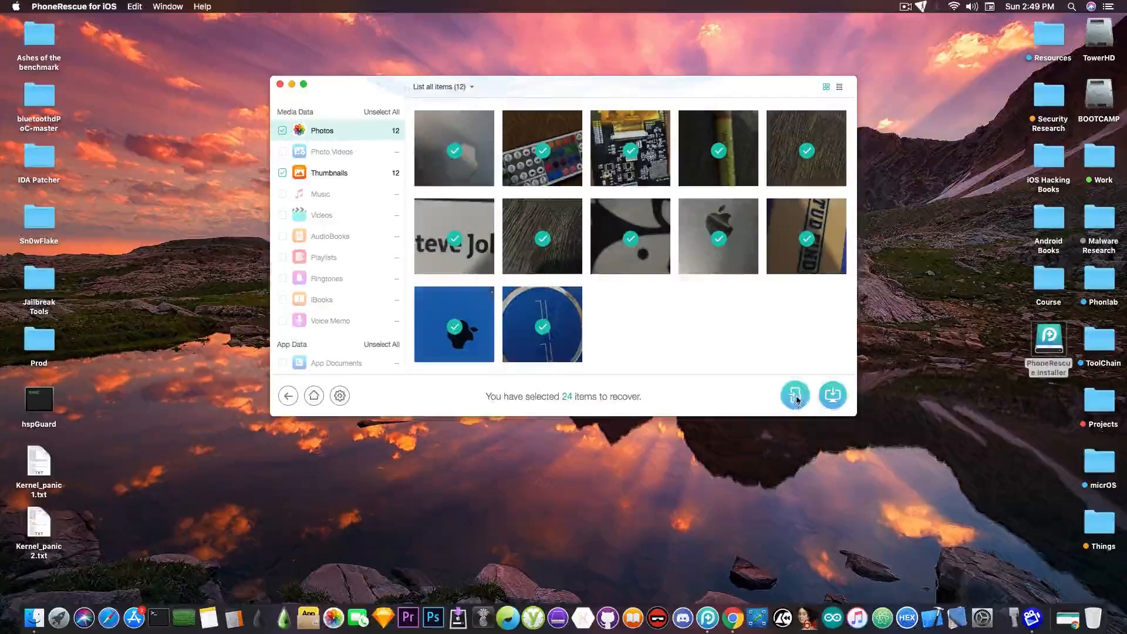
{"action": "mouse_move", "coordinate": [832, 402]}
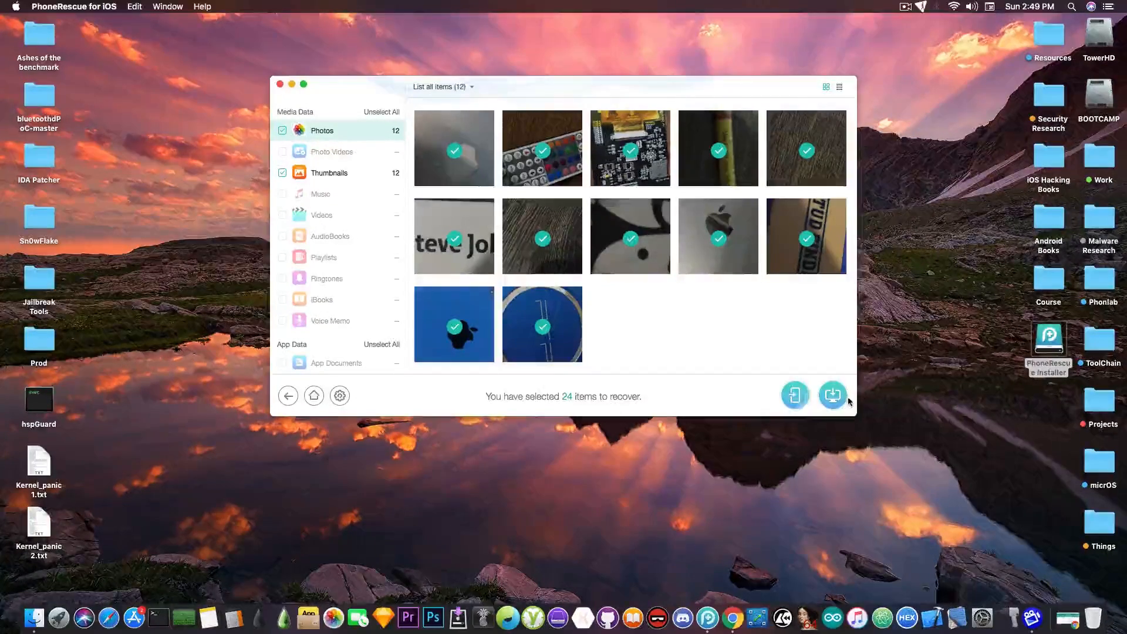
{"action": "left_click", "coordinate": [832, 395]}
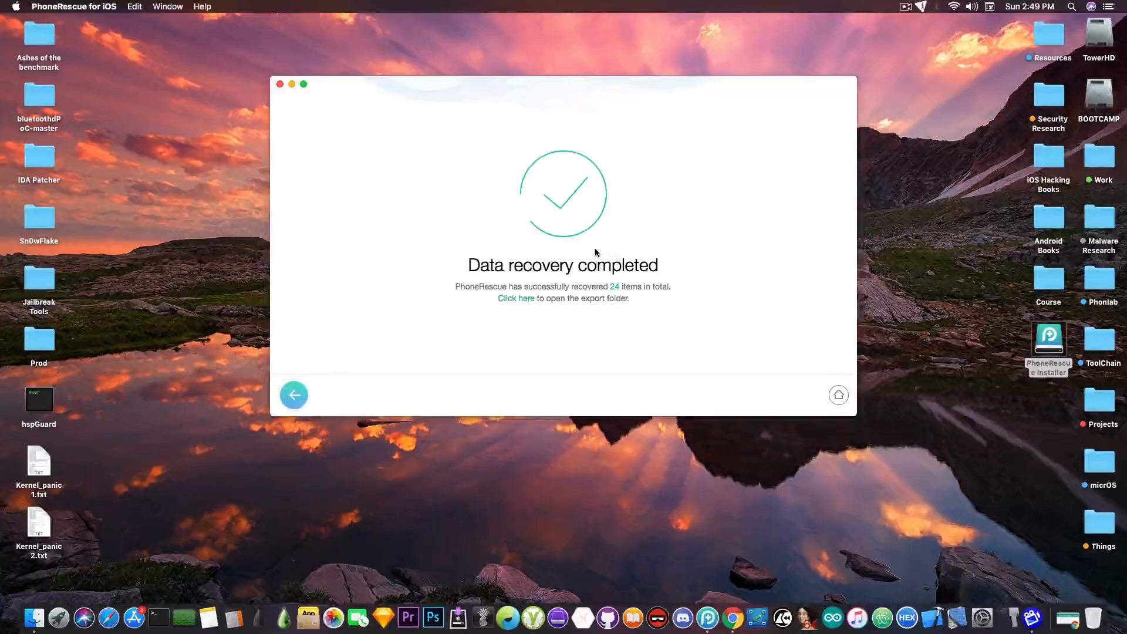
{"action": "mouse_move", "coordinate": [562, 336]}
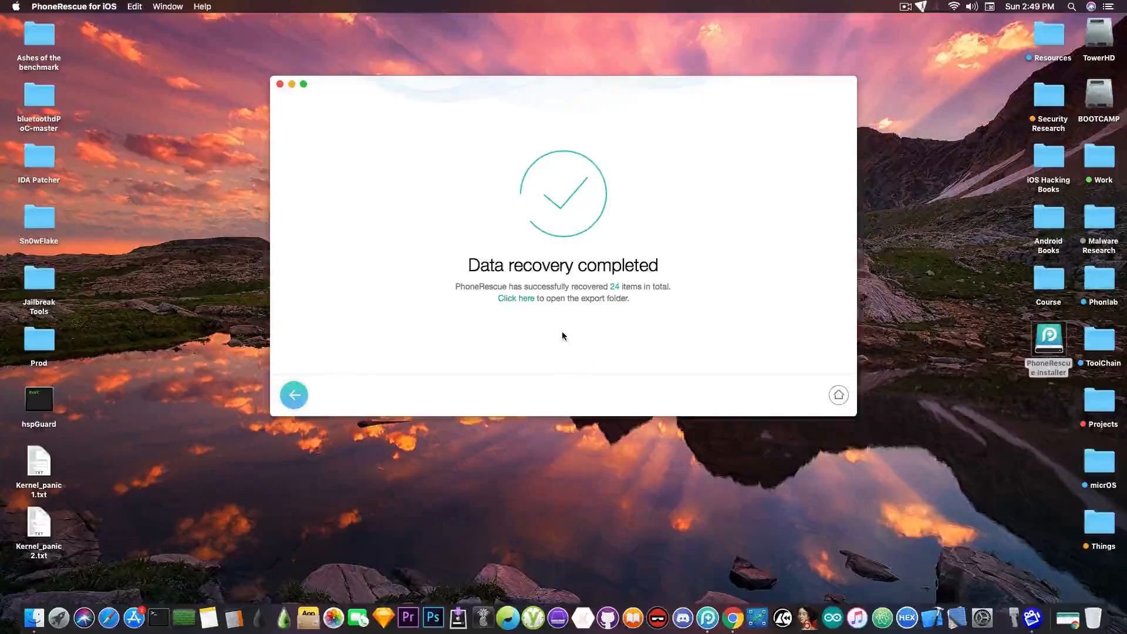
{"action": "mouse_move", "coordinate": [515, 298]}
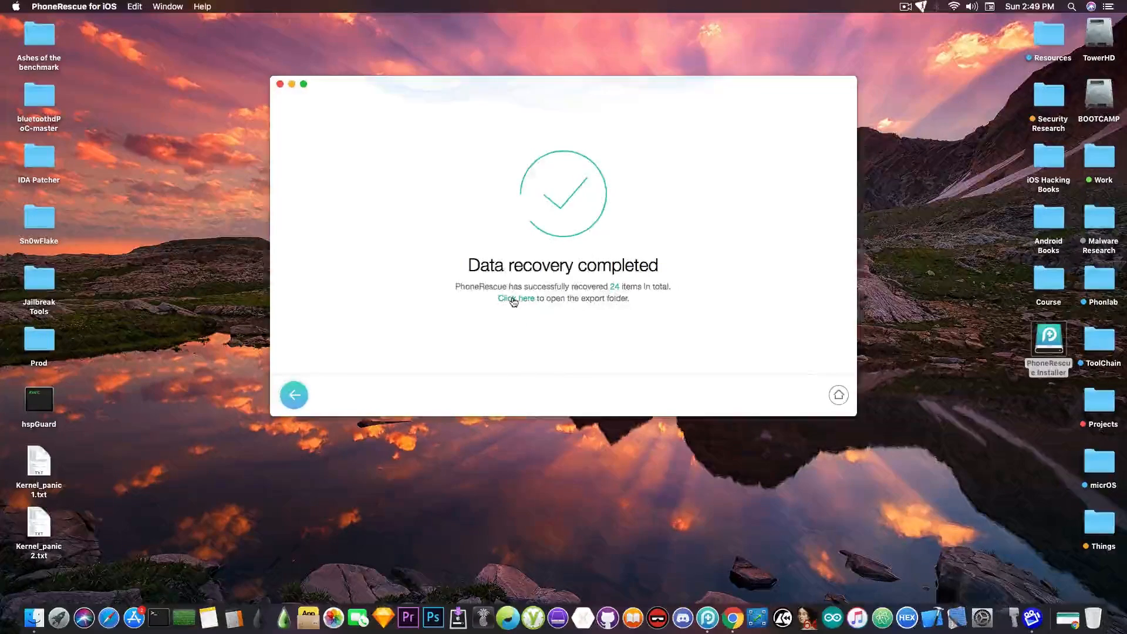
Preview IMG_0011.JPG and IMG_0012.JPG from the export folder in Finder, then close the folder
{"action": "left_click", "coordinate": [516, 298]}
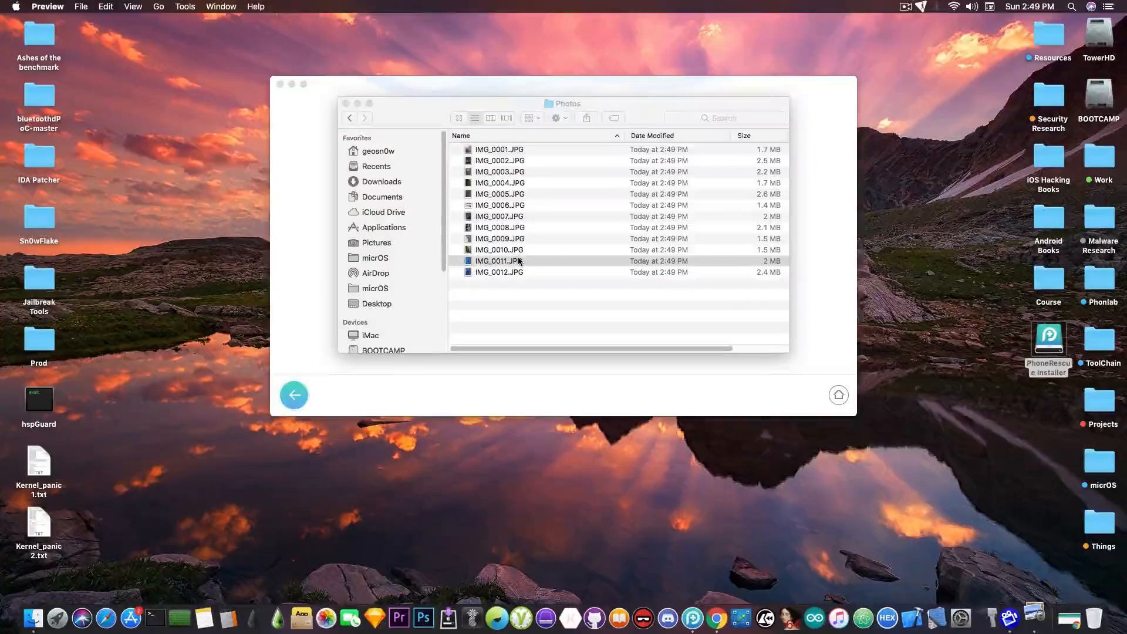
{"action": "double_click", "coordinate": [499, 261]}
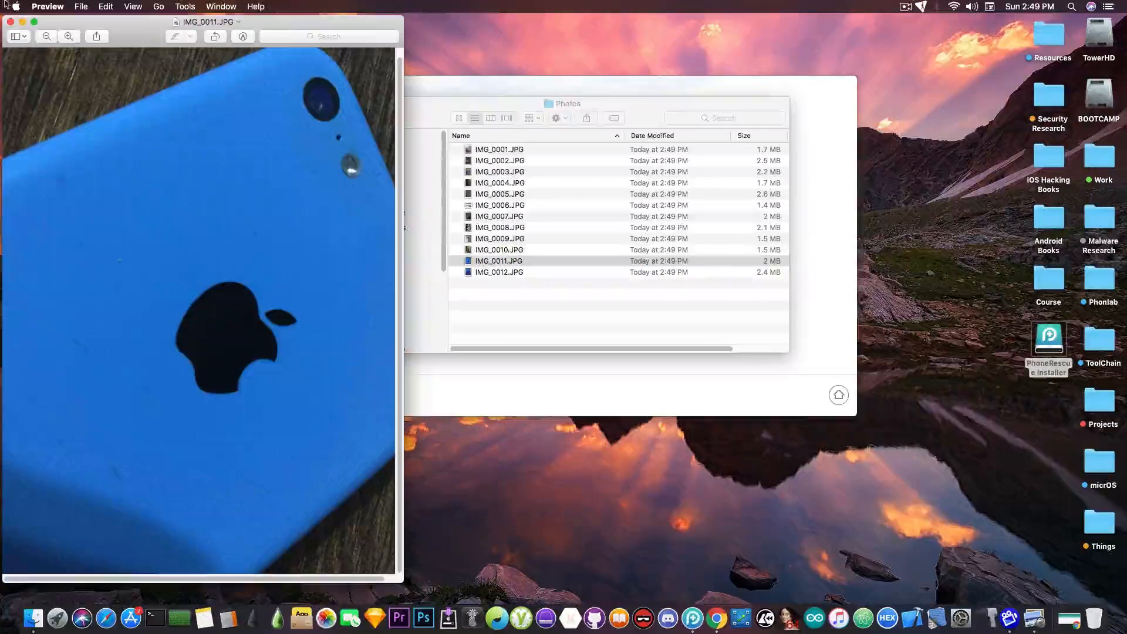
{"action": "left_click", "coordinate": [11, 21]}
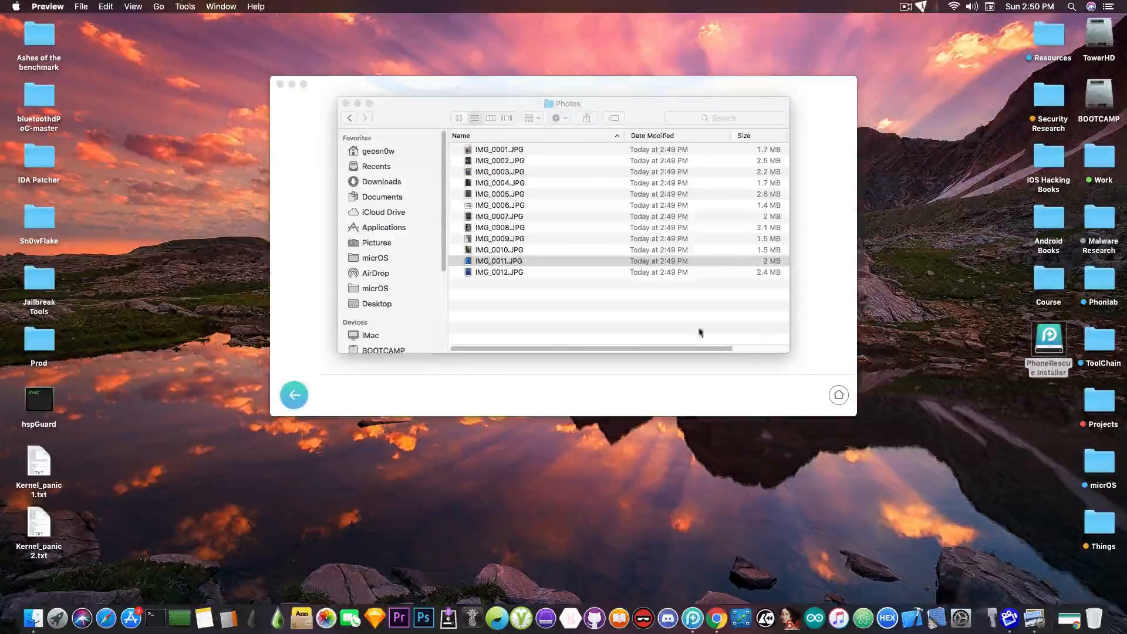
{"action": "double_click", "coordinate": [499, 271]}
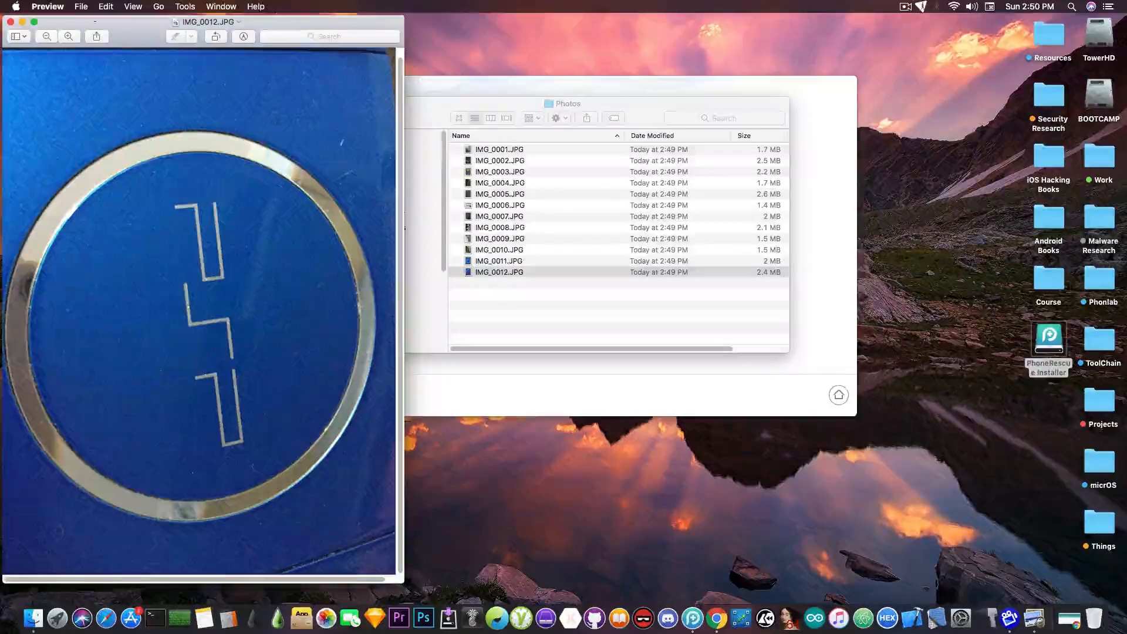
{"action": "left_click", "coordinate": [9, 21]}
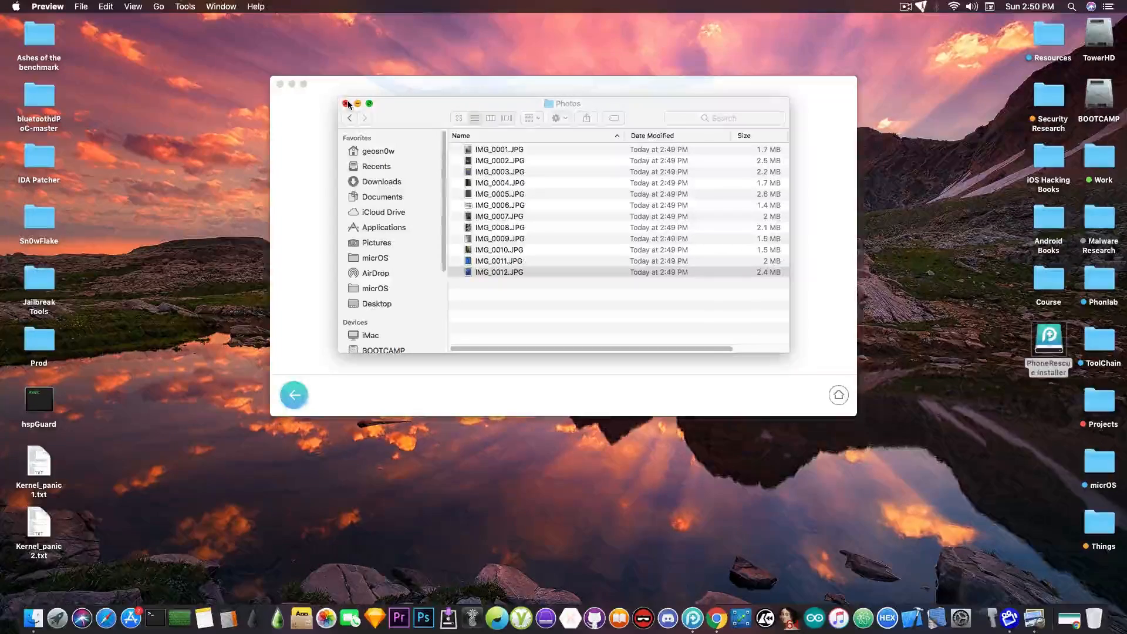
{"action": "left_click", "coordinate": [347, 104]}
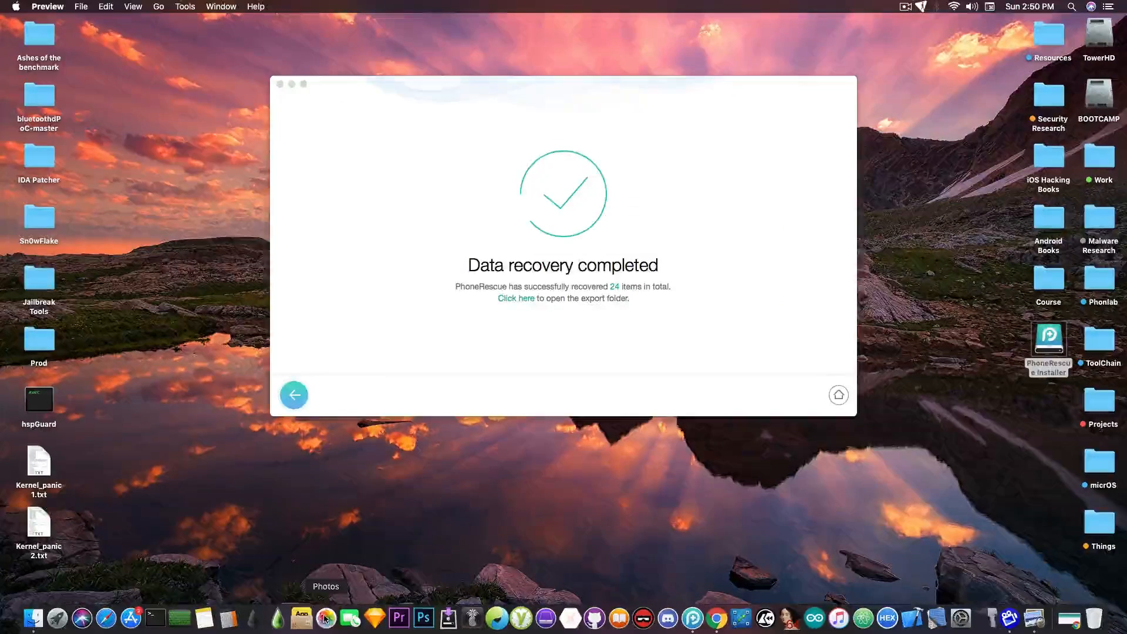
{"action": "mouse_move", "coordinate": [304, 376]}
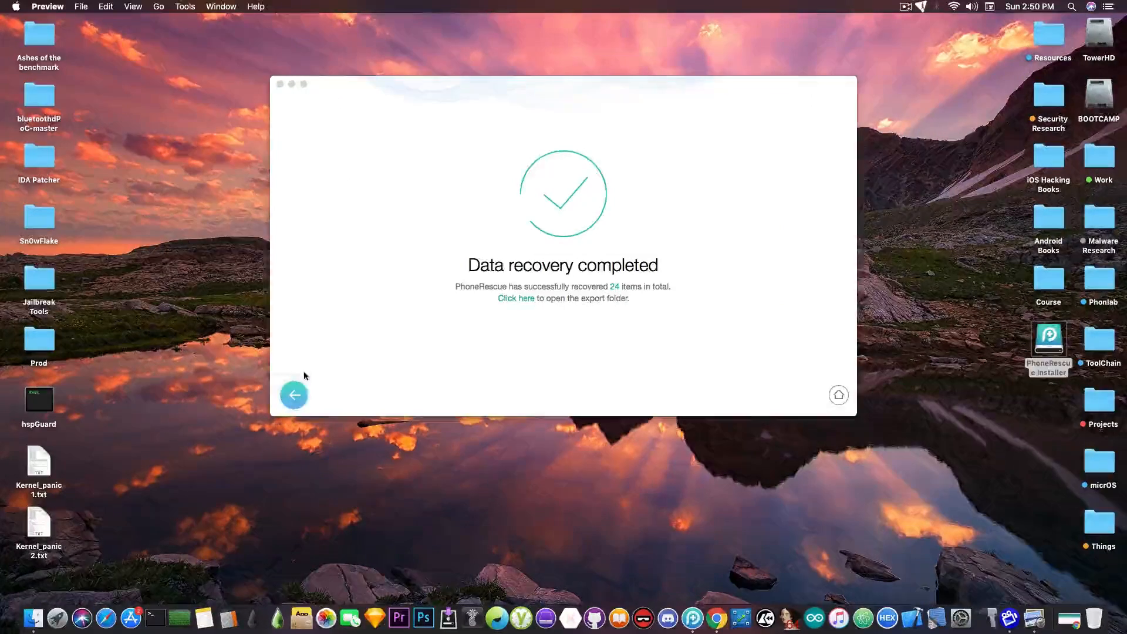
Go back from the completed recovery and continue with Recover from iOS Device, device now in Recovery Mode
{"action": "left_click", "coordinate": [293, 395]}
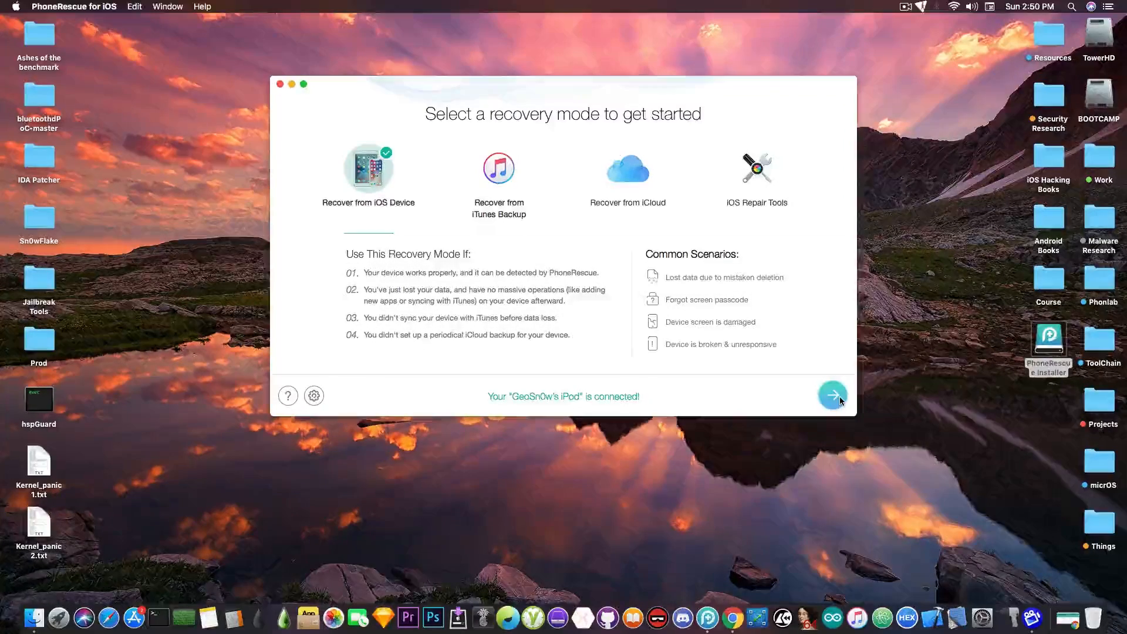
{"action": "left_click", "coordinate": [833, 395]}
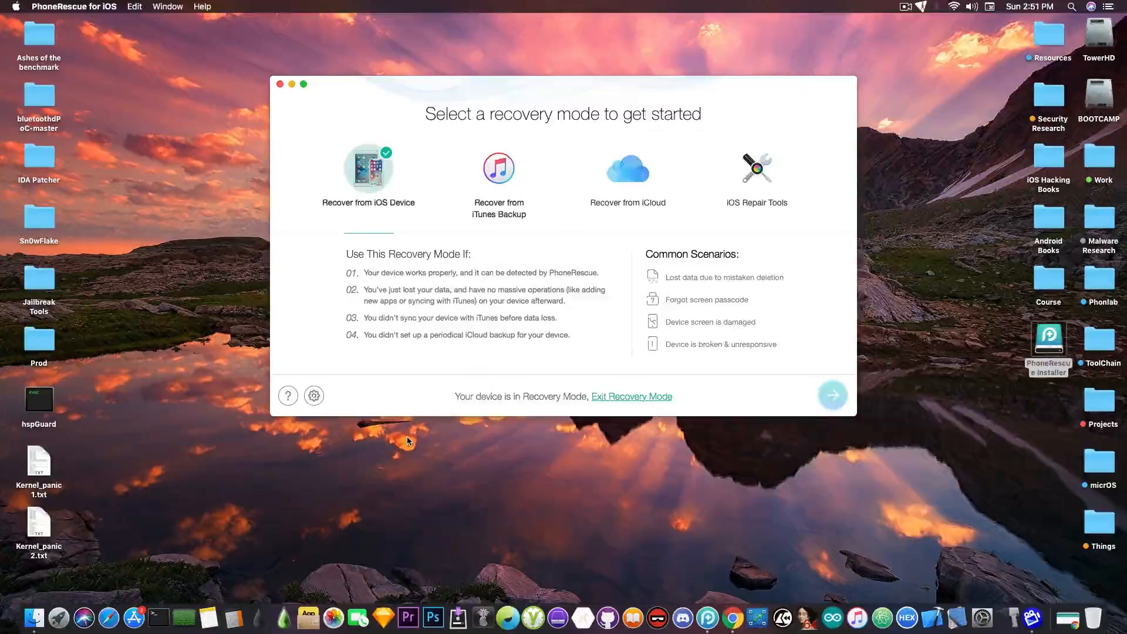
{"action": "mouse_move", "coordinate": [488, 404]}
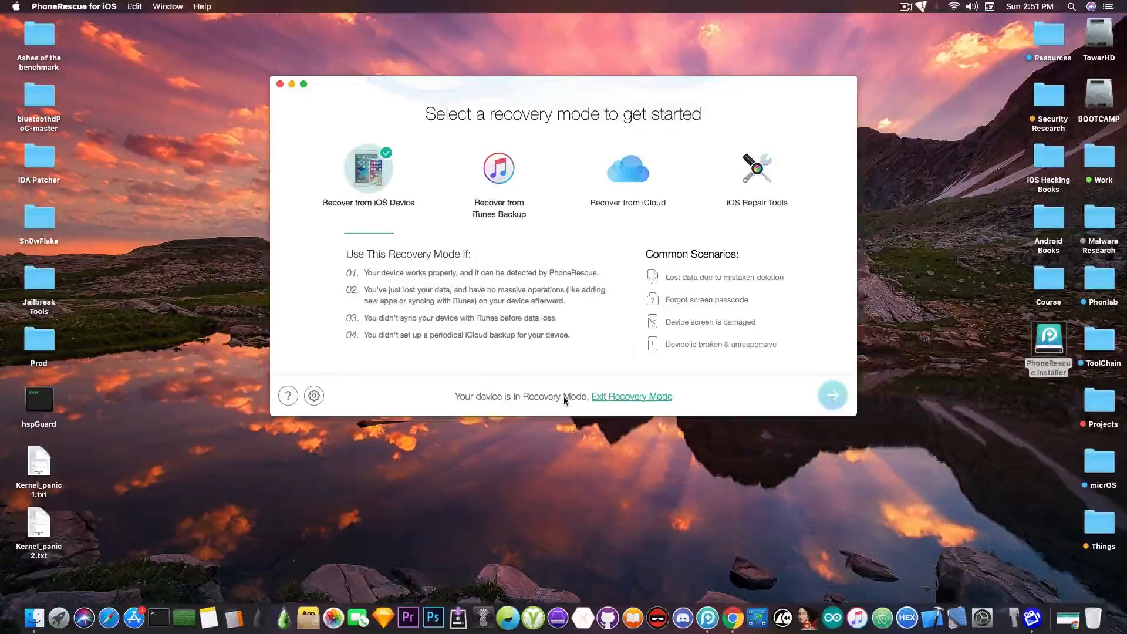
Select iOS Repair Tools and proceed to the Standard and Advanced repair mode options
{"action": "left_click", "coordinate": [754, 168]}
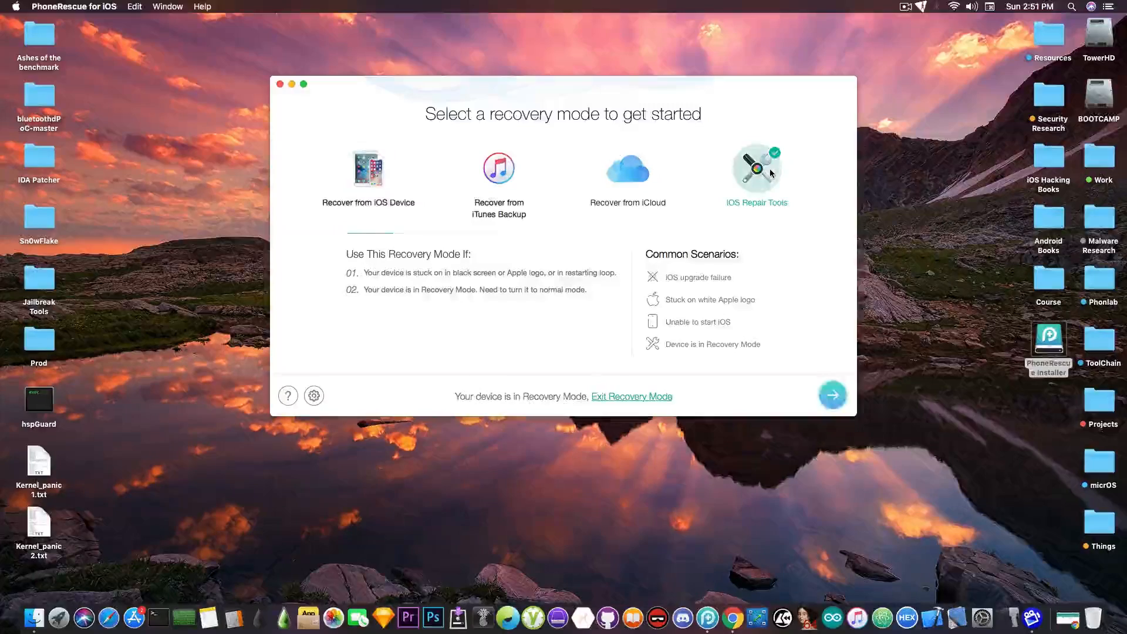
{"action": "left_click", "coordinate": [832, 395]}
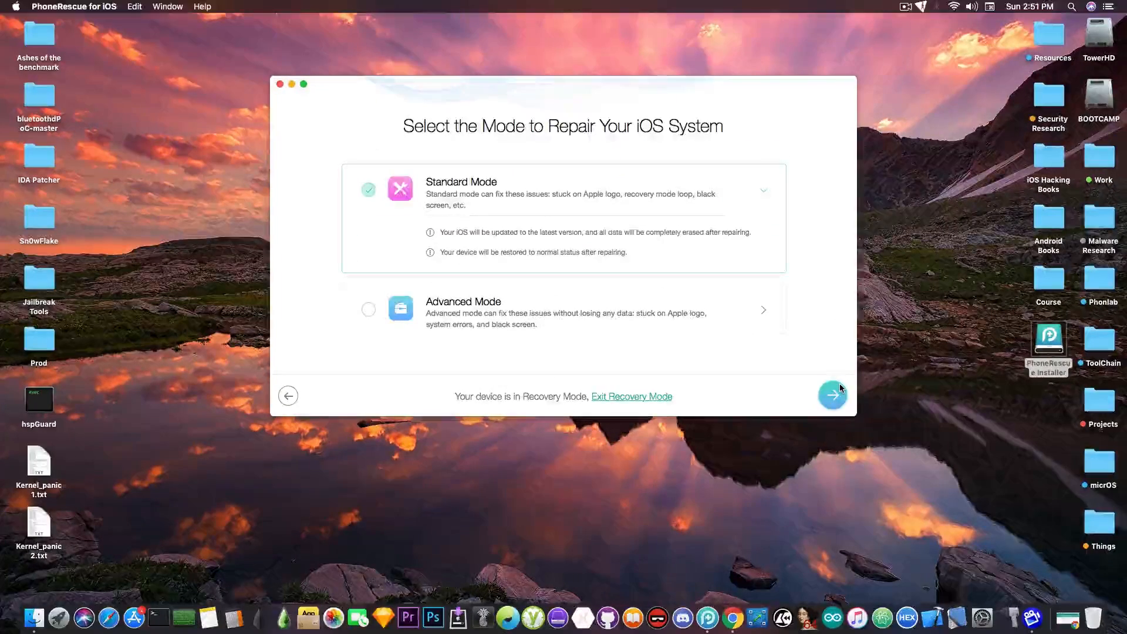
{"action": "mouse_move", "coordinate": [485, 187]}
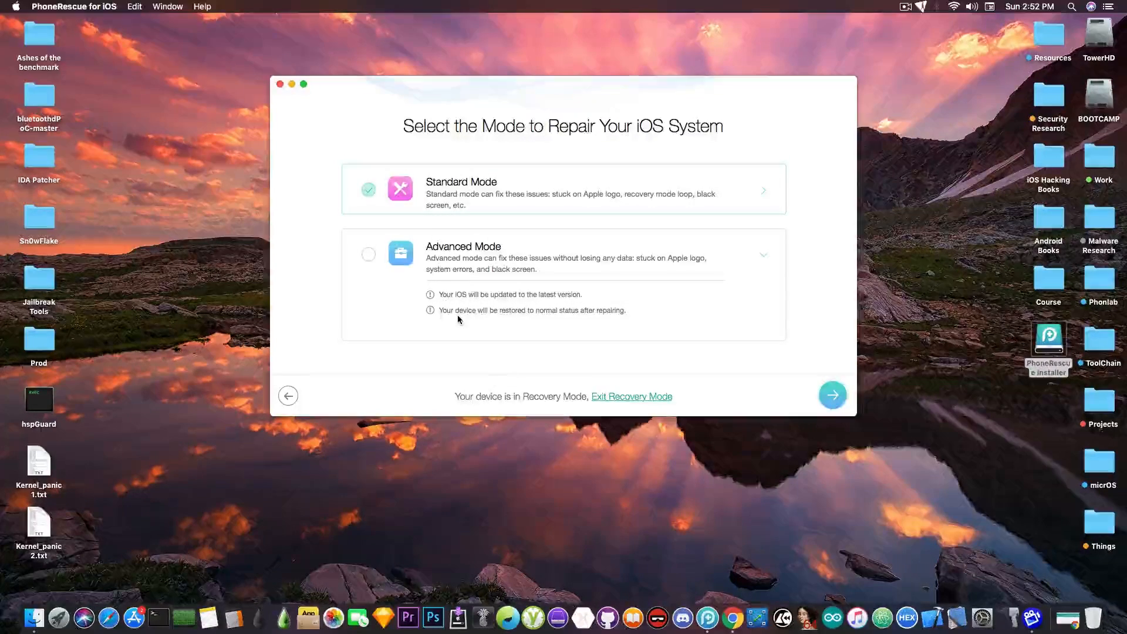
{"action": "mouse_move", "coordinate": [453, 322]}
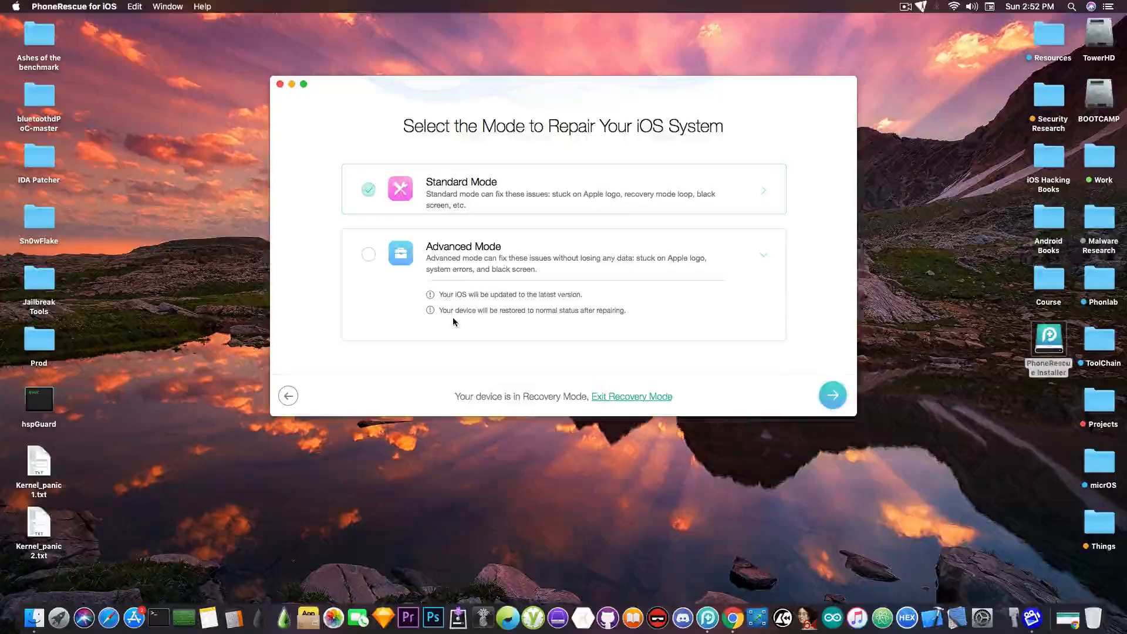
{"action": "mouse_move", "coordinate": [523, 219]}
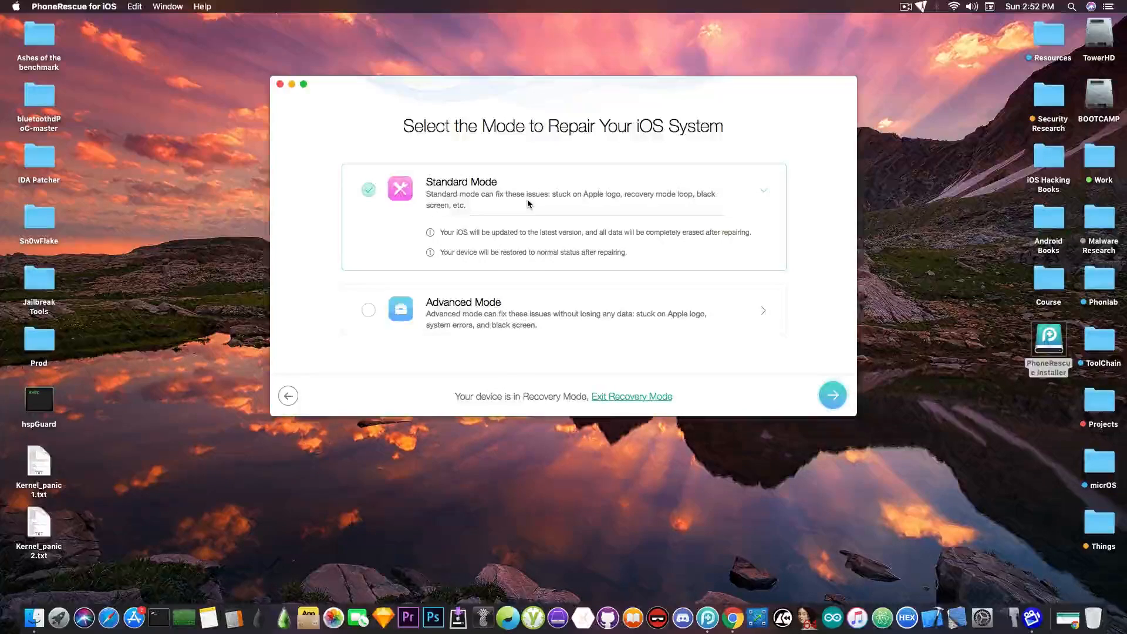
{"action": "mouse_move", "coordinate": [549, 230]}
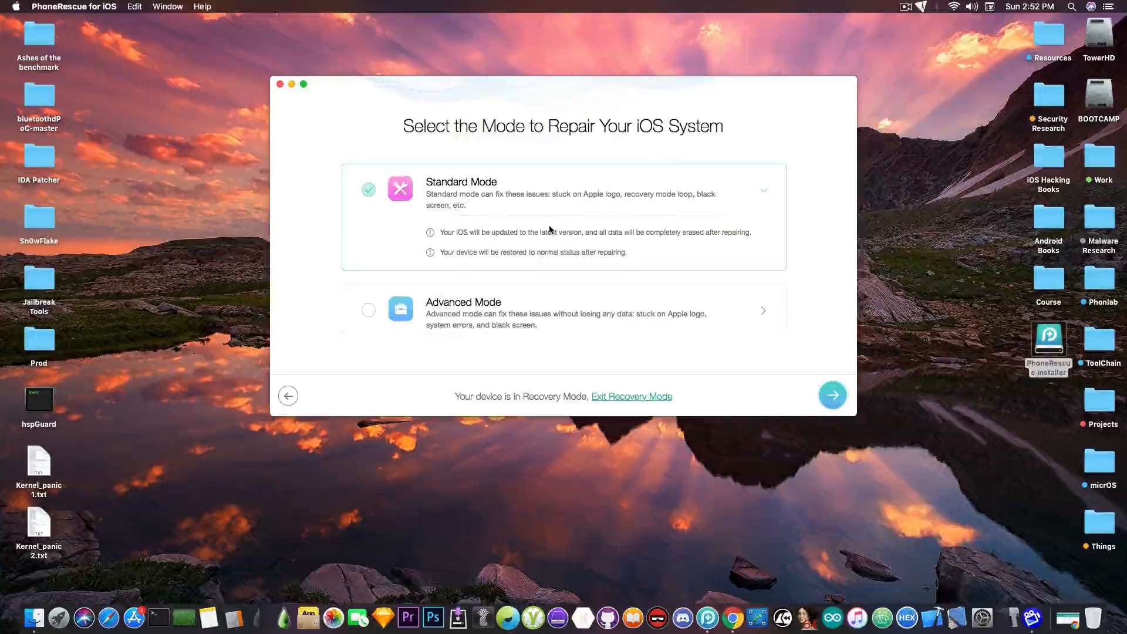
{"action": "mouse_move", "coordinate": [583, 238]}
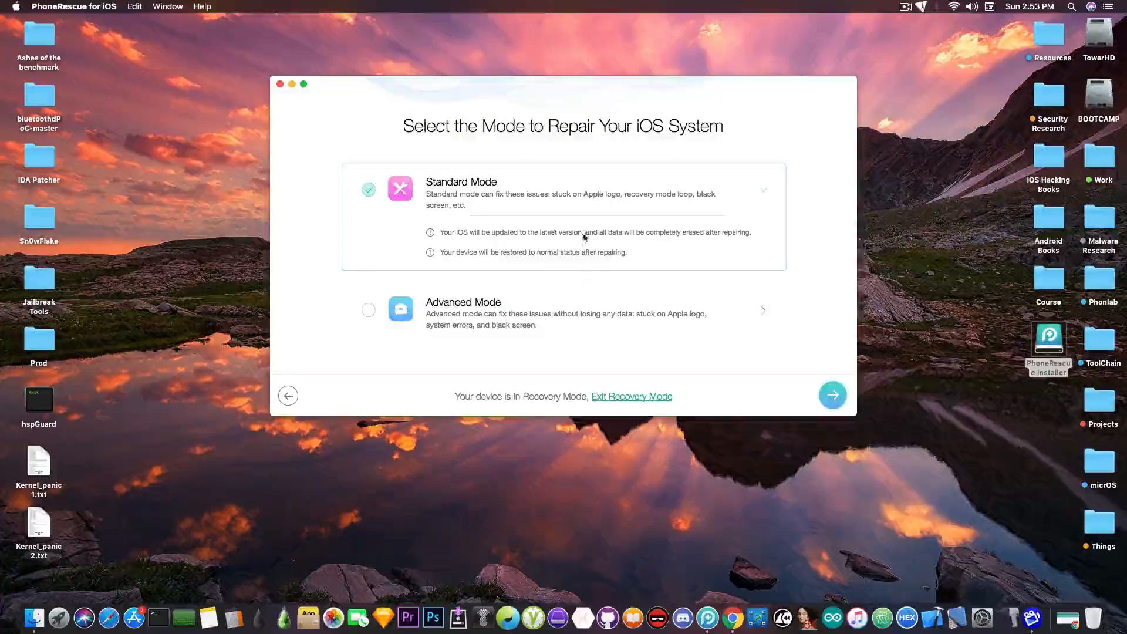
{"action": "mouse_move", "coordinate": [616, 401]}
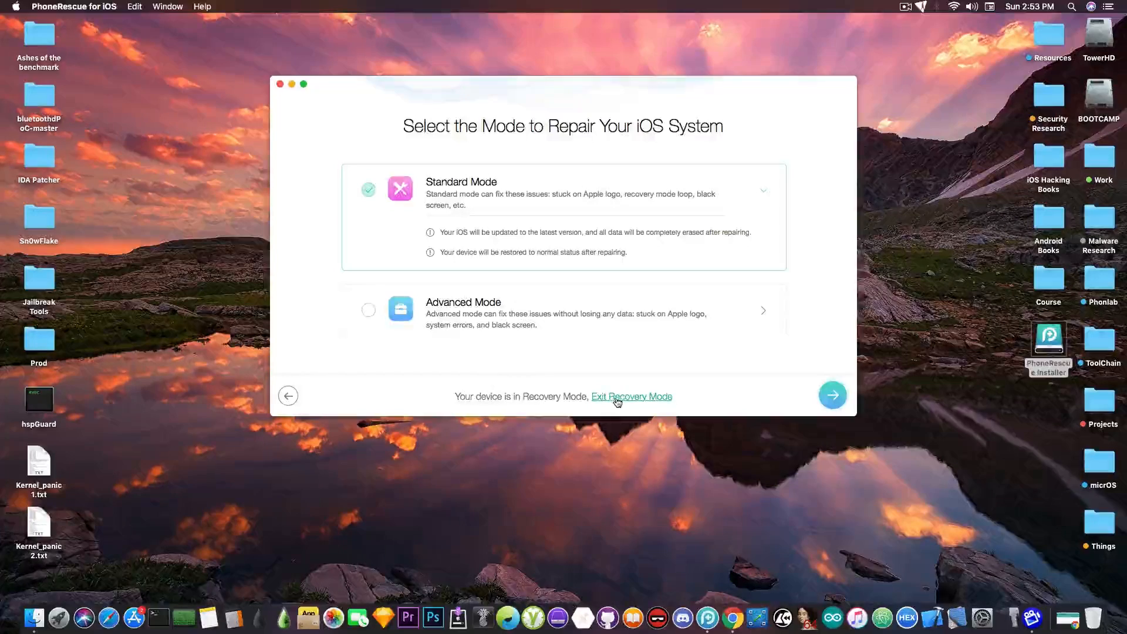
{"action": "left_click", "coordinate": [632, 396]}
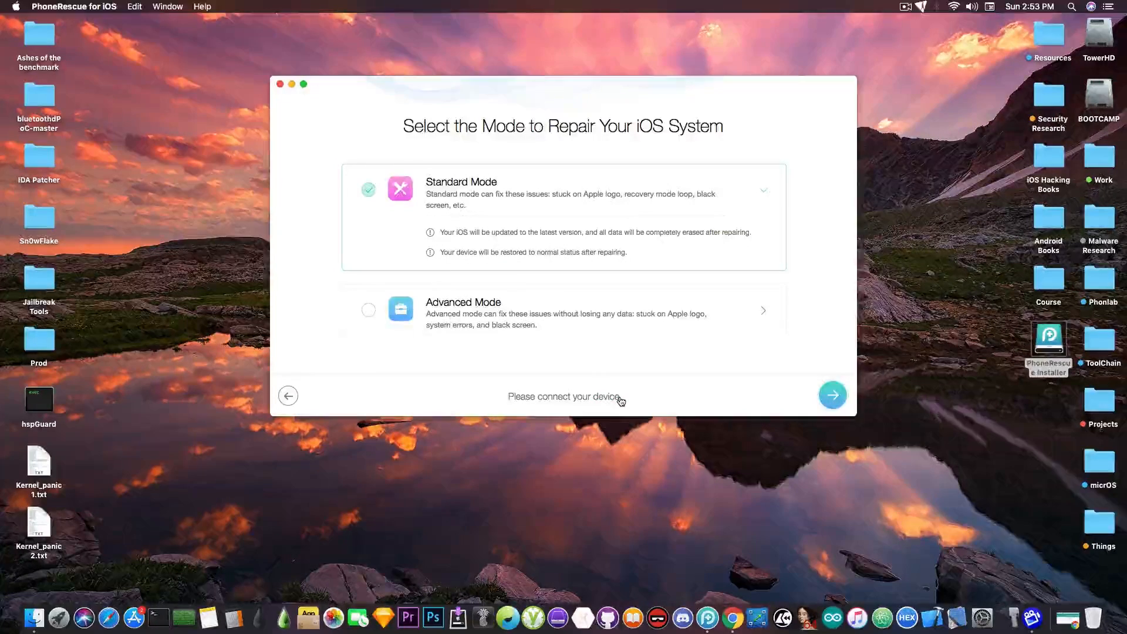
{"action": "mouse_move", "coordinate": [607, 406]}
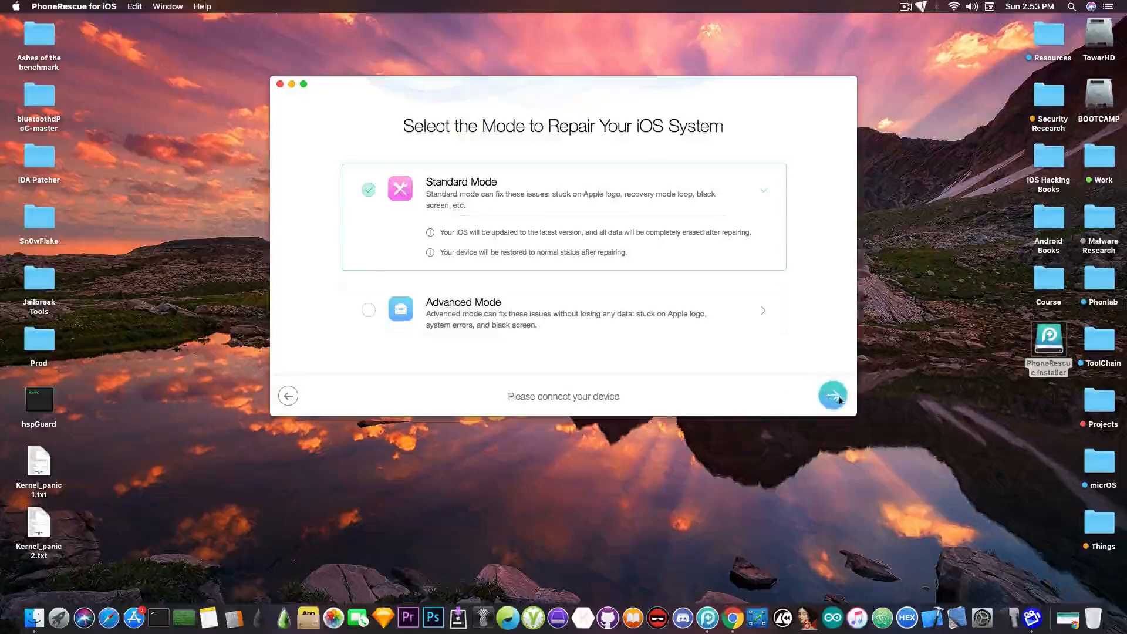
{"action": "left_click", "coordinate": [287, 396]}
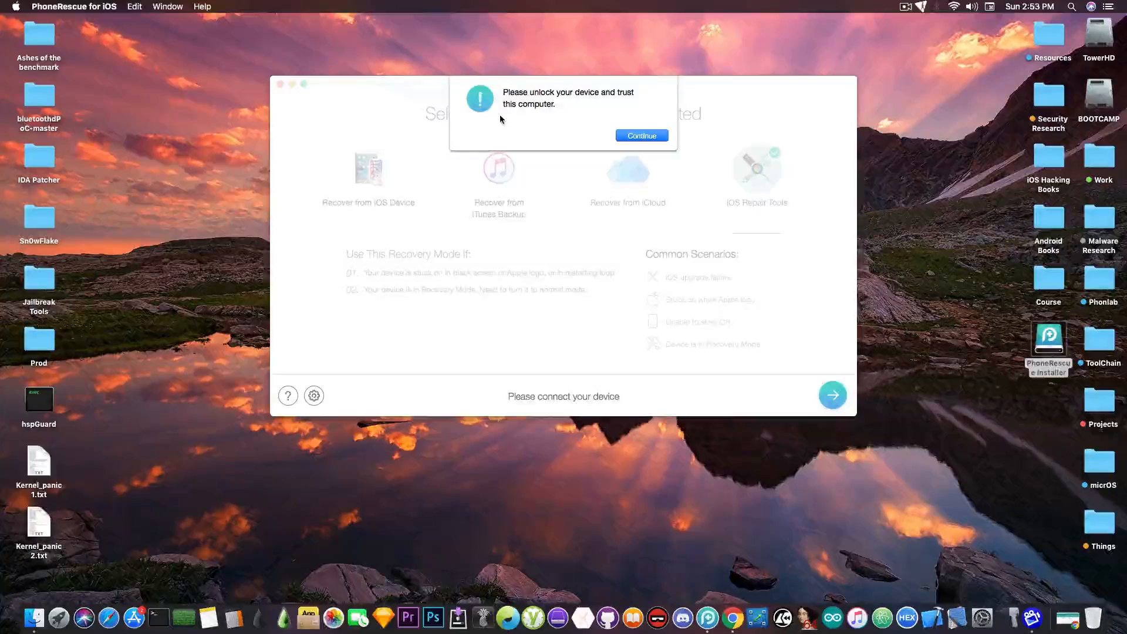
{"action": "left_click", "coordinate": [641, 136]}
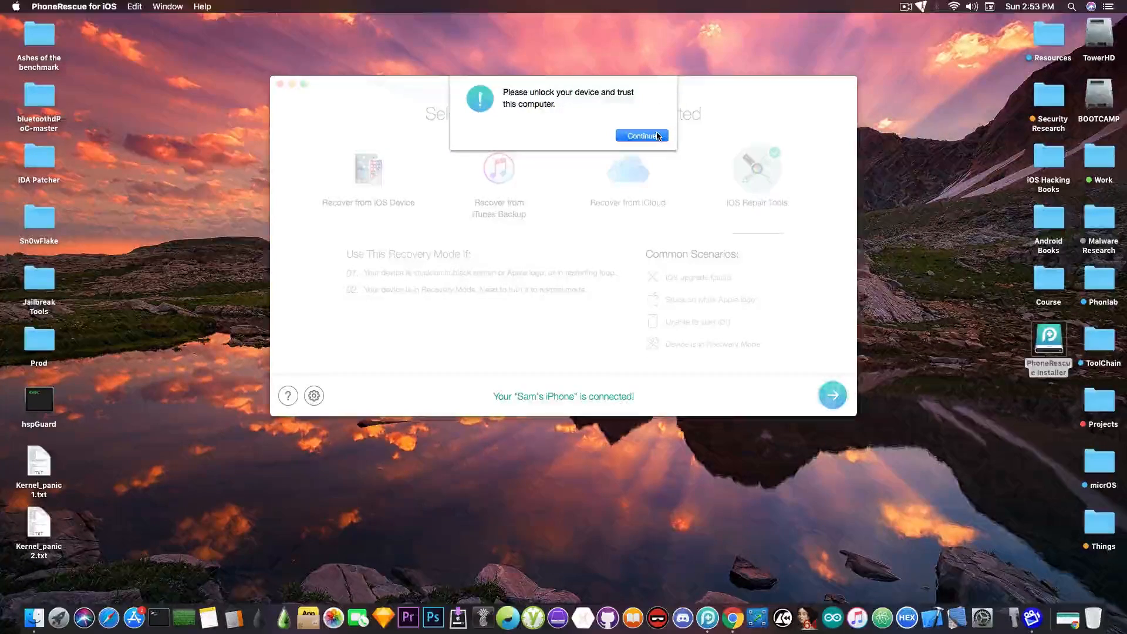
{"action": "left_click", "coordinate": [641, 137]}
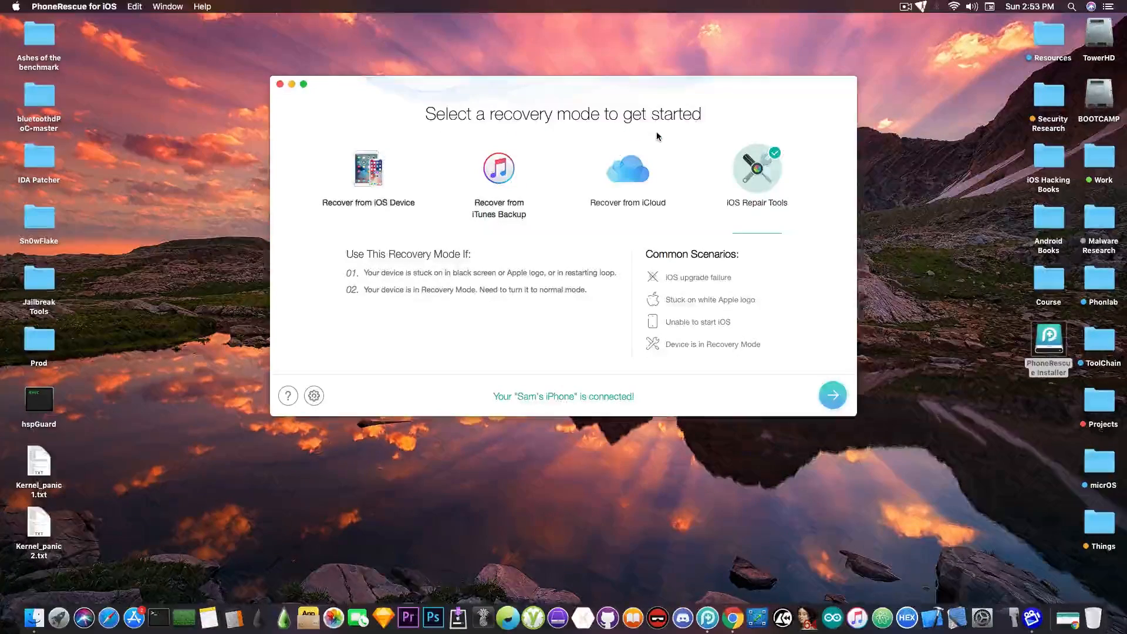
{"action": "mouse_move", "coordinate": [527, 412]}
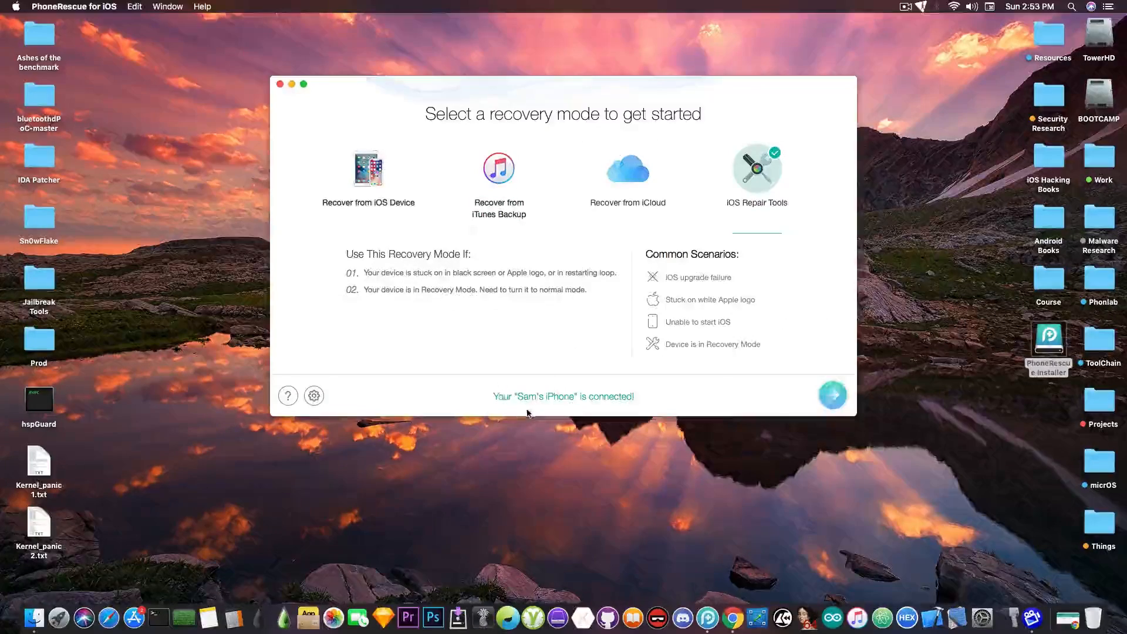
{"action": "mouse_move", "coordinate": [581, 402]}
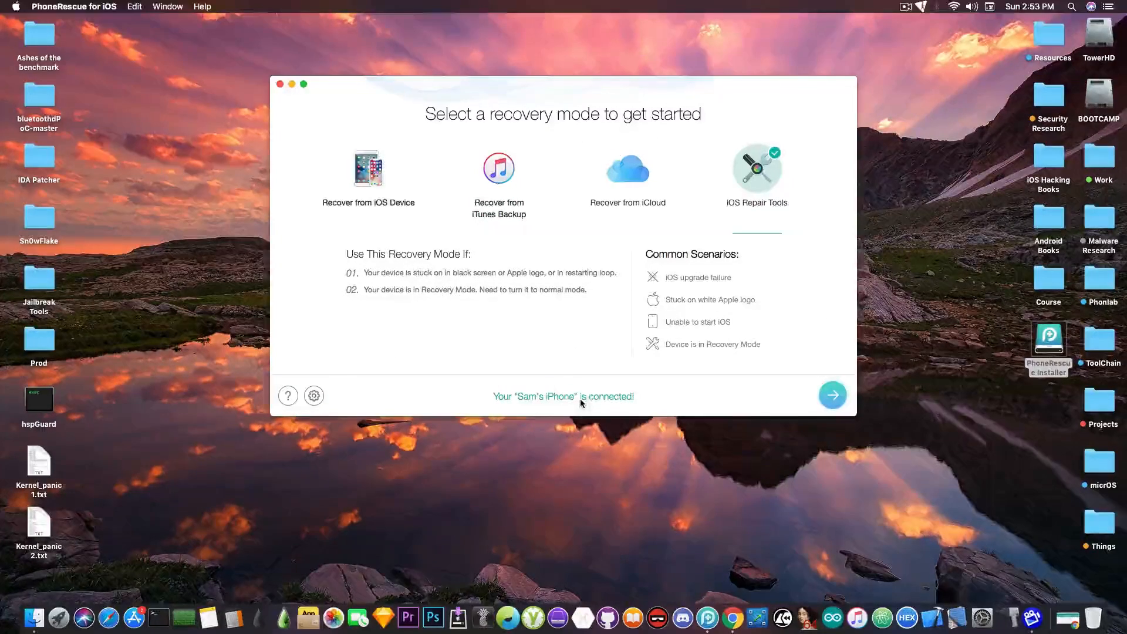
{"action": "mouse_move", "coordinate": [585, 398]}
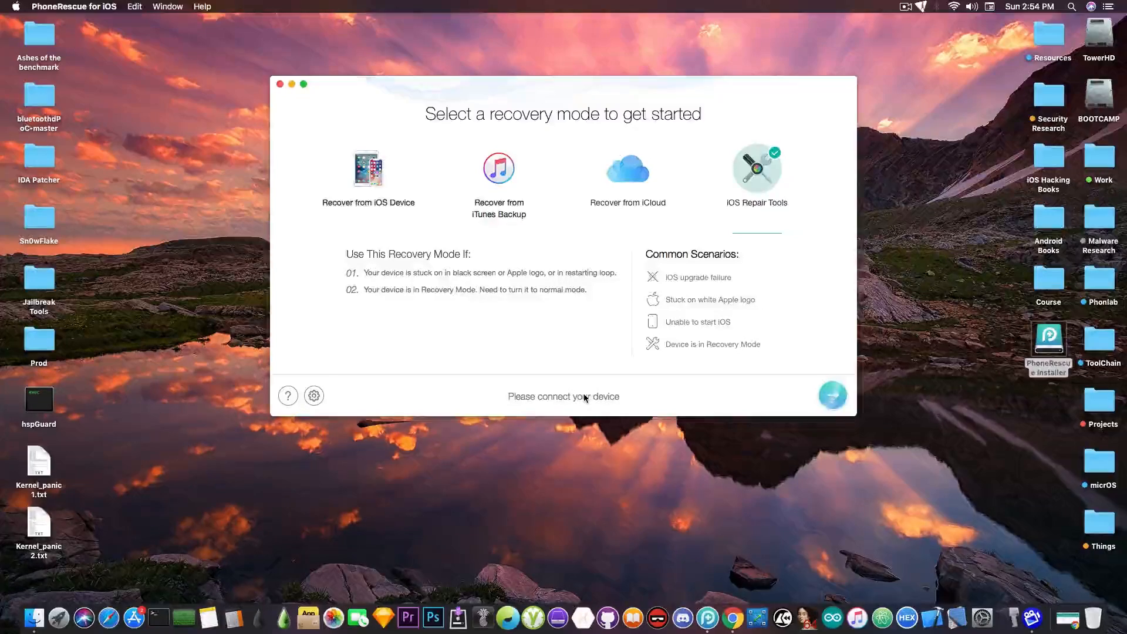
{"action": "mouse_move", "coordinate": [535, 224]}
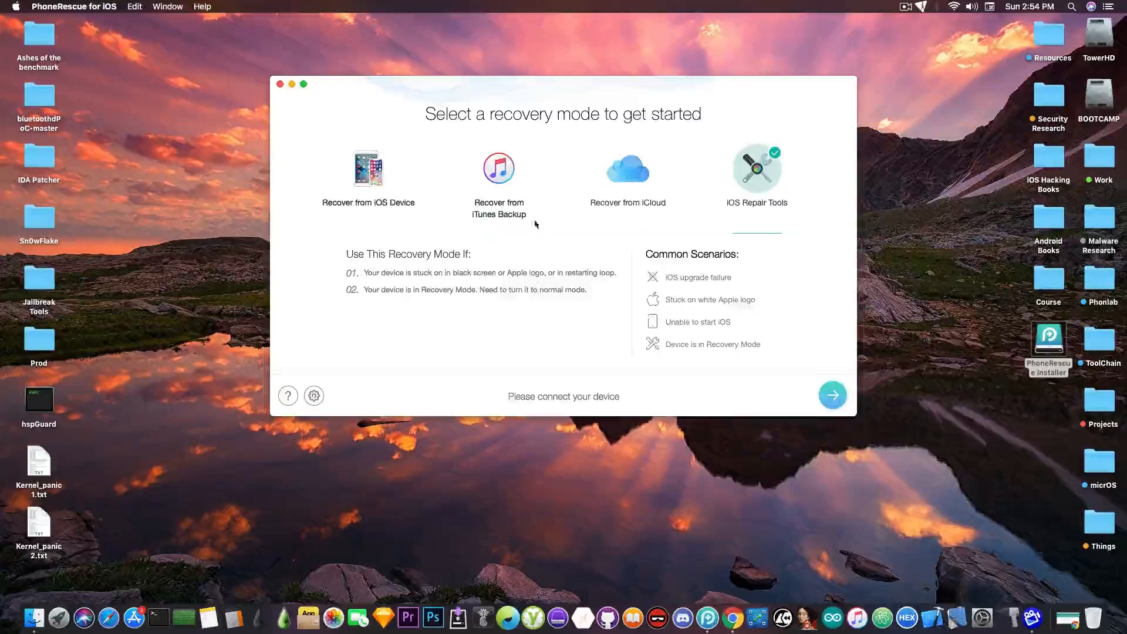
Choose Recover from iTunes Backup and proceed with GeoSn0w's iPod backup from 04/15/2018 02:36
{"action": "left_click", "coordinate": [497, 169]}
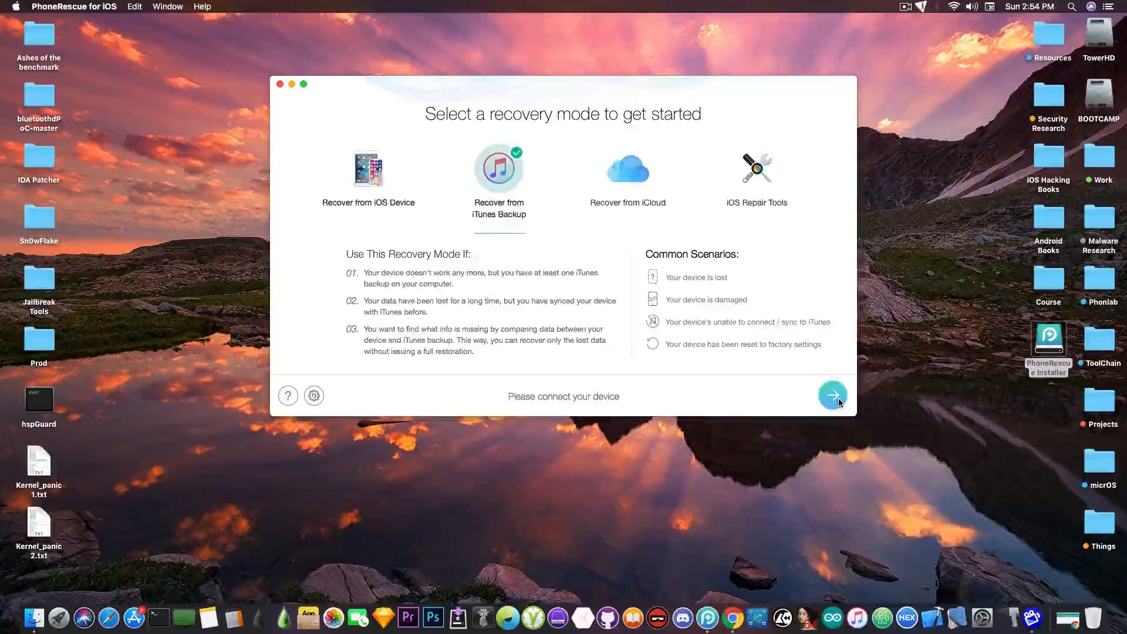
{"action": "left_click", "coordinate": [832, 395]}
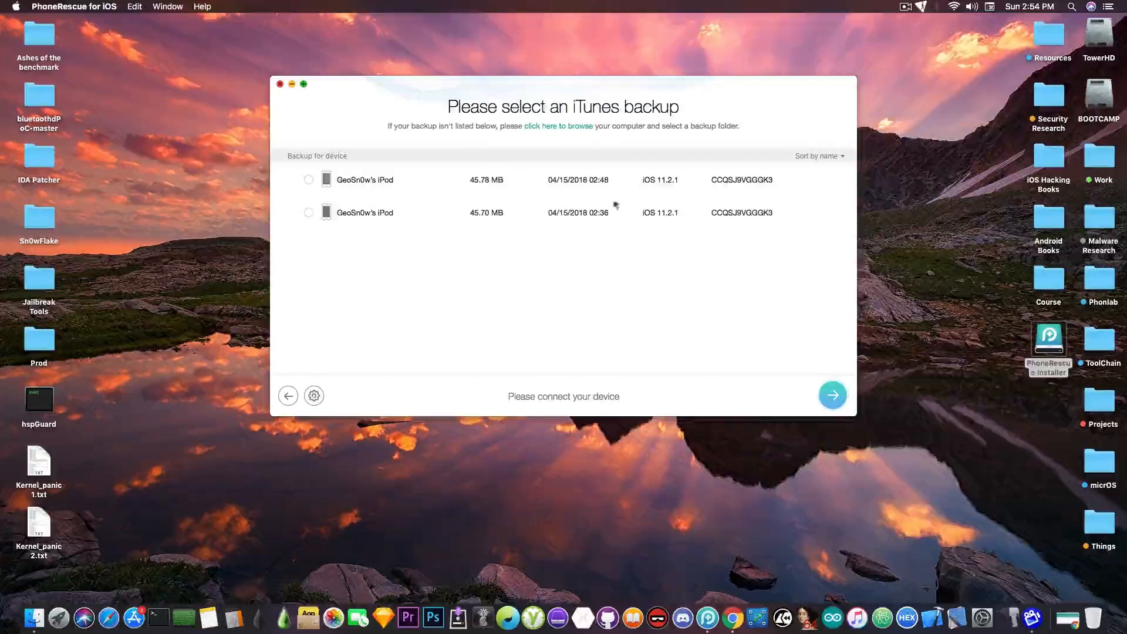
{"action": "left_click", "coordinate": [309, 213]}
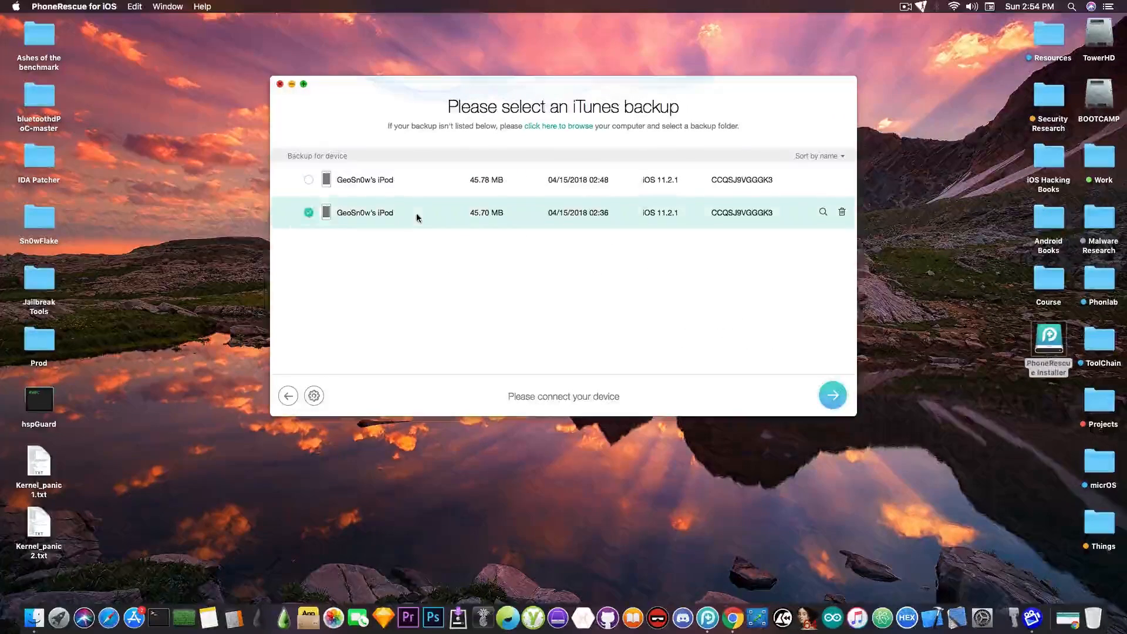
{"action": "mouse_move", "coordinate": [704, 399]}
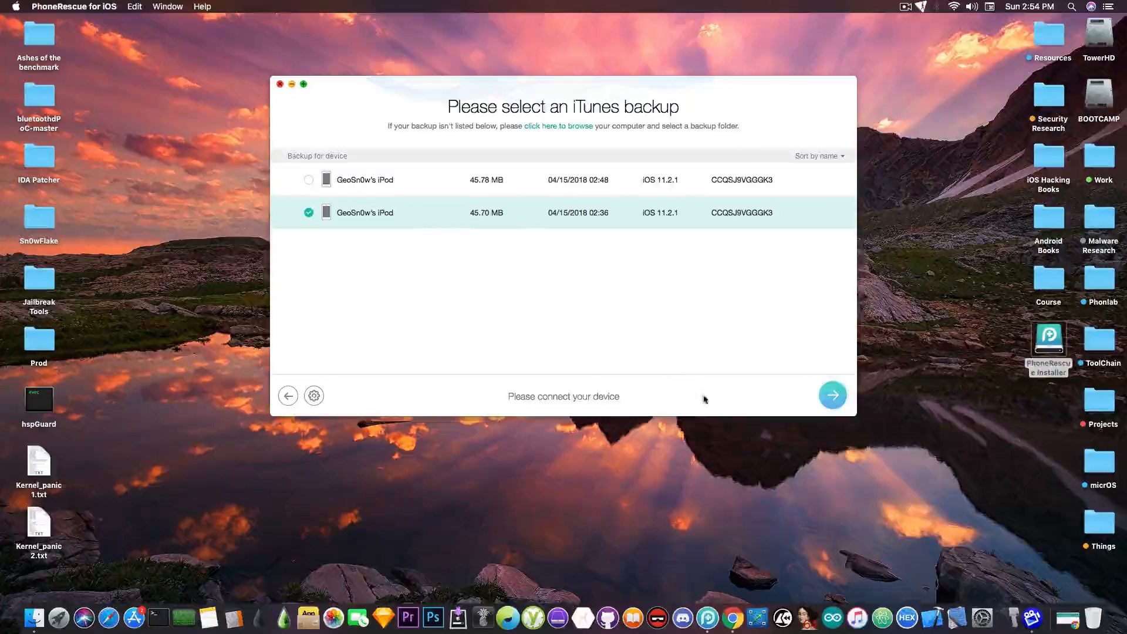
{"action": "left_click", "coordinate": [832, 396]}
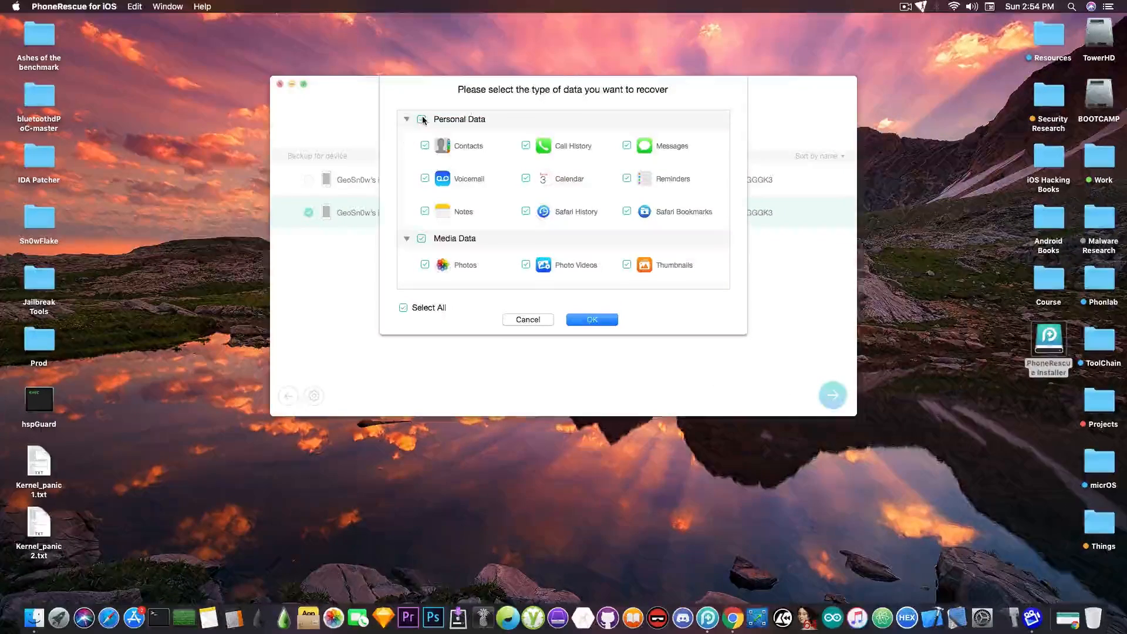
{"action": "left_click", "coordinate": [590, 319]}
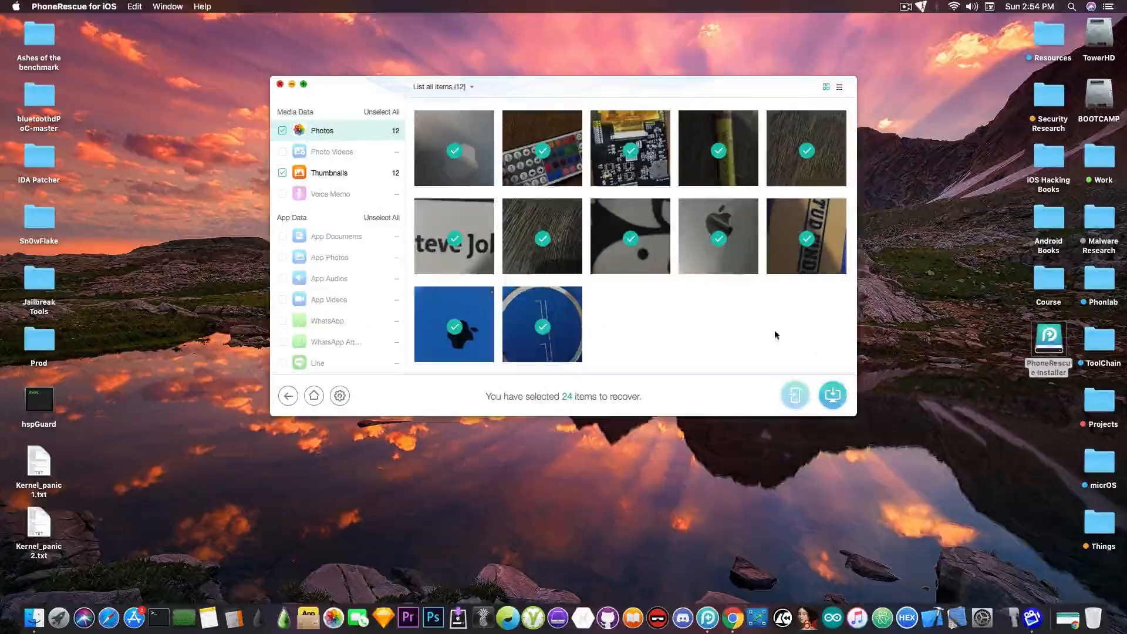
{"action": "mouse_move", "coordinate": [795, 394]}
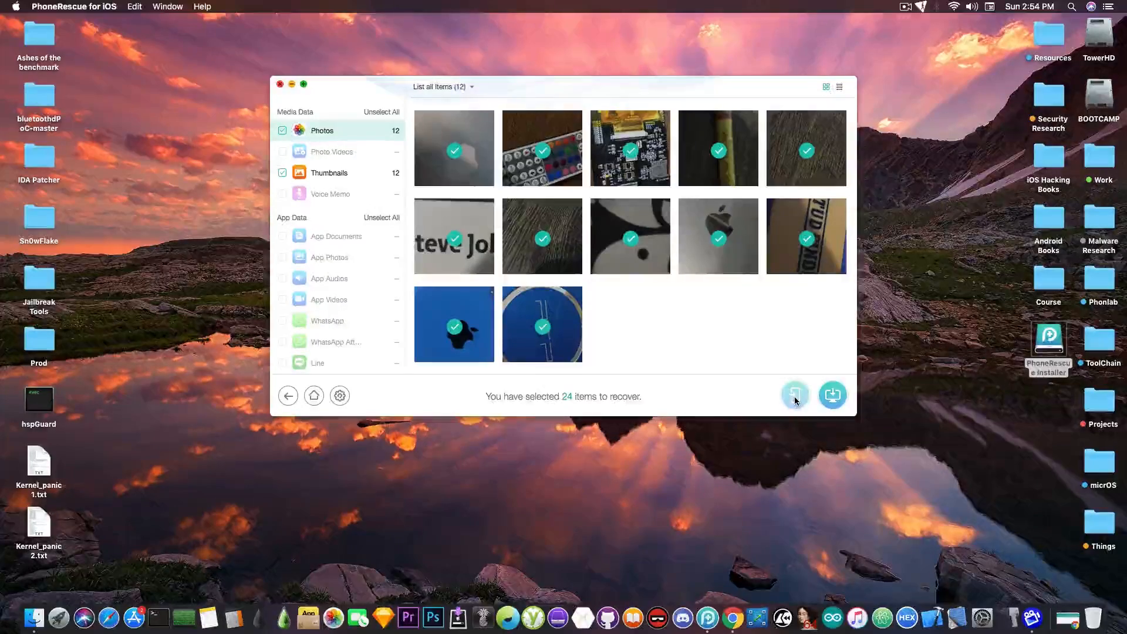
{"action": "mouse_move", "coordinate": [791, 337]}
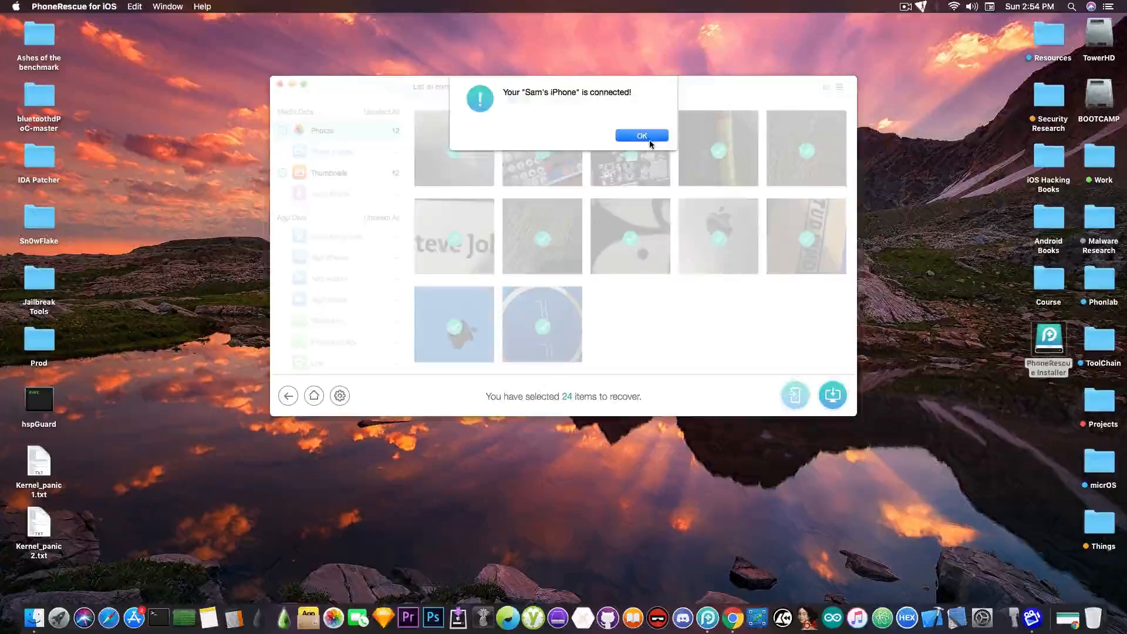
{"action": "left_click", "coordinate": [641, 136]}
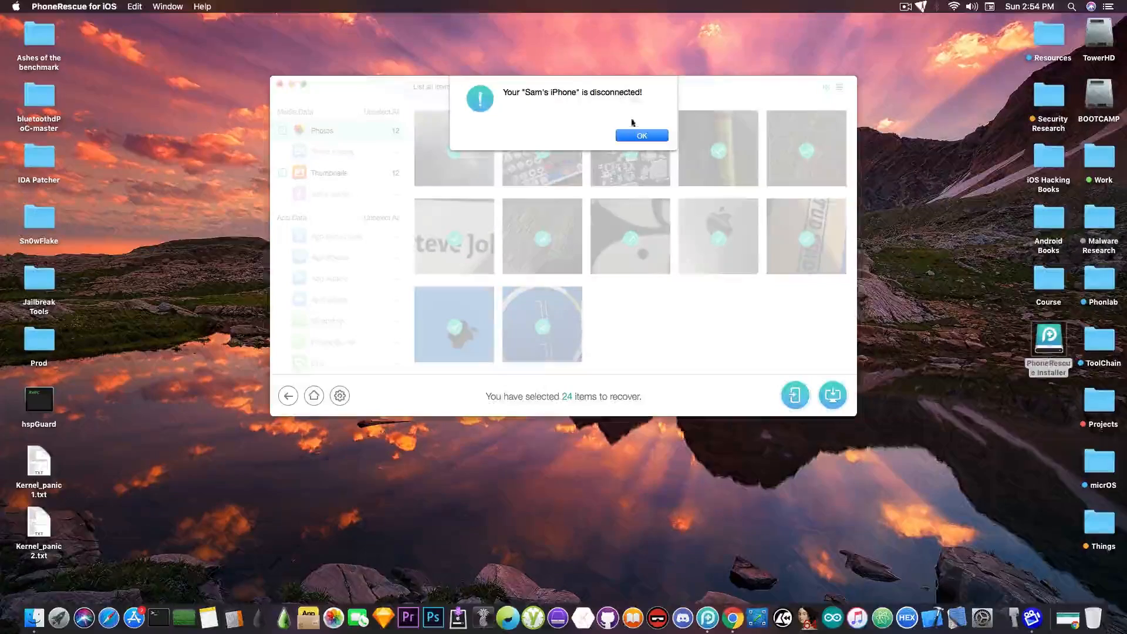
{"action": "left_click", "coordinate": [641, 135]}
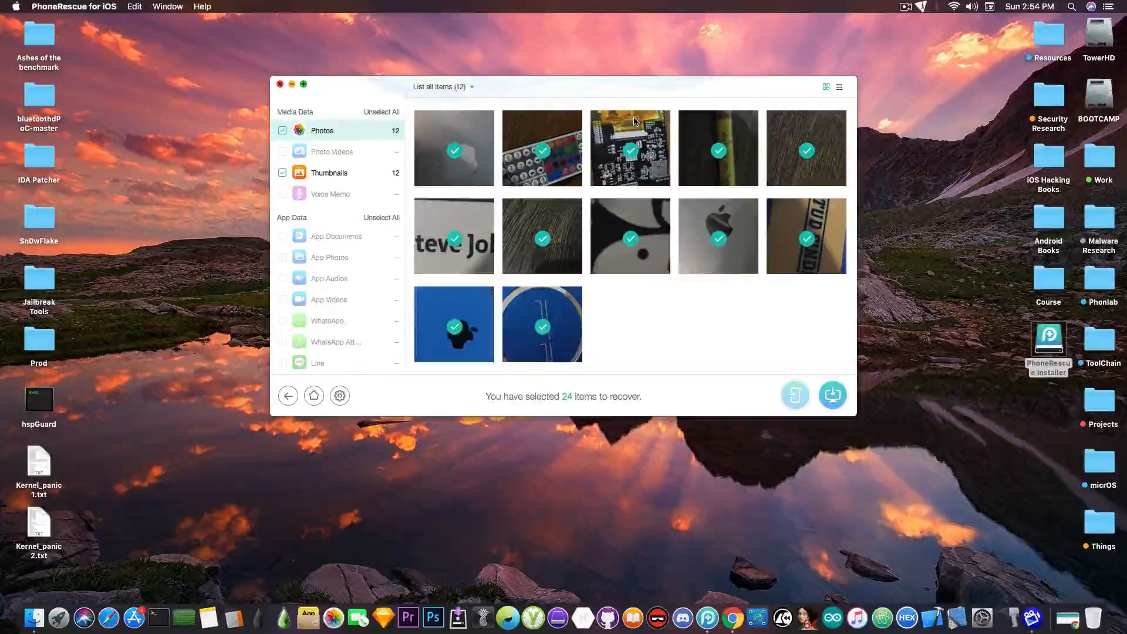
{"action": "mouse_move", "coordinate": [318, 379]}
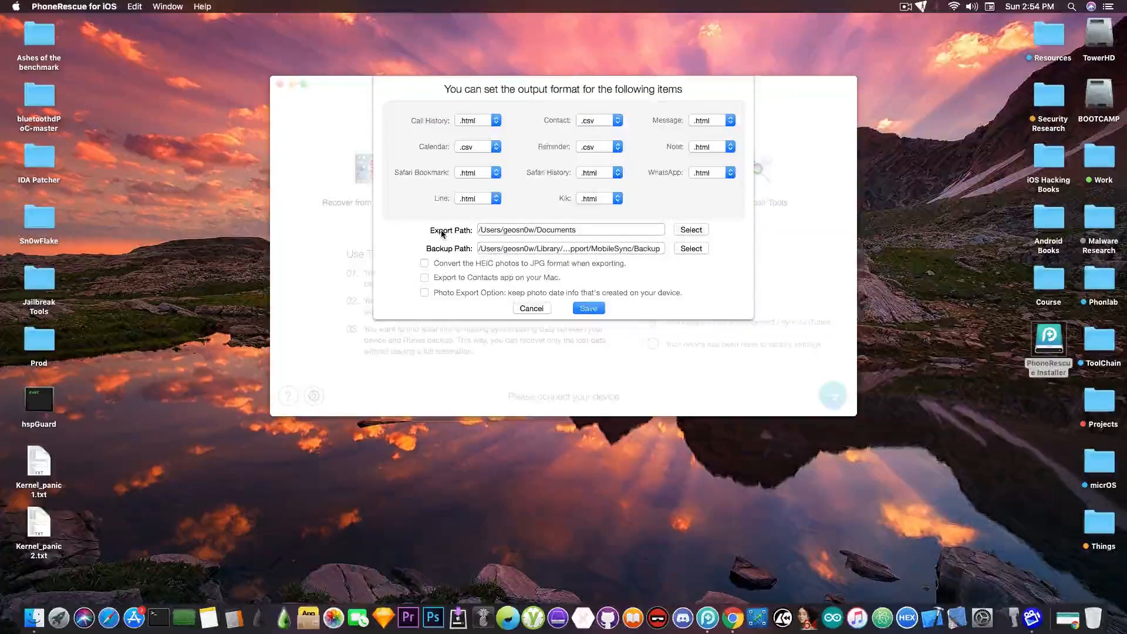
{"action": "mouse_move", "coordinate": [422, 231]}
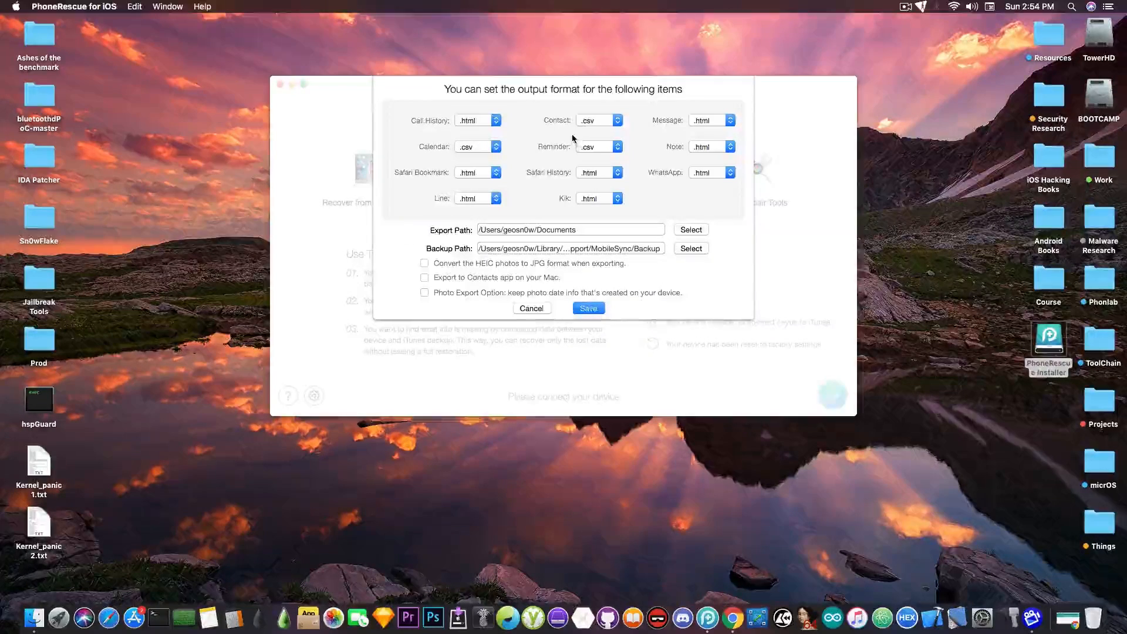
Review the contact export format choices and keep .csv as the output format
{"action": "left_click", "coordinate": [617, 120]}
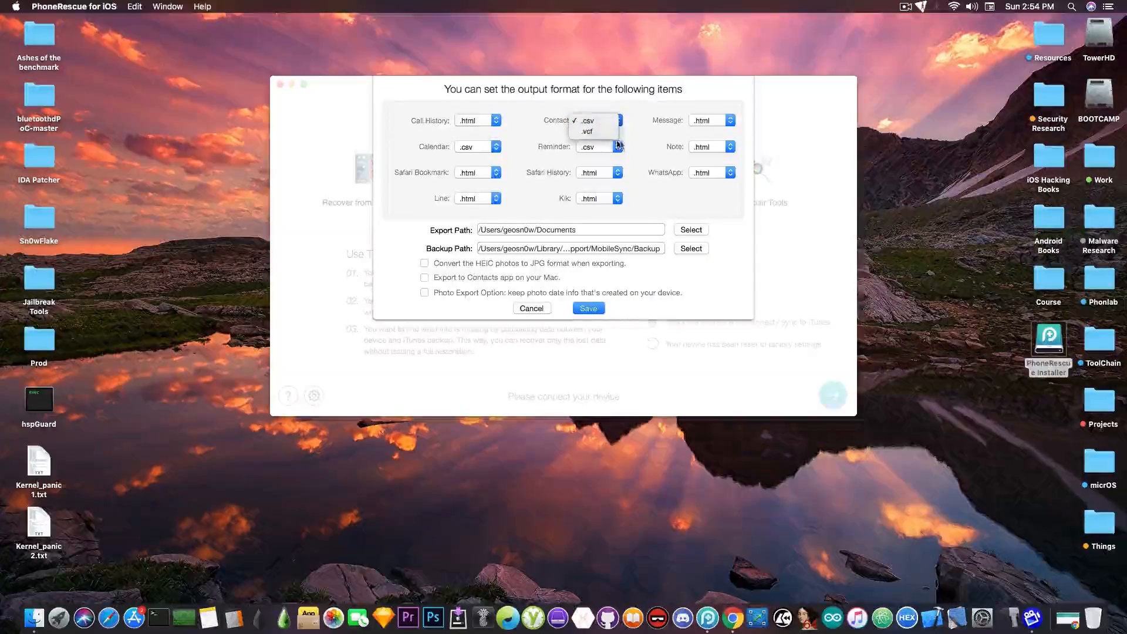
{"action": "left_click", "coordinate": [587, 120]}
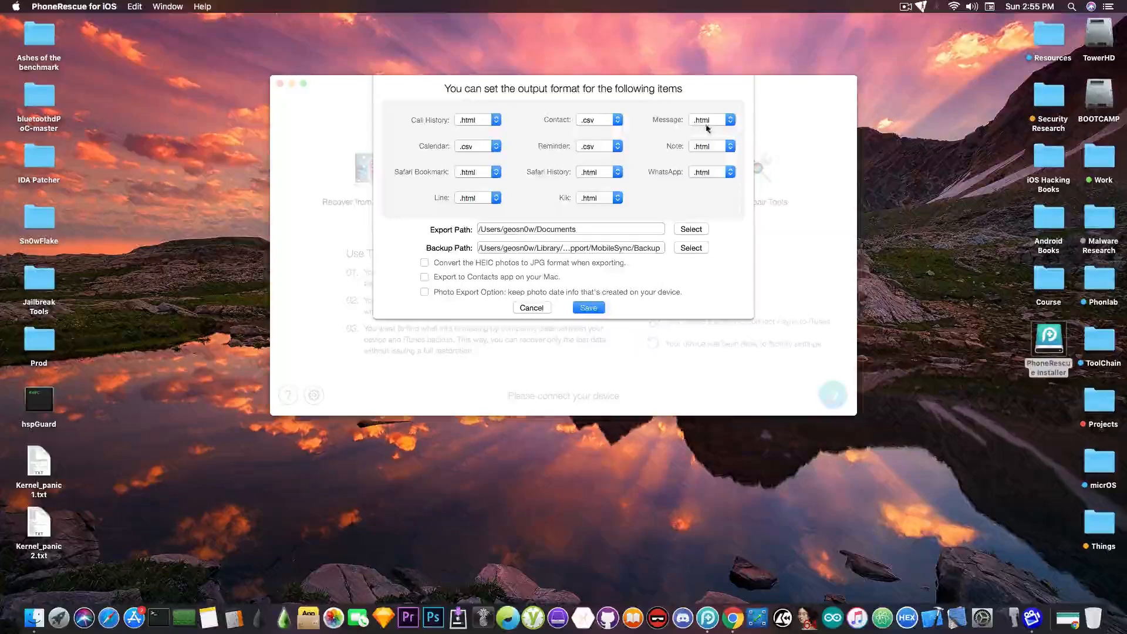
{"action": "mouse_move", "coordinate": [696, 193]}
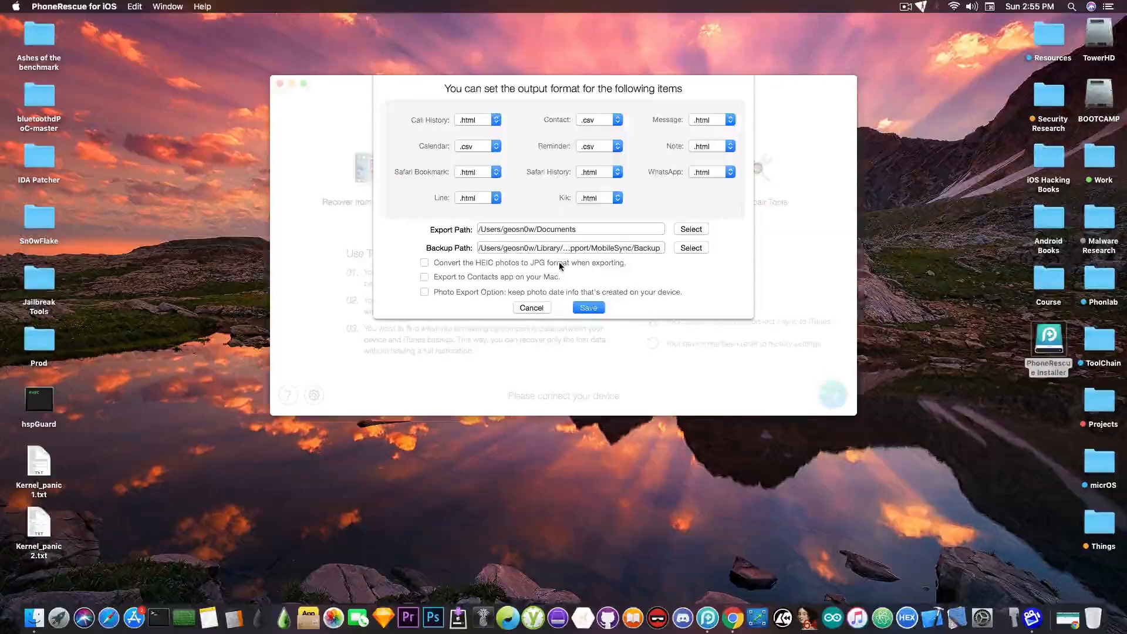
{"action": "mouse_move", "coordinate": [530, 293]}
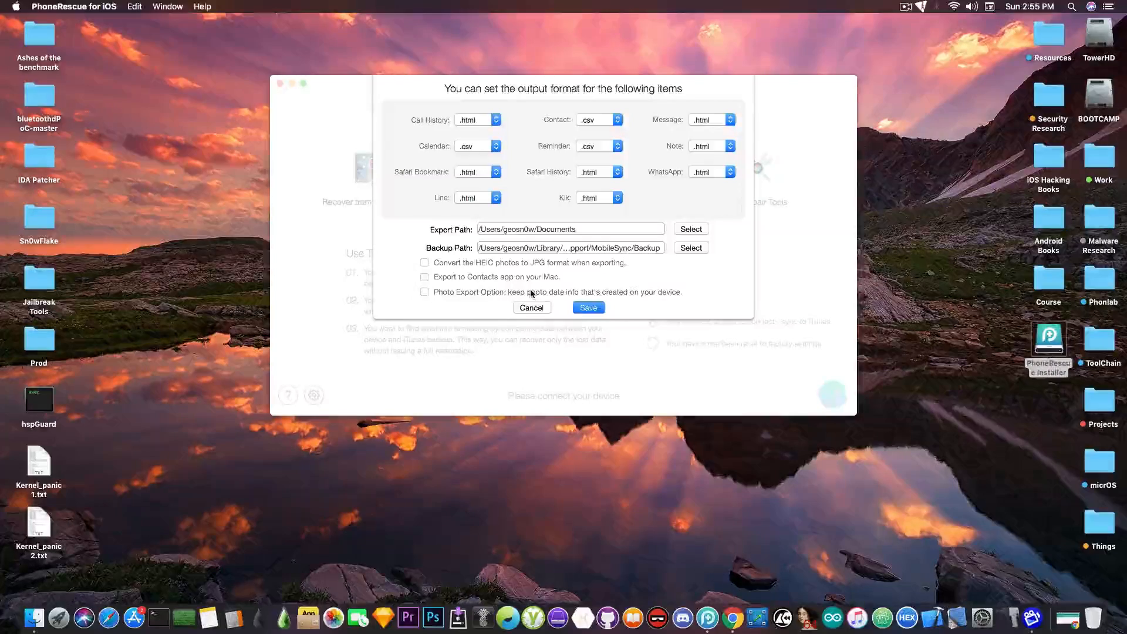
{"action": "mouse_move", "coordinate": [315, 408]}
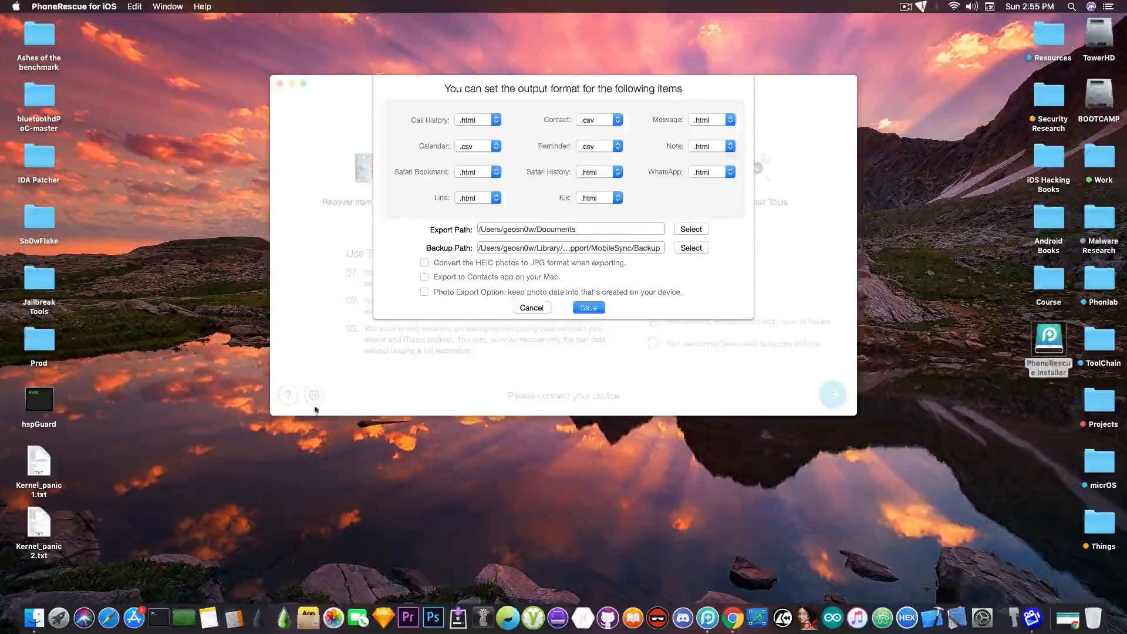
{"action": "mouse_move", "coordinate": [345, 478]}
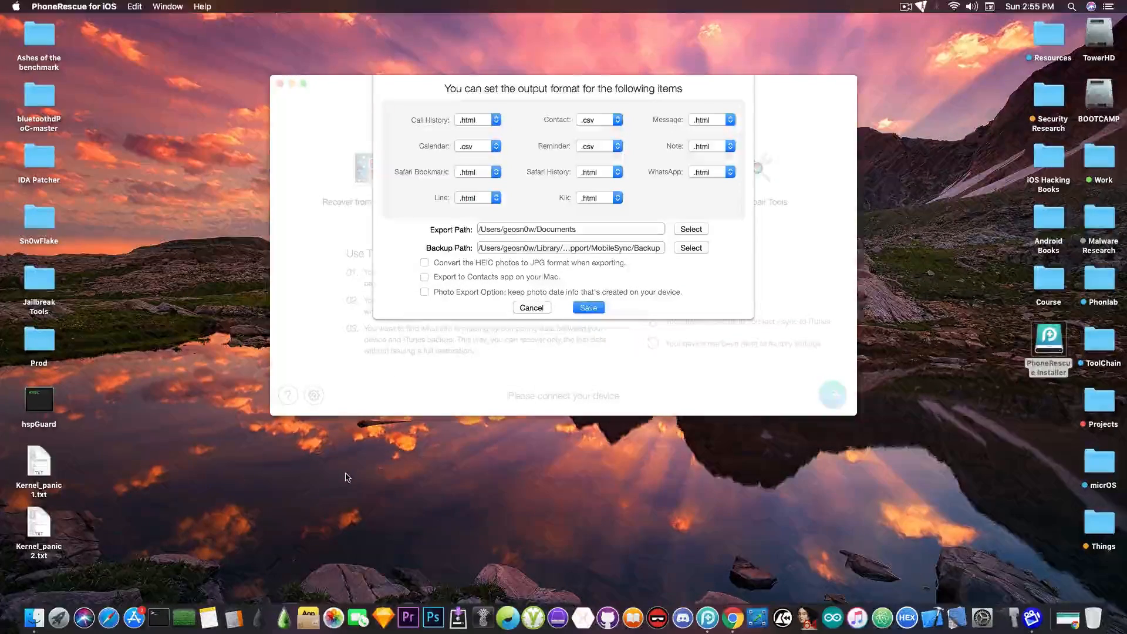
{"action": "mouse_move", "coordinate": [448, 305]}
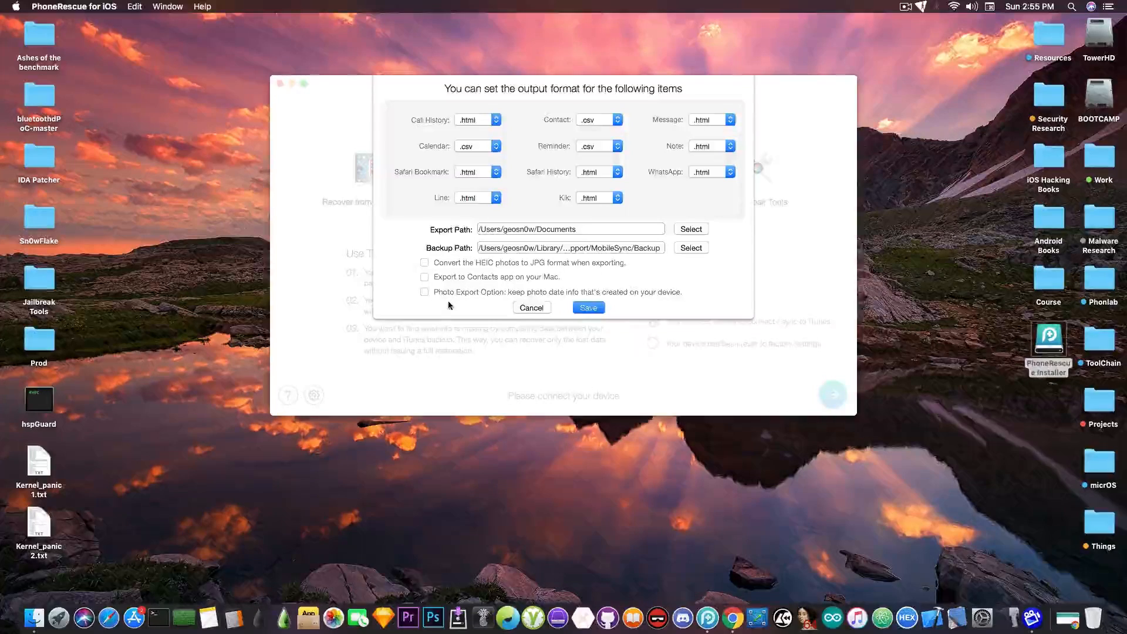
{"action": "mouse_move", "coordinate": [477, 297]}
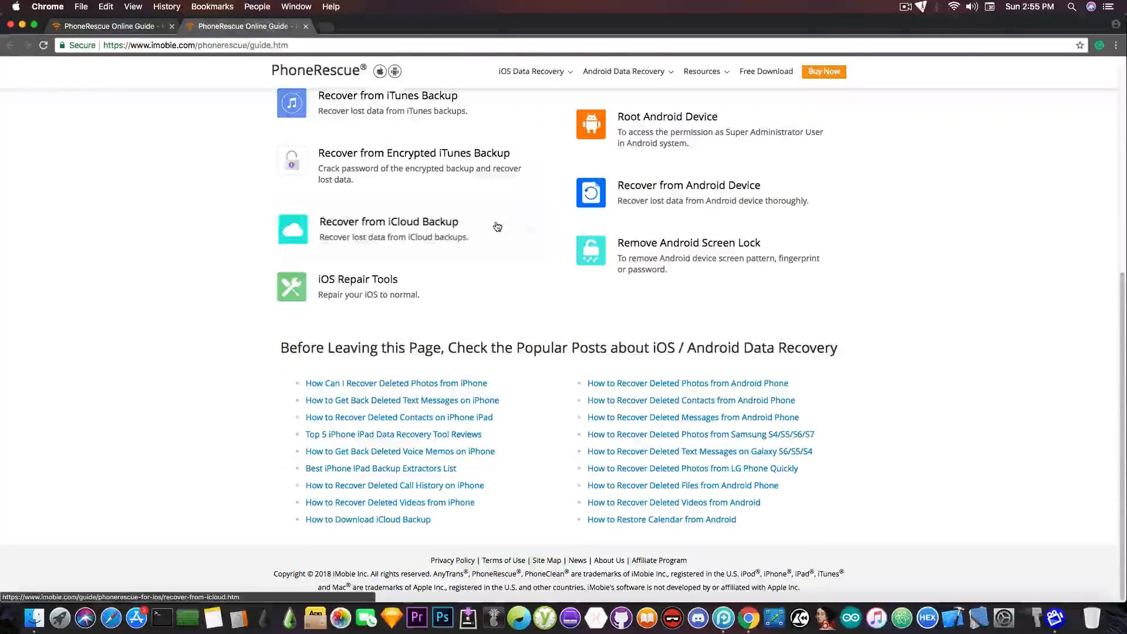
View iMobie's 'How Can I Recover Deleted Photos from iPhone' article, then return to the Online Guide
{"action": "left_click", "coordinate": [396, 383]}
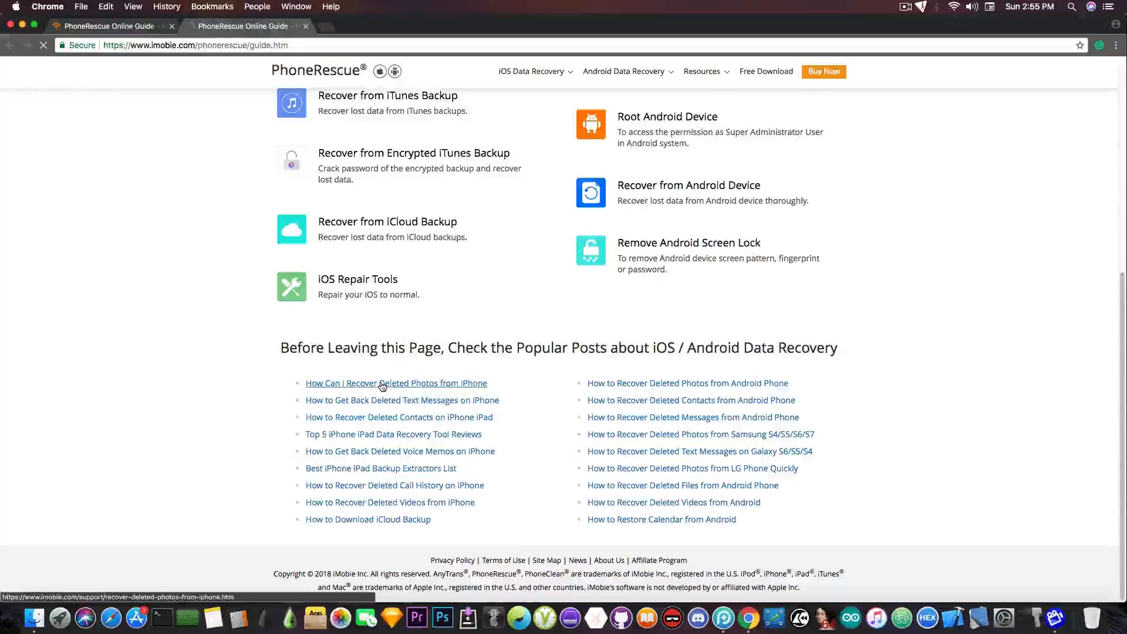
{"action": "left_click", "coordinate": [395, 383]}
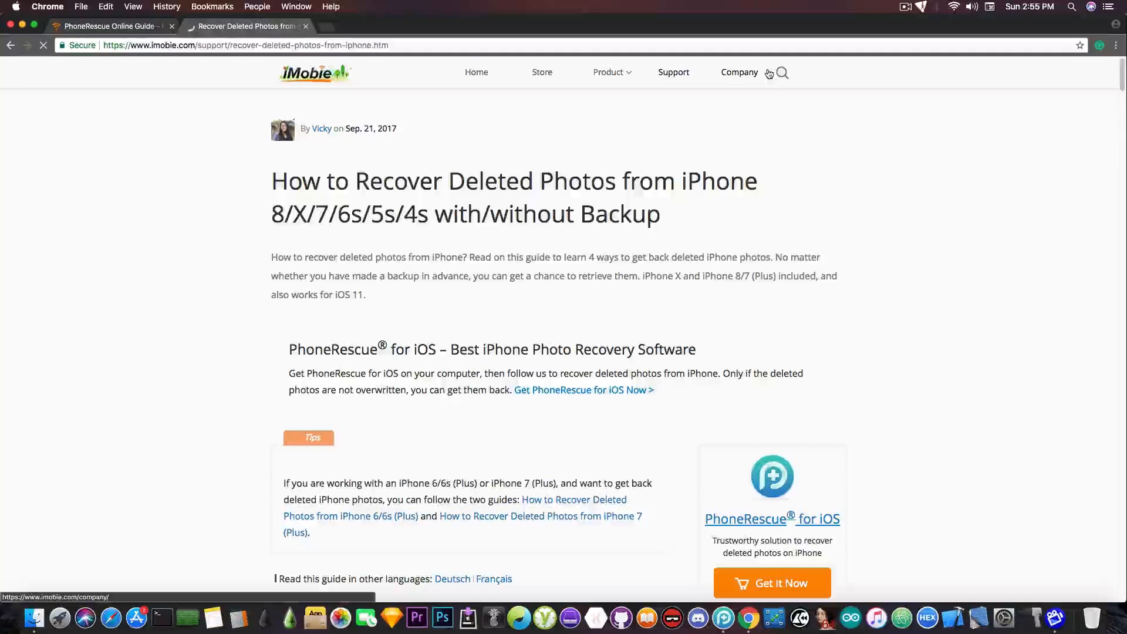
{"action": "left_click", "coordinate": [108, 26]}
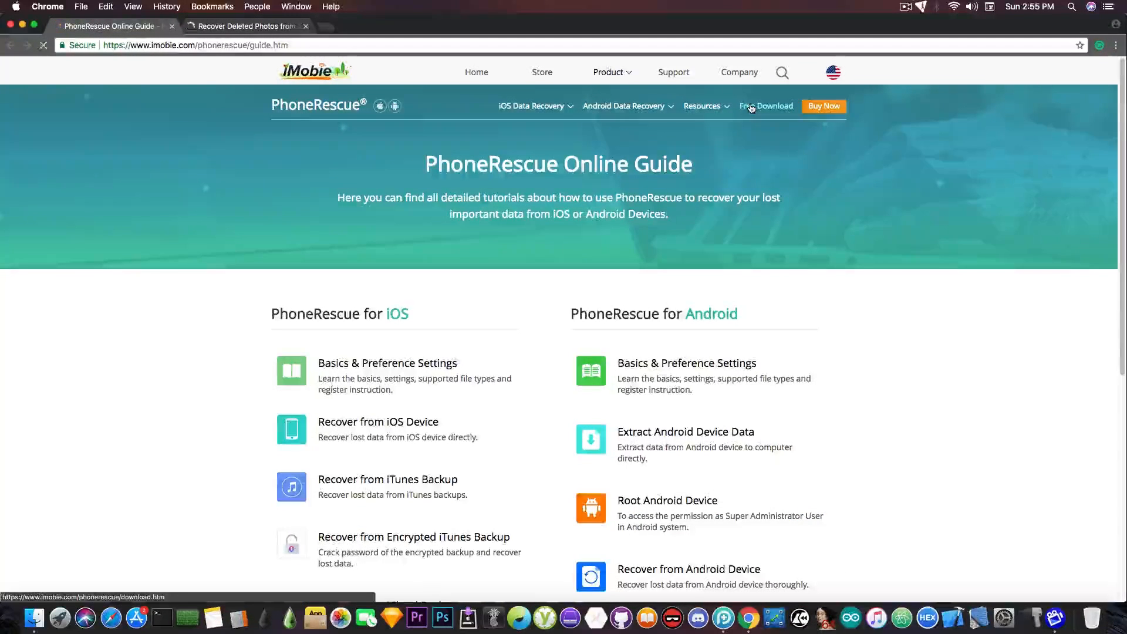
Go to the PhoneRescue Free Download page and scroll to its support and benefits sections
{"action": "left_click", "coordinate": [767, 107]}
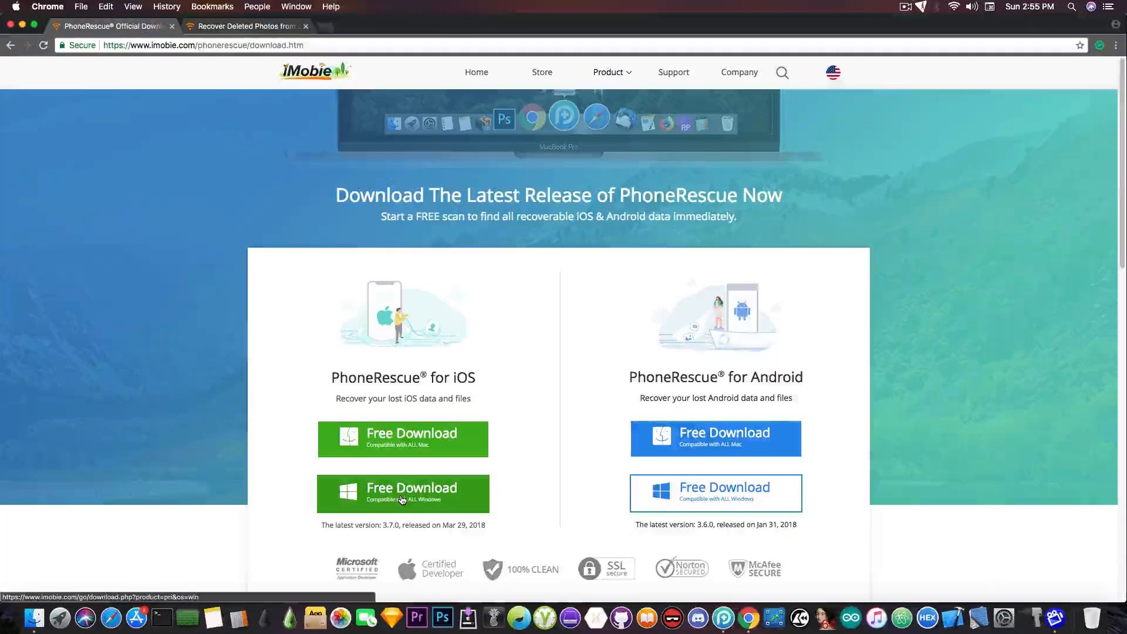
{"action": "mouse_move", "coordinate": [403, 453]}
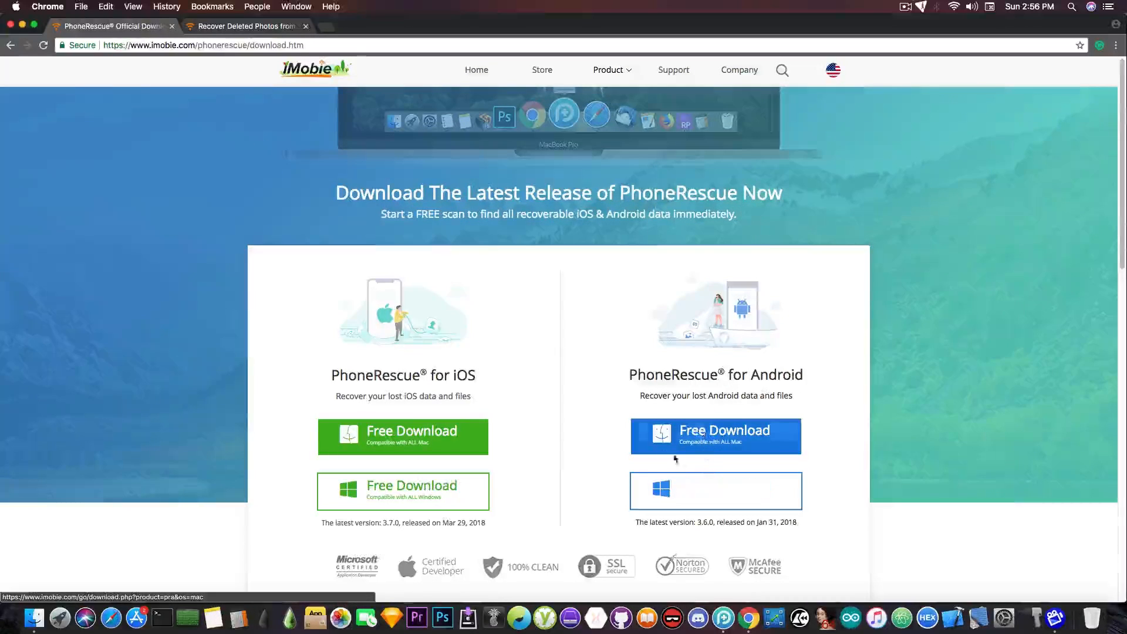
{"action": "scroll", "scroll_direction": "down", "scroll_amount": 3}
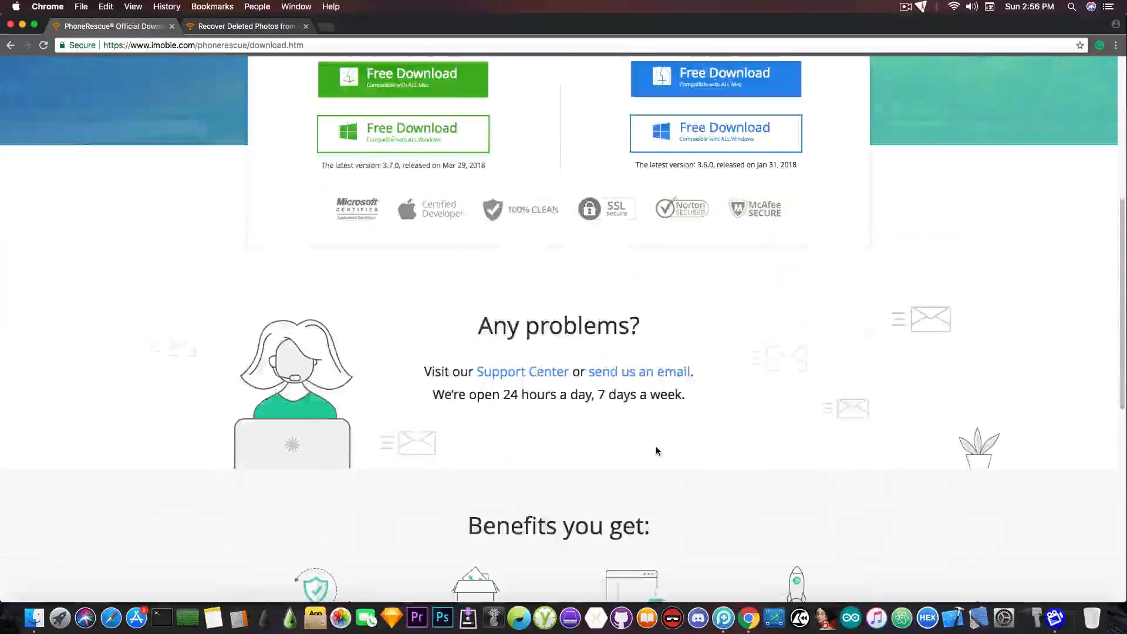
{"action": "scroll", "scroll_direction": "down", "scroll_amount": 3}
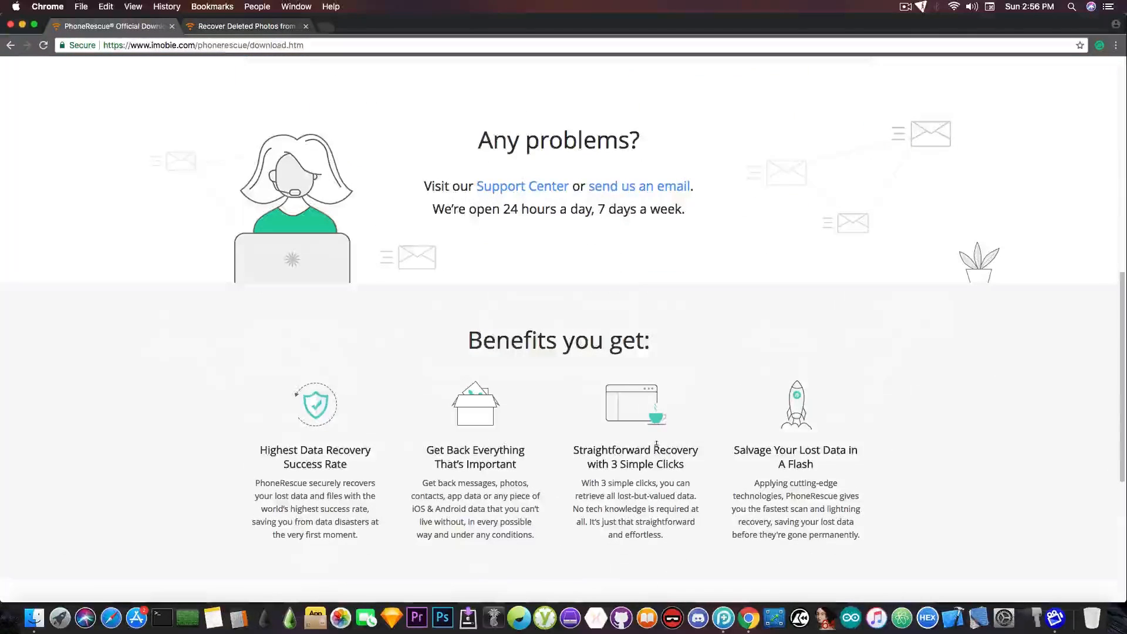
{"action": "mouse_move", "coordinate": [521, 186]}
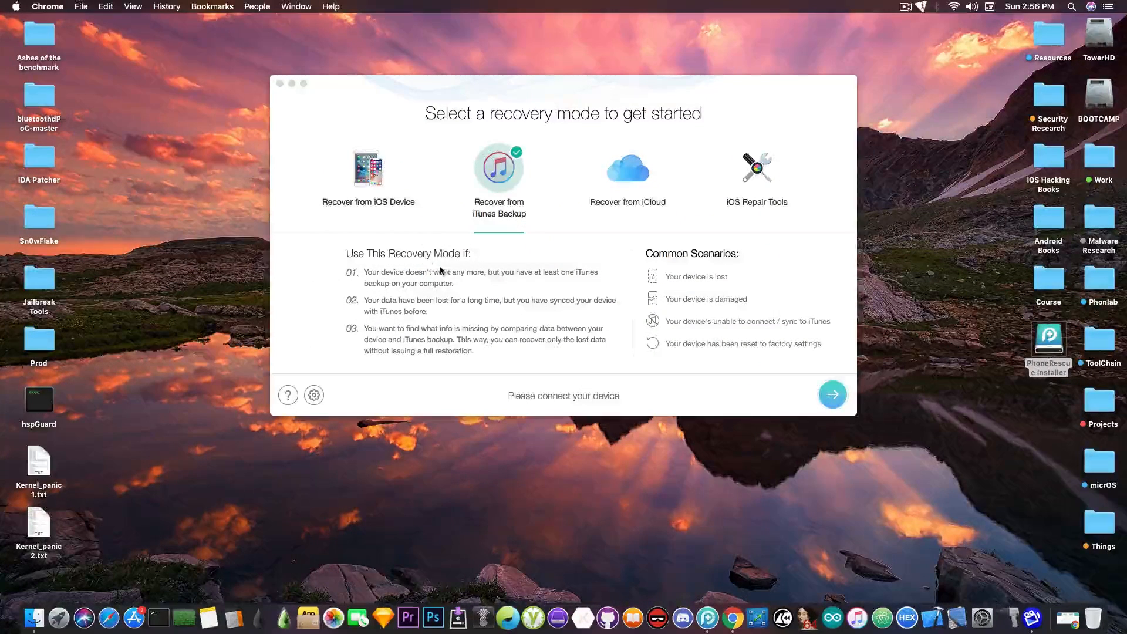
{"action": "mouse_move", "coordinate": [708, 619]}
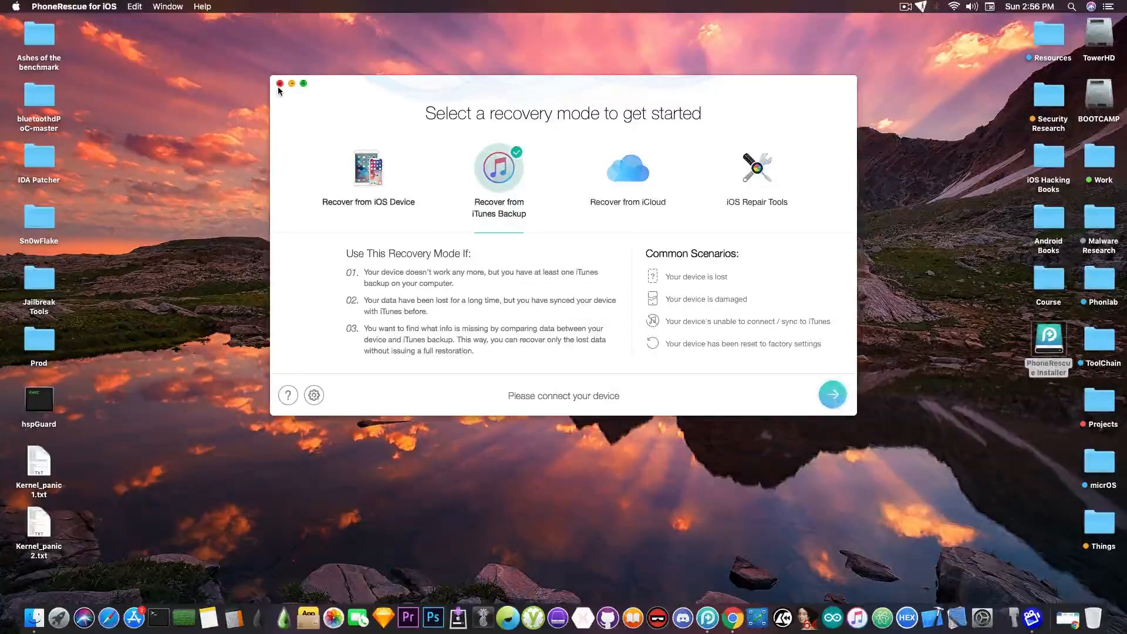
Close the PhoneRescue recovery-mode window, leaving the Finder desktop visible
{"action": "left_click", "coordinate": [280, 83]}
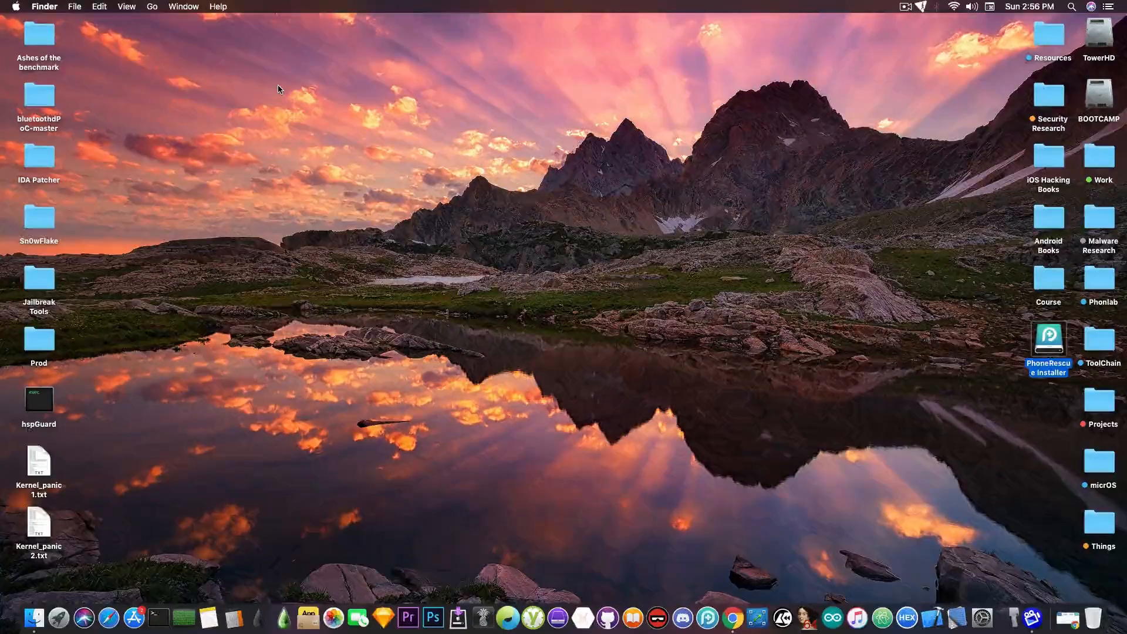